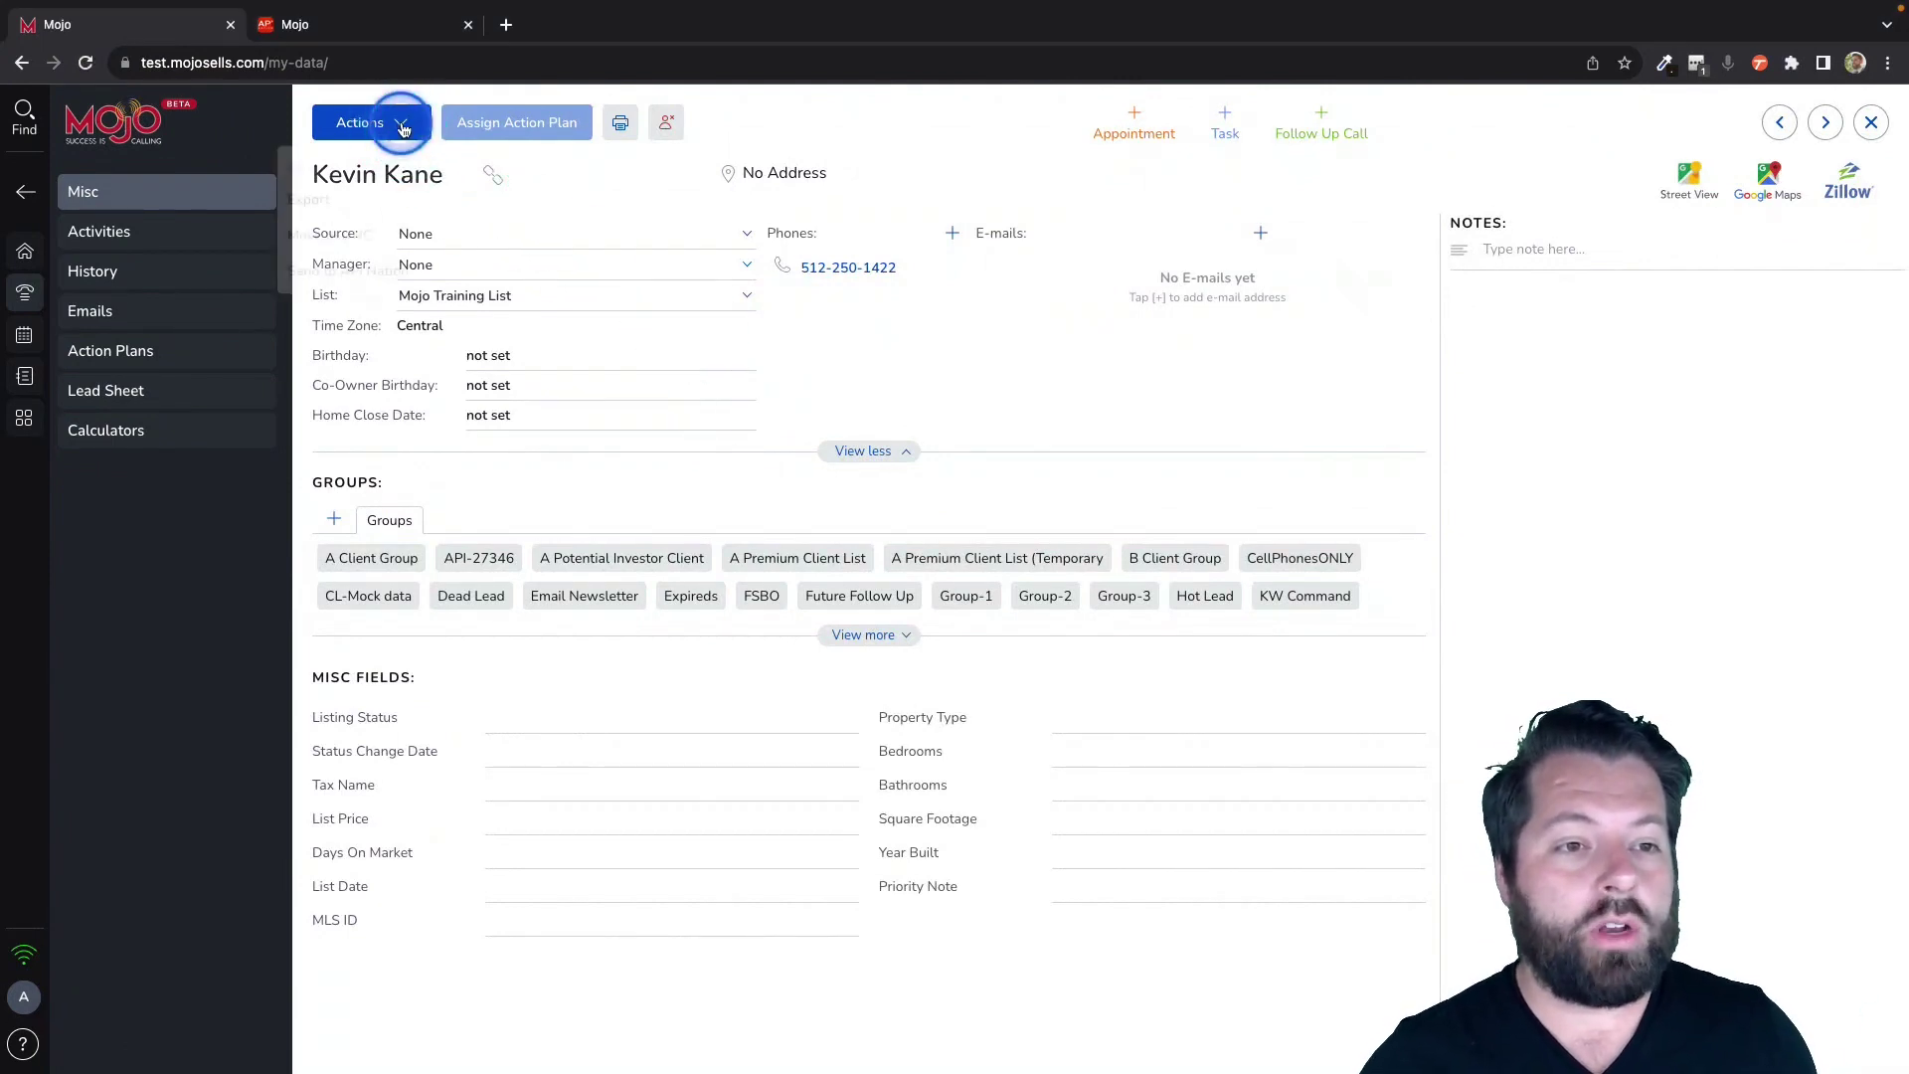
pyautogui.click(370, 121)
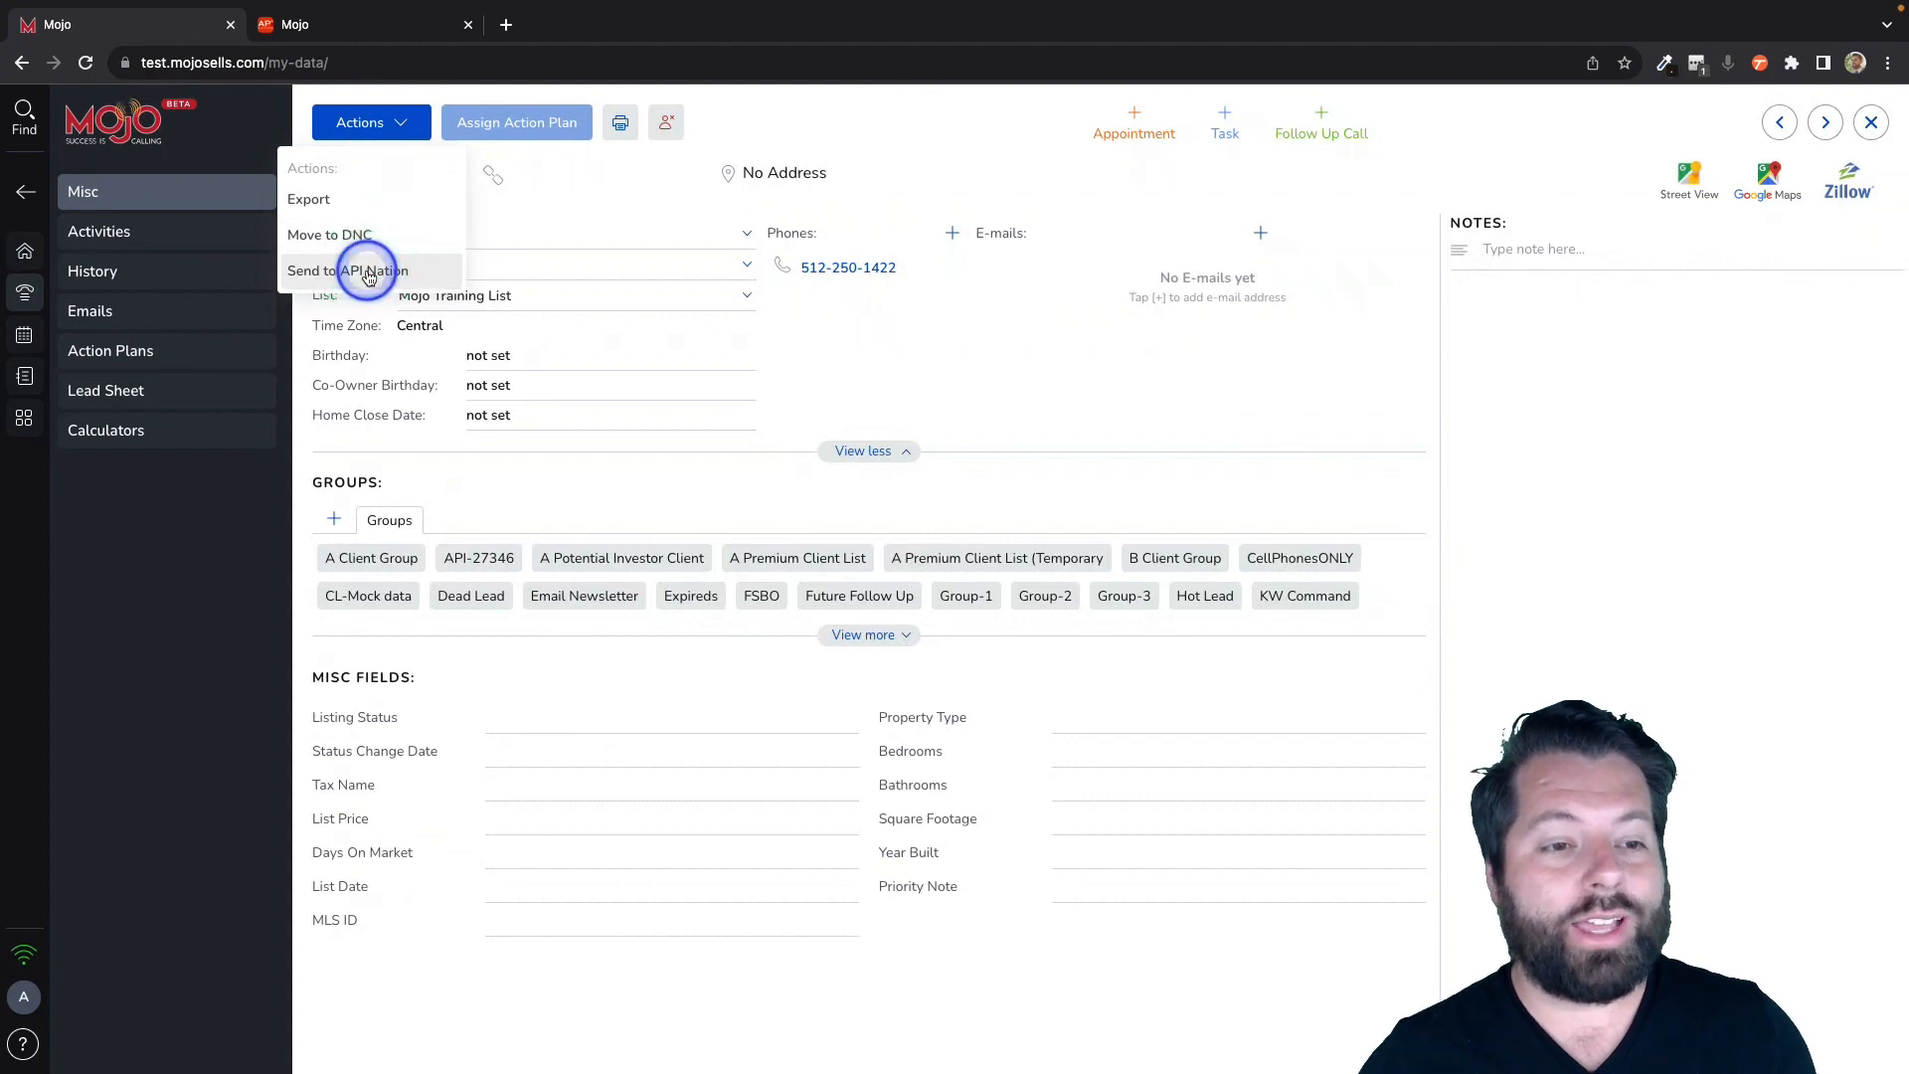
pyautogui.click(348, 270)
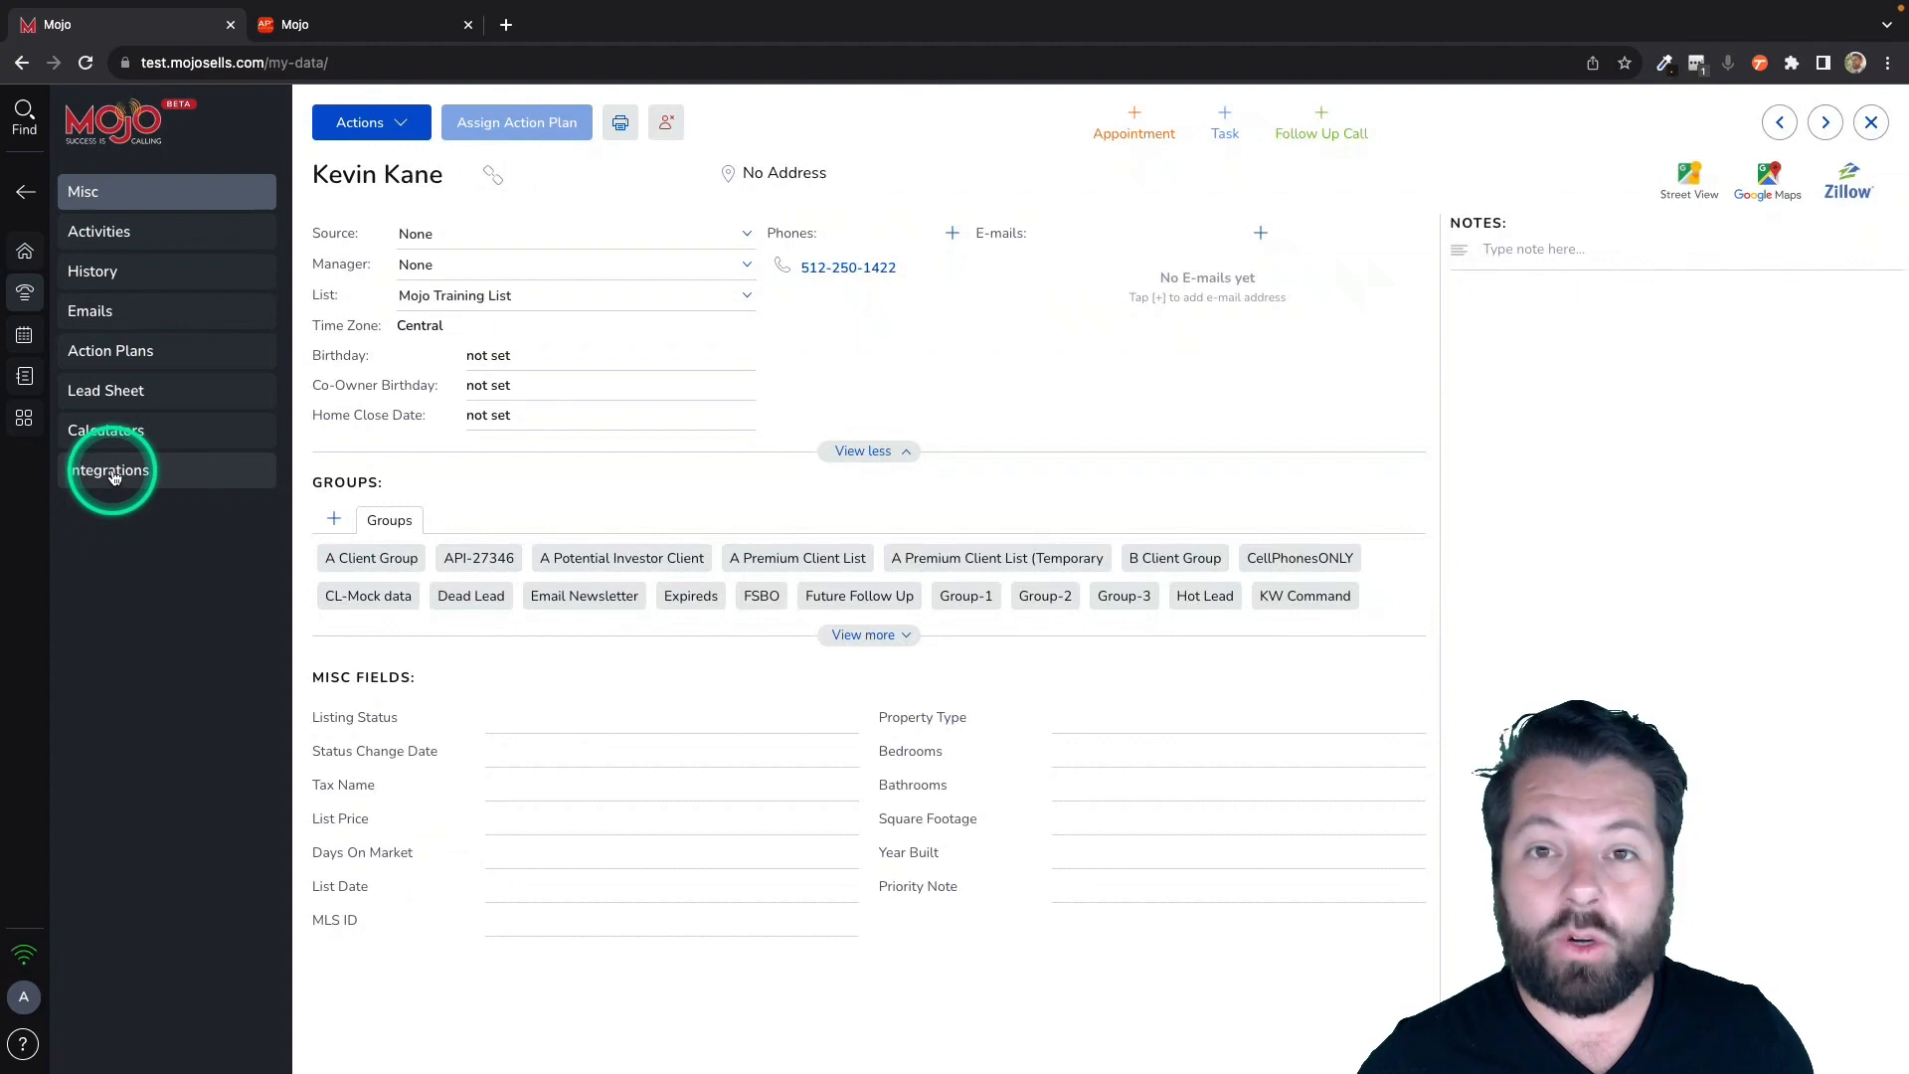
pyautogui.click(108, 471)
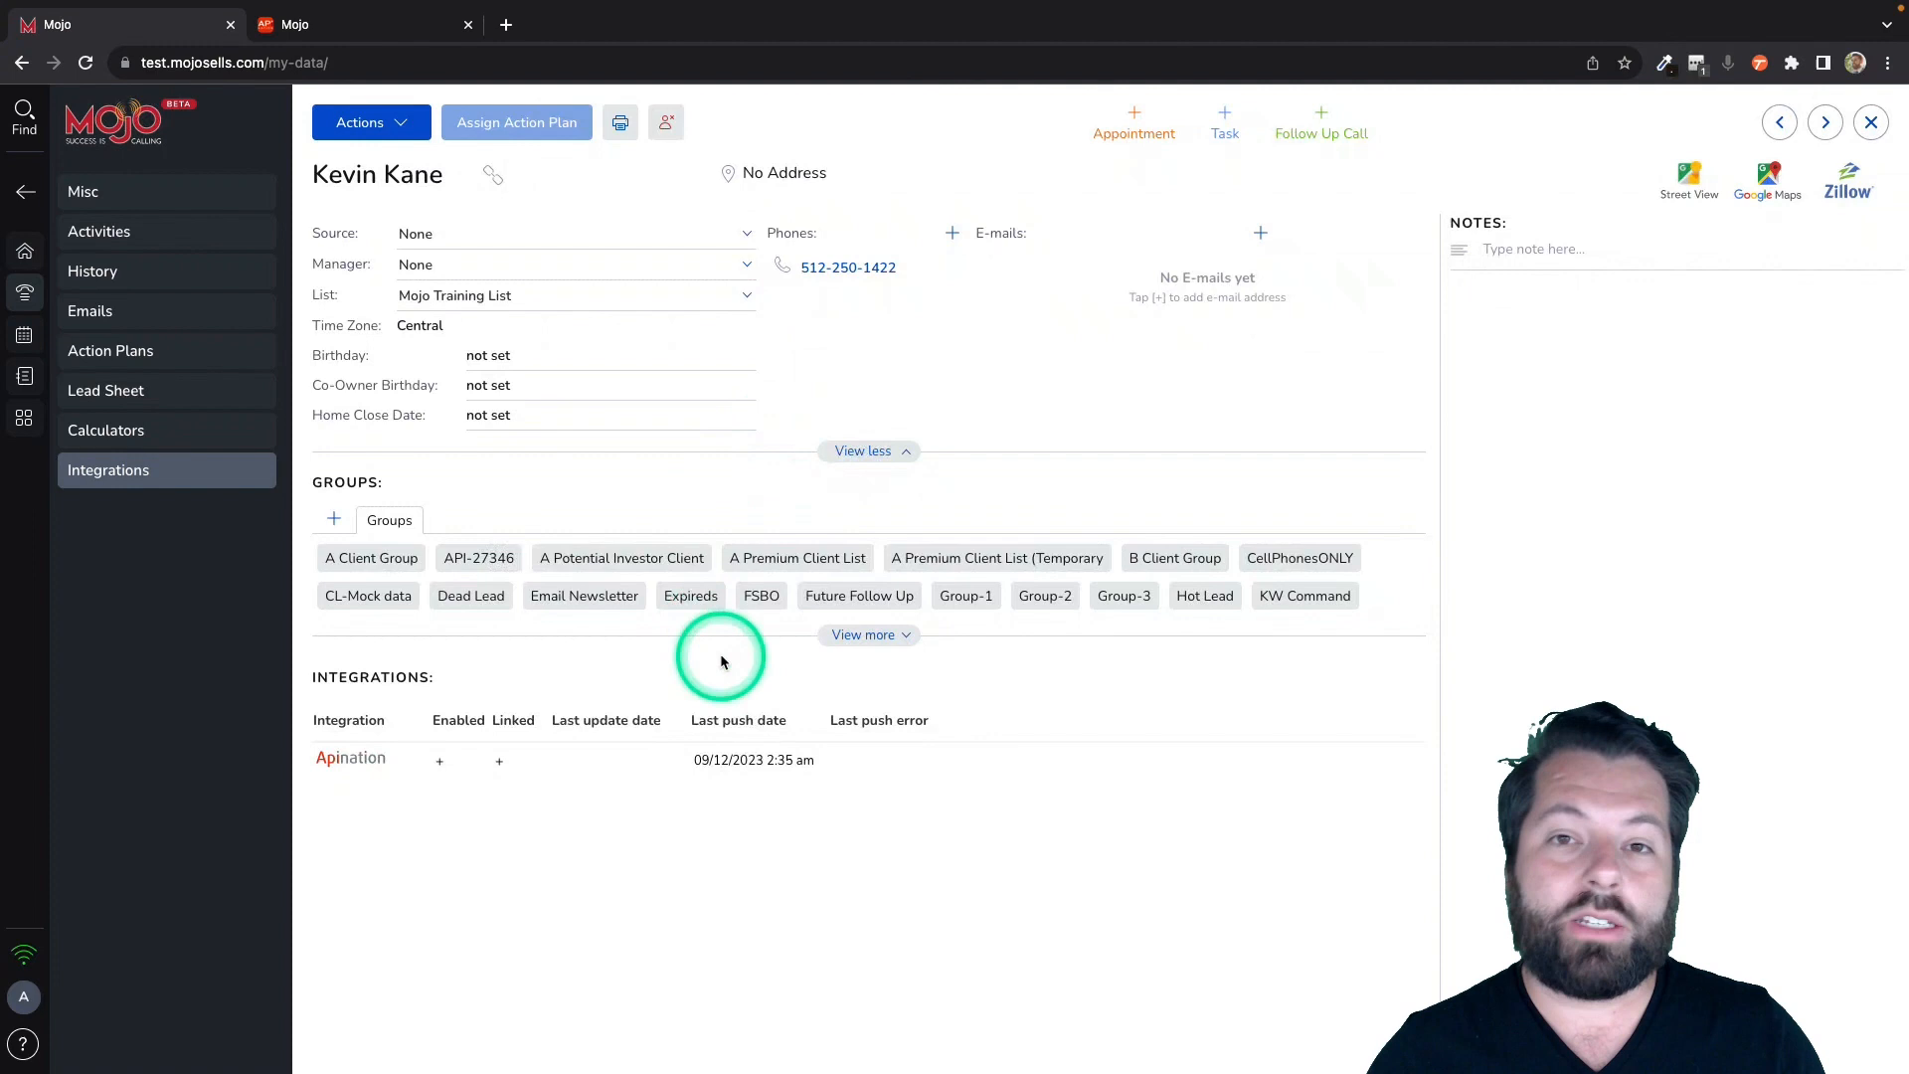
pyautogui.moveTo(721, 661)
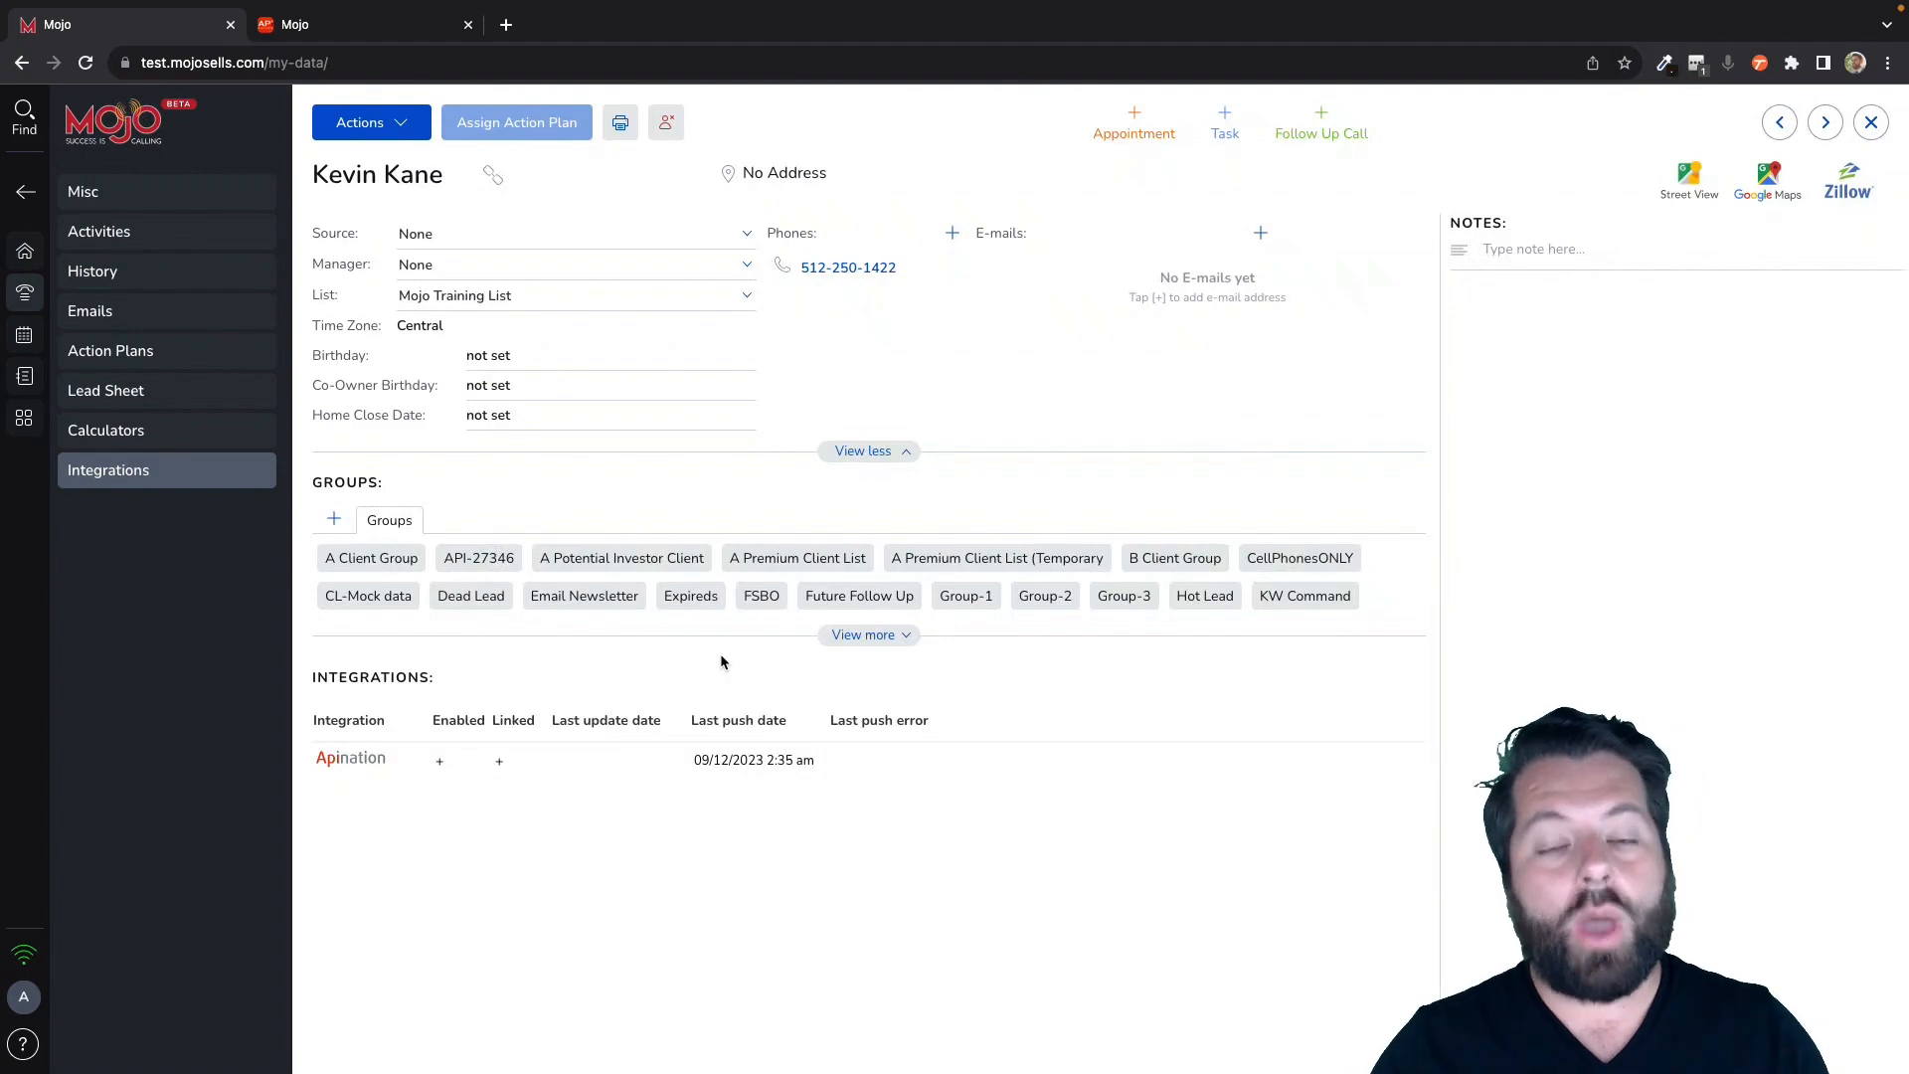
pyautogui.click(597, 24)
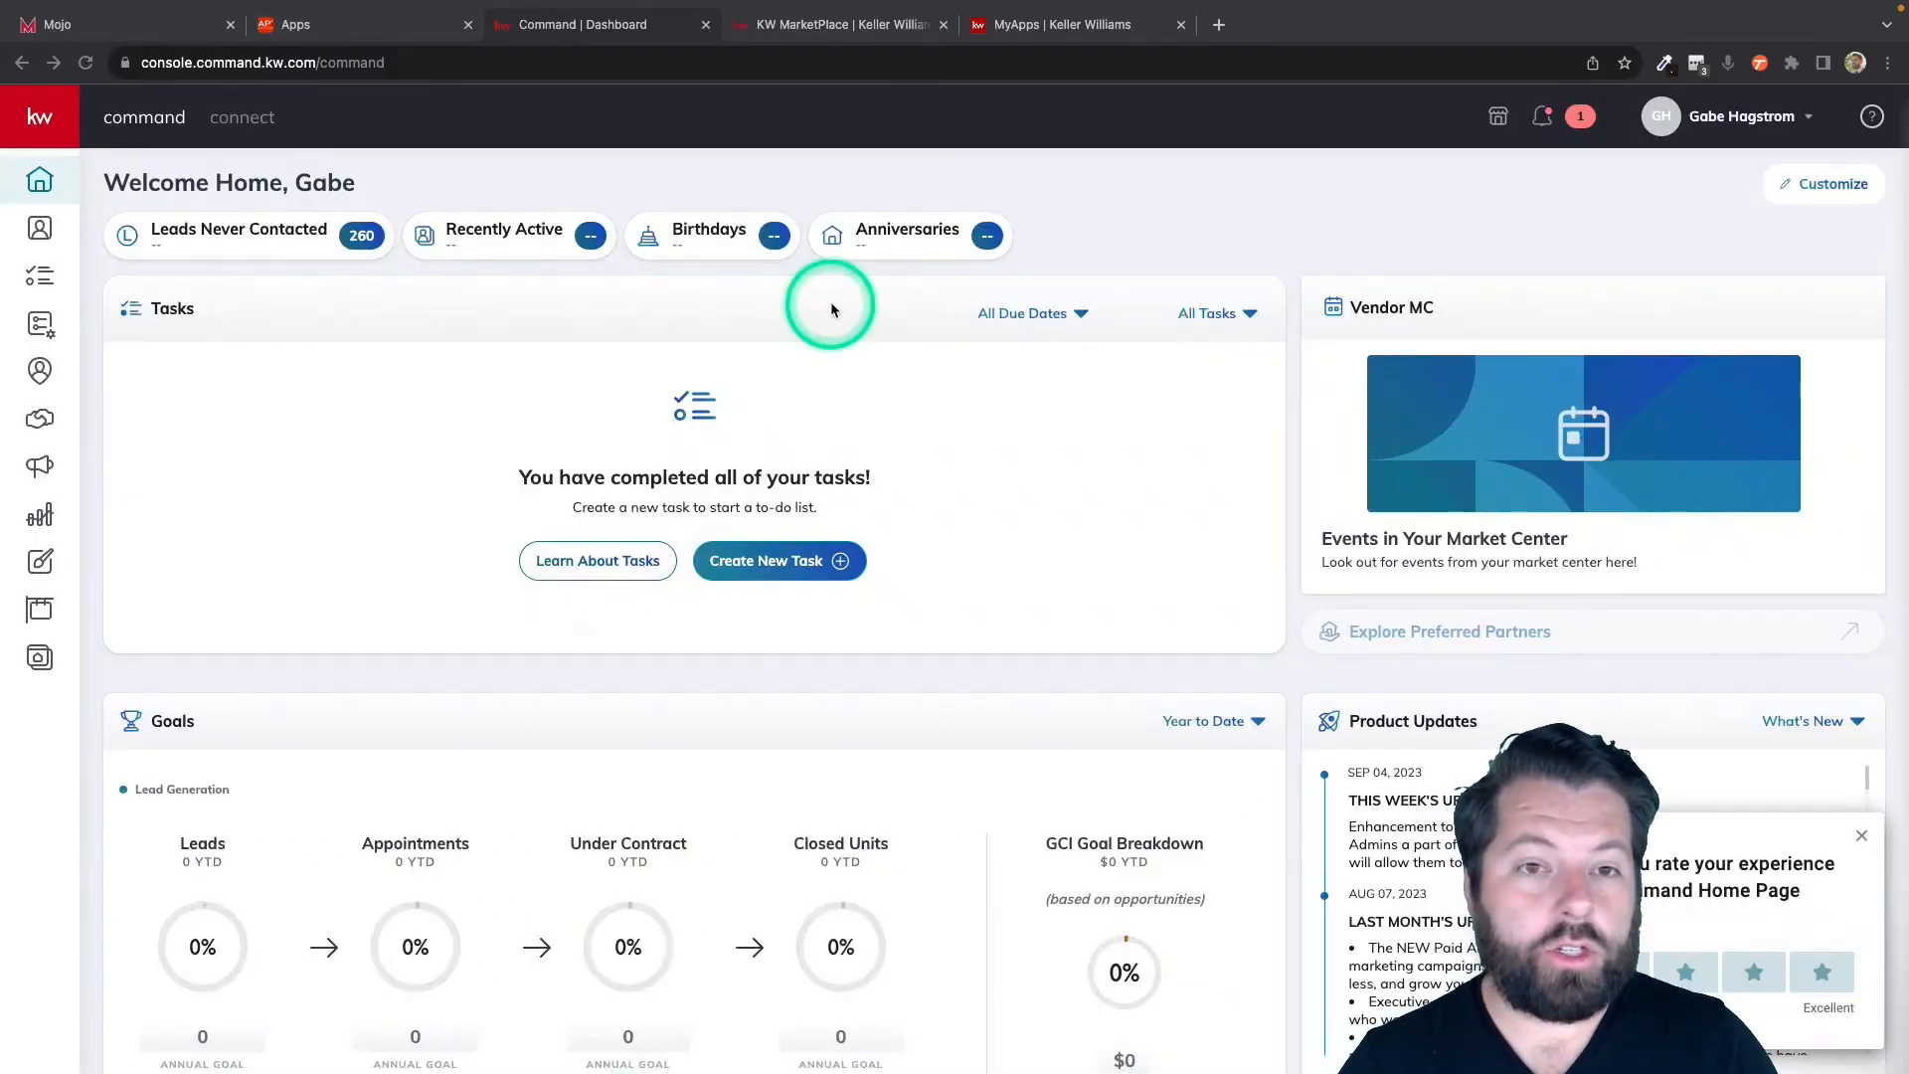
pyautogui.moveTo(1173, 189)
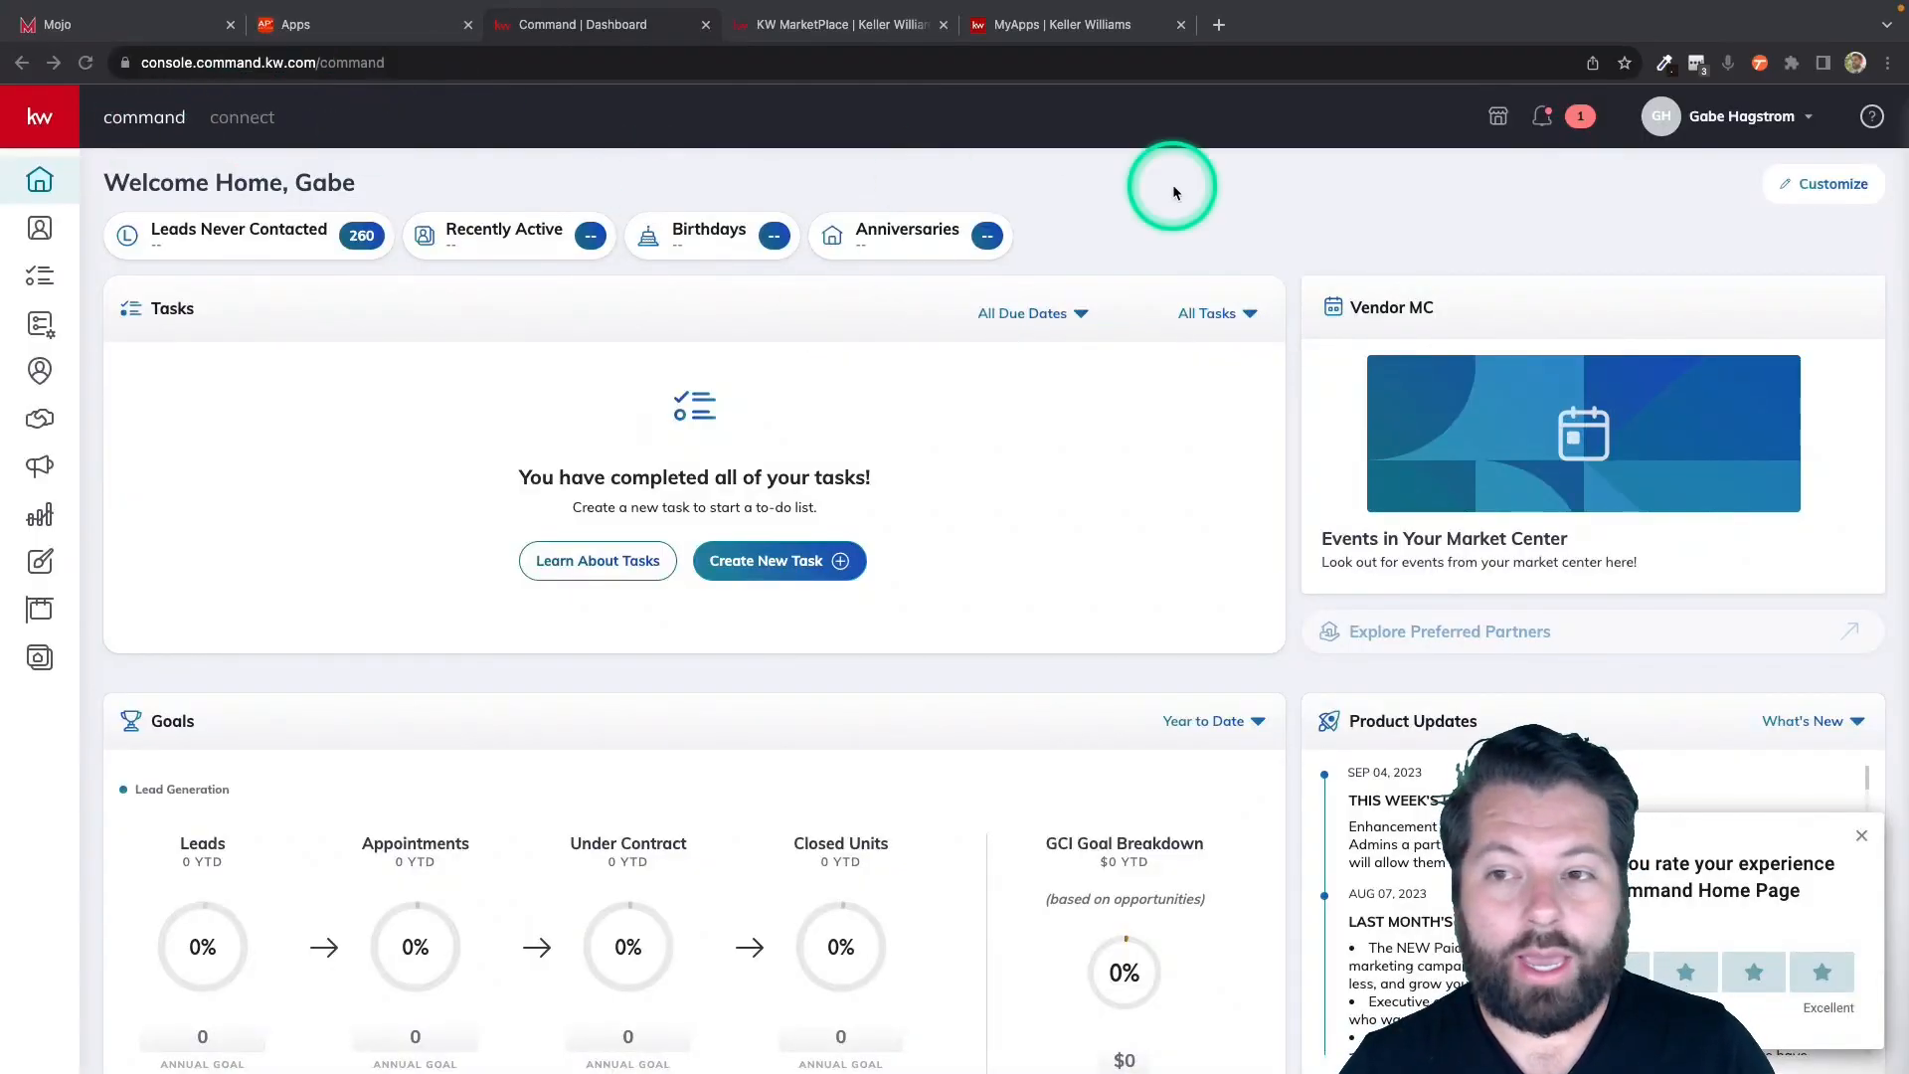
pyautogui.moveTo(1497, 117)
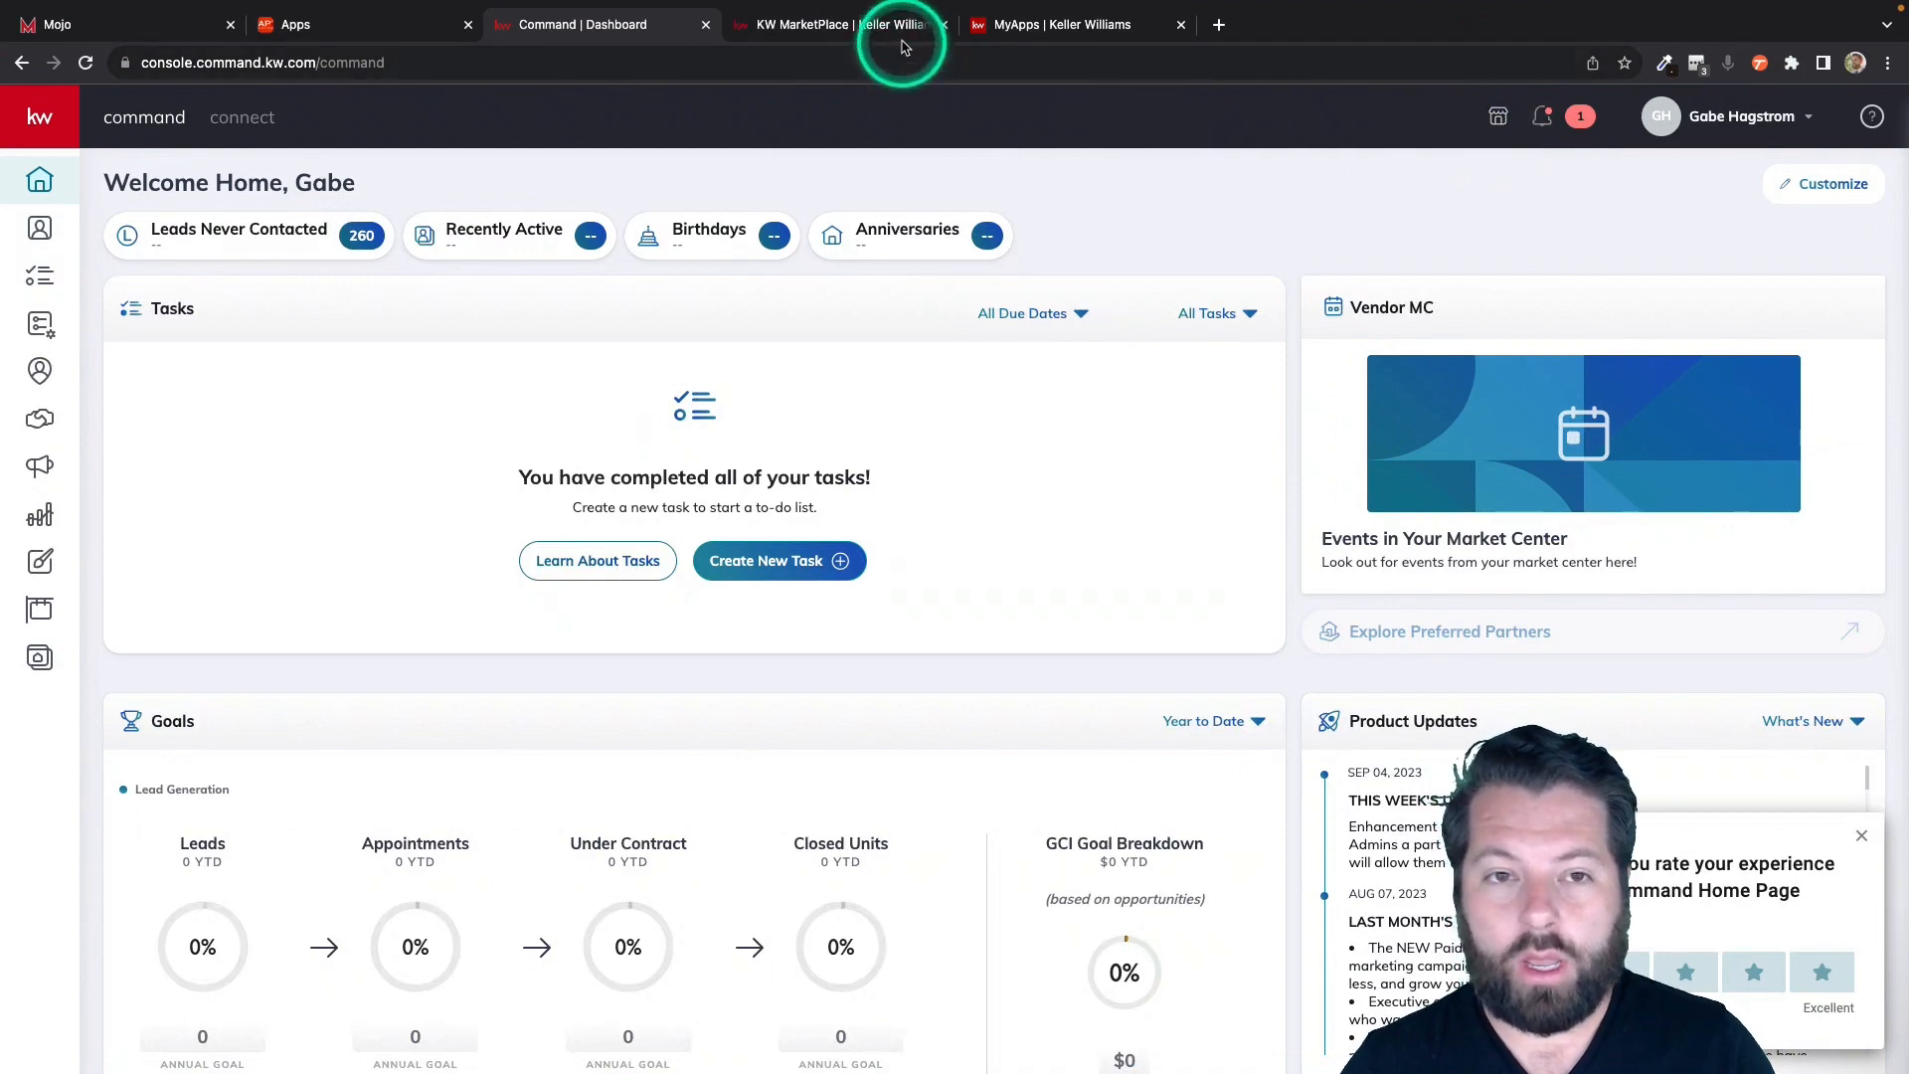
# Switch to KW MarketPlace and view the account list to check the team account.
pyautogui.click(838, 23)
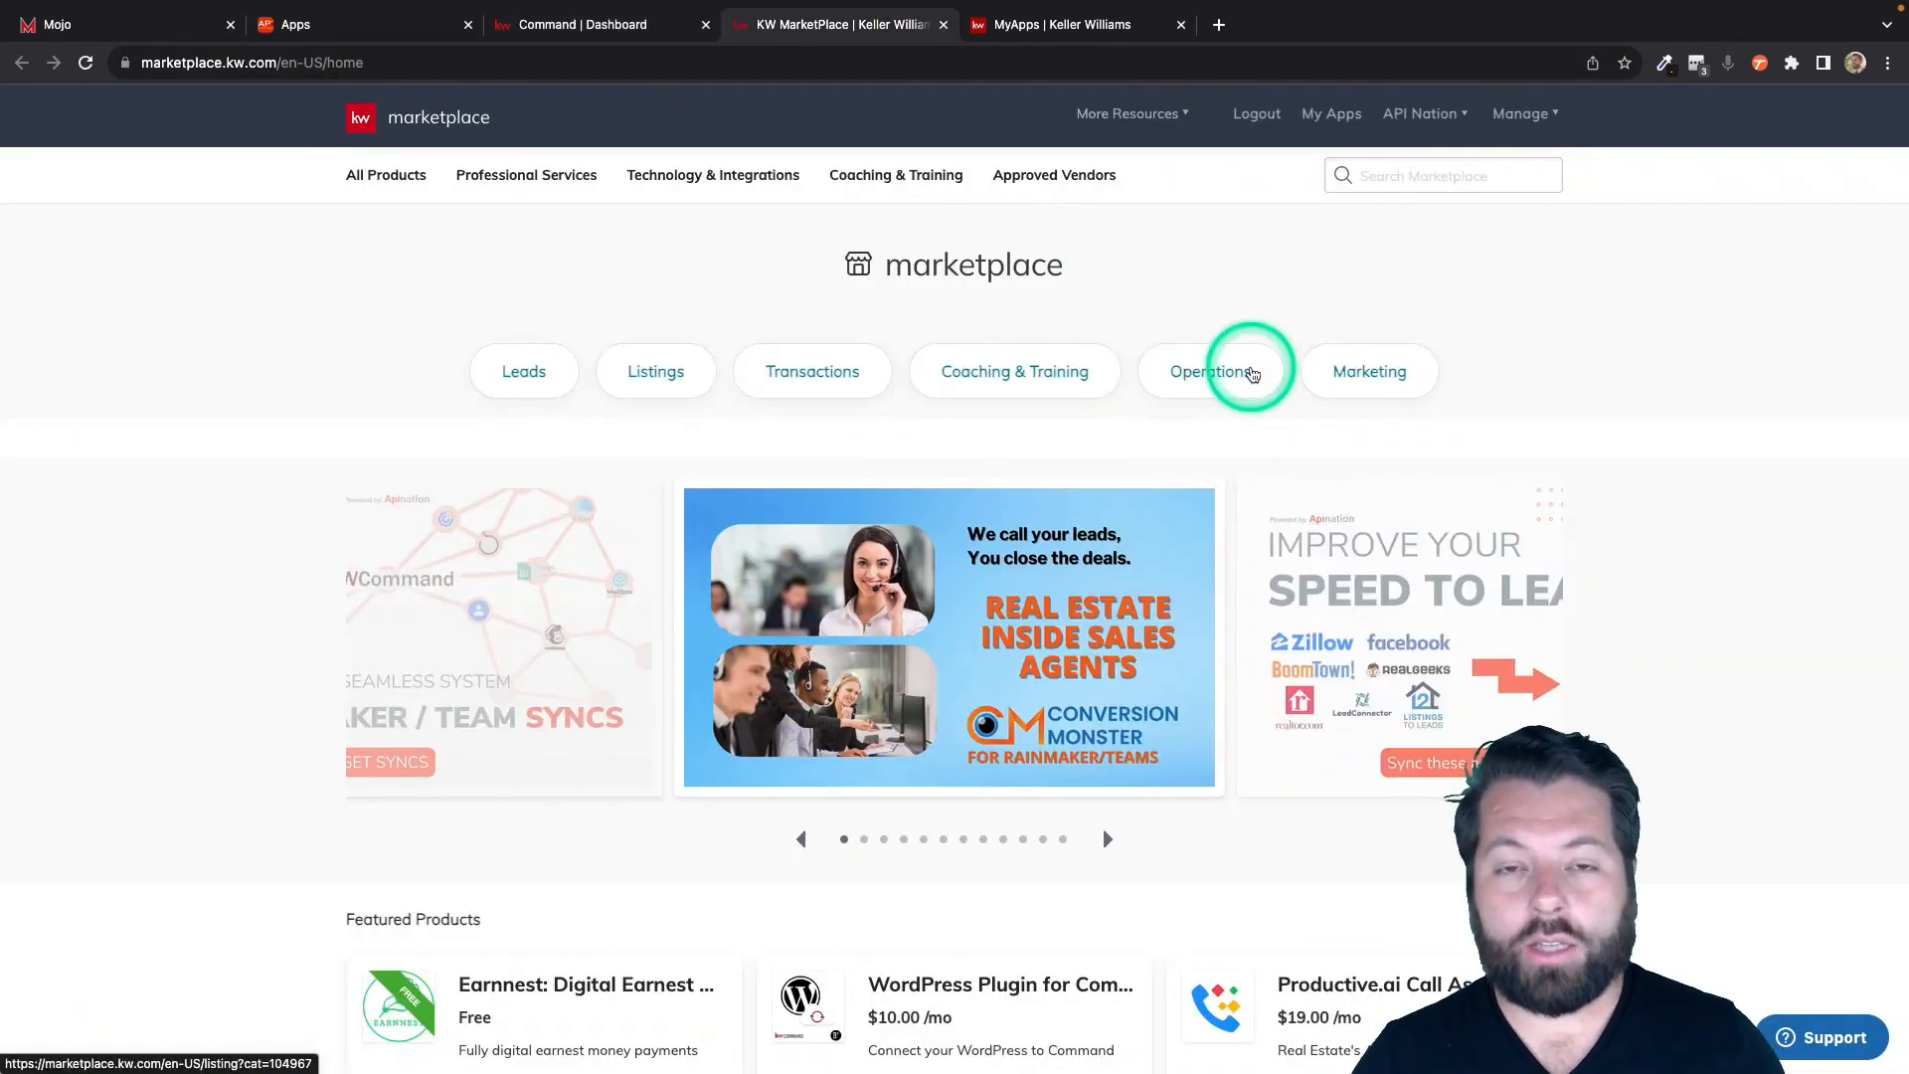
pyautogui.moveTo(1106, 349)
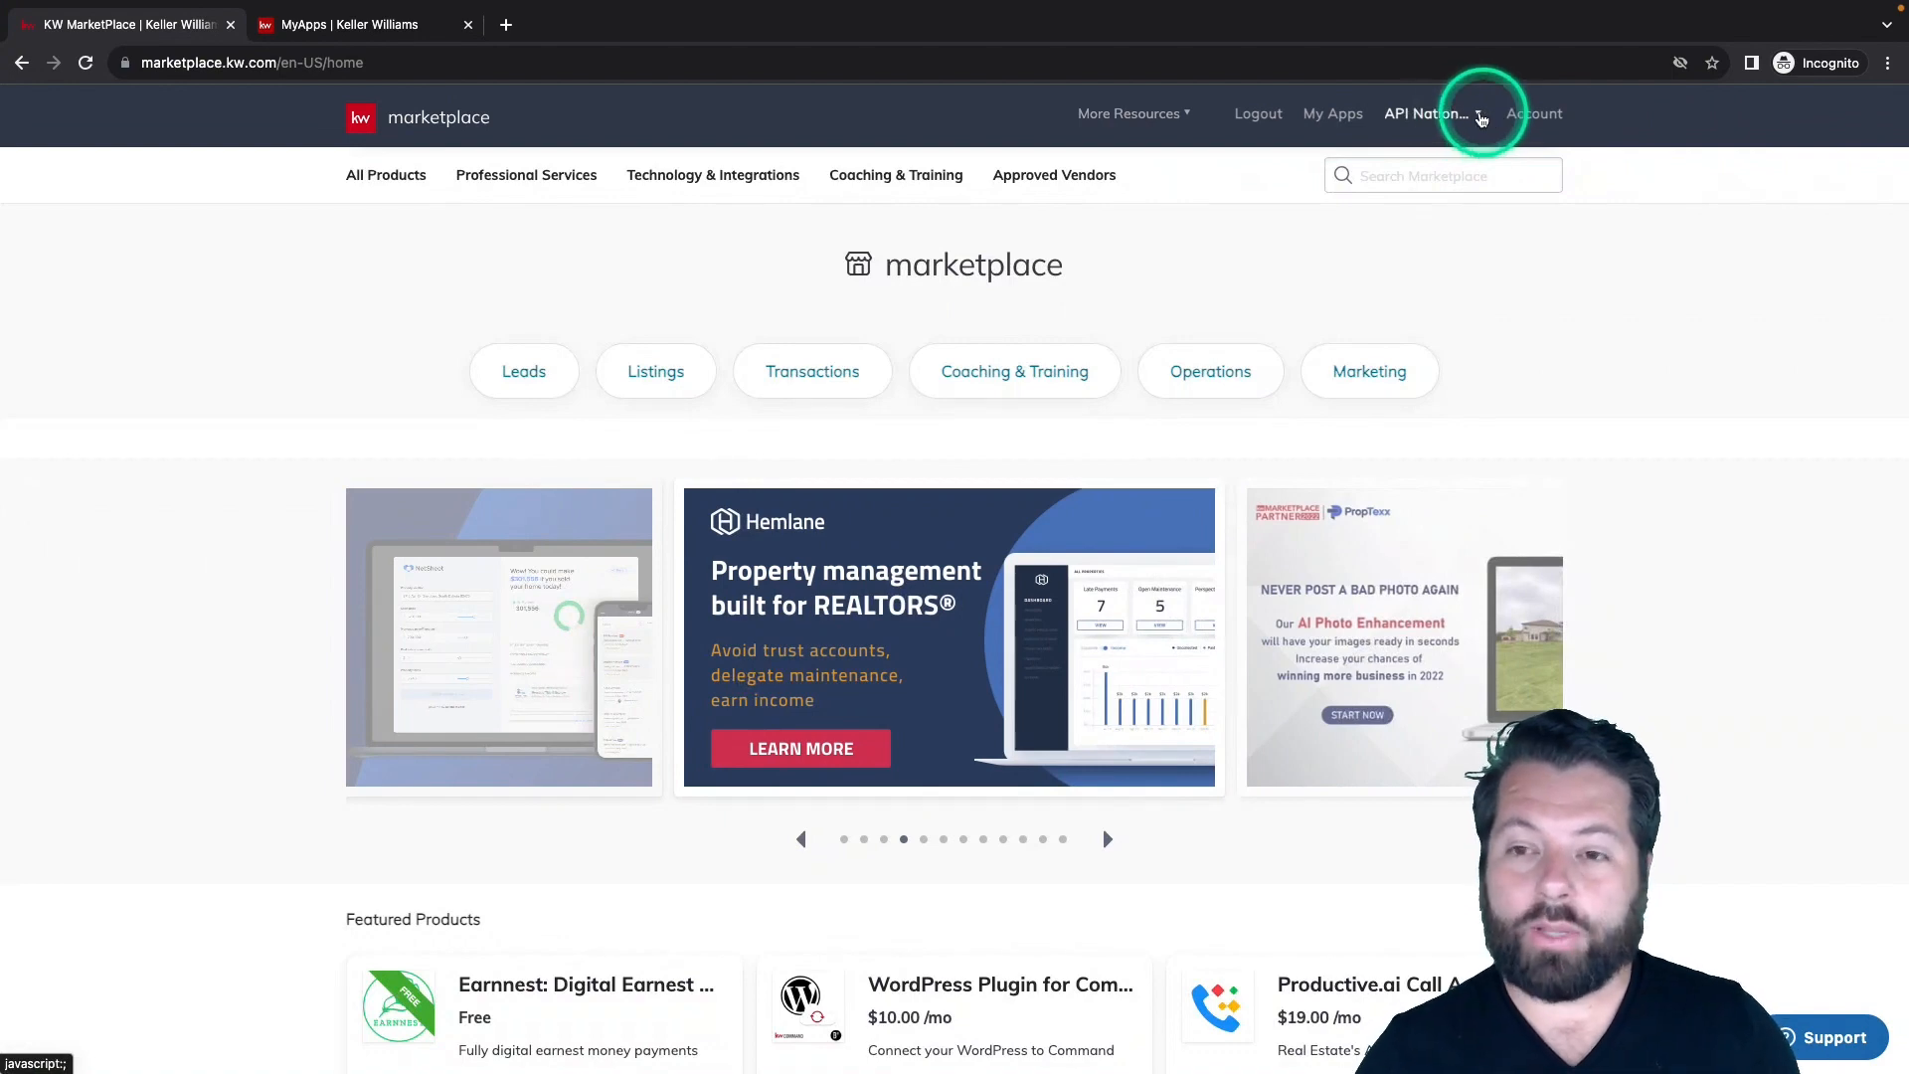
pyautogui.click(1421, 114)
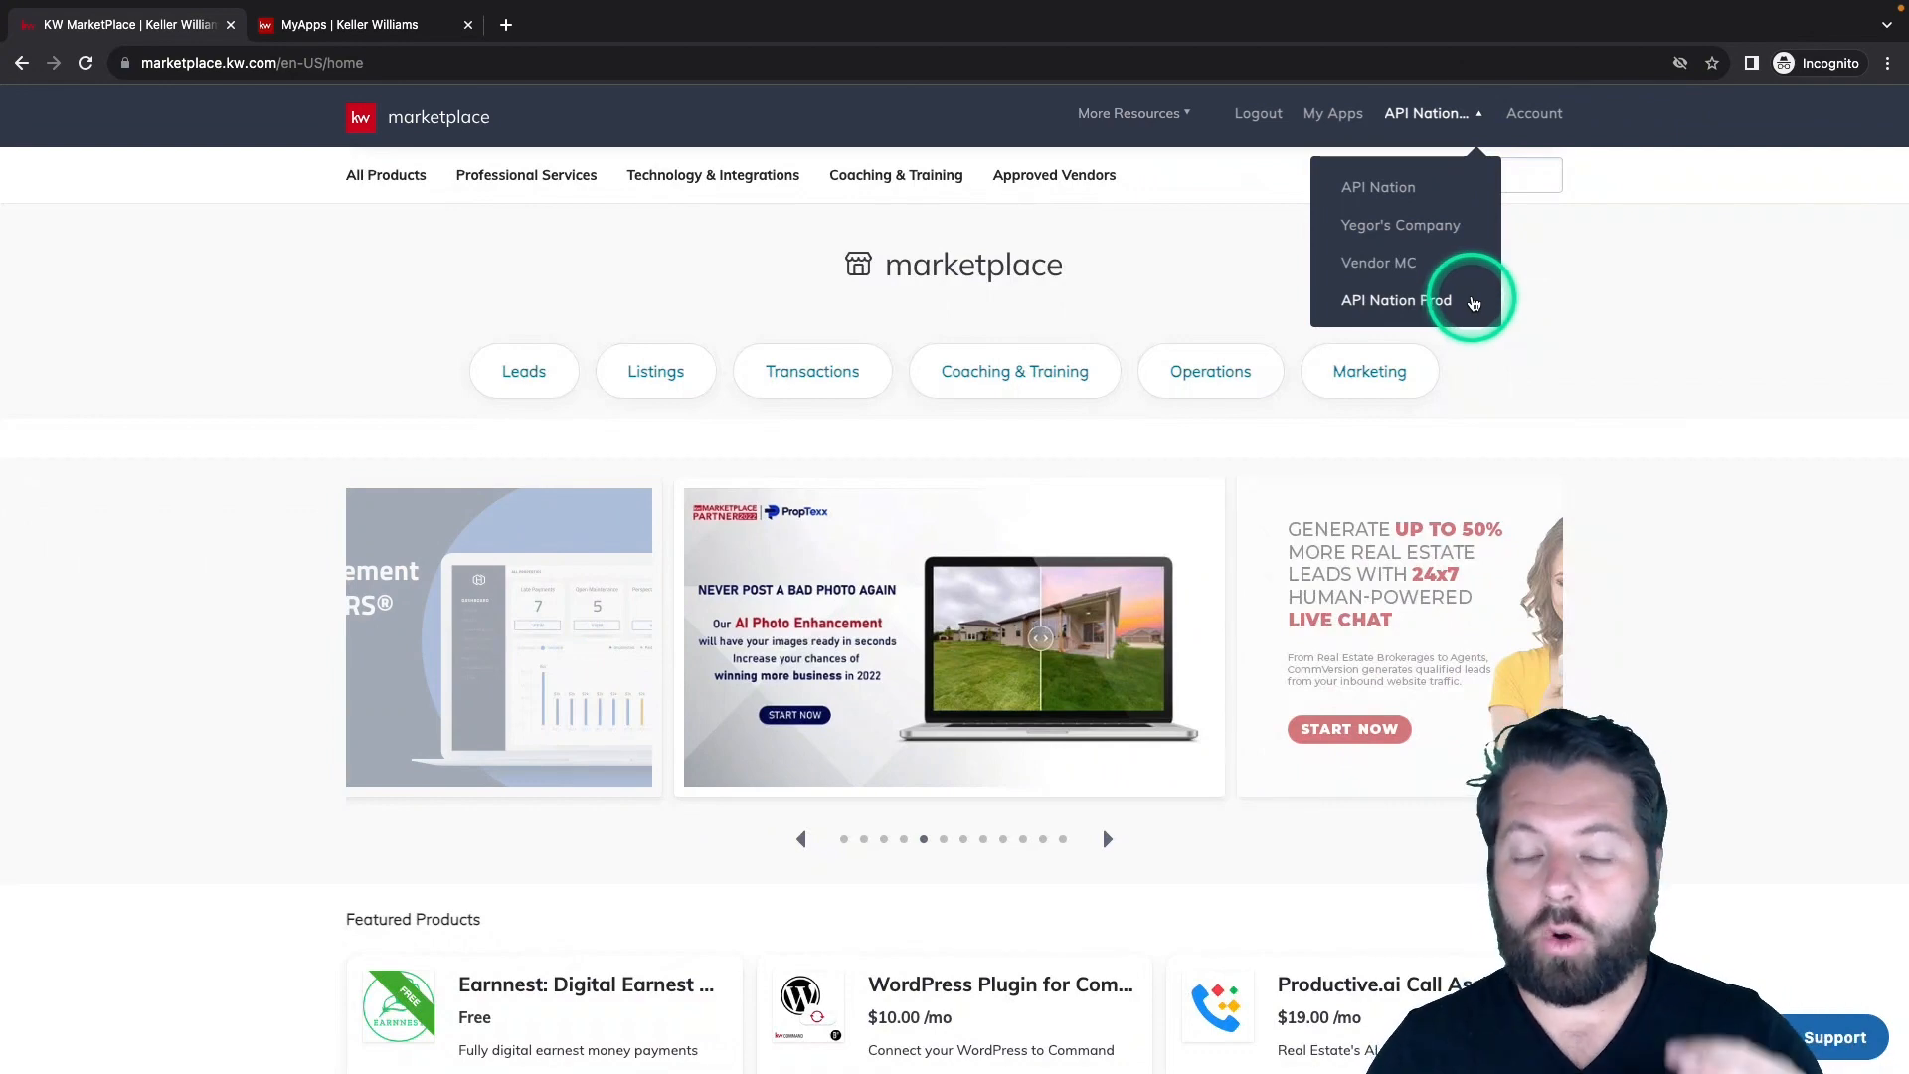
pyautogui.moveTo(1535, 305)
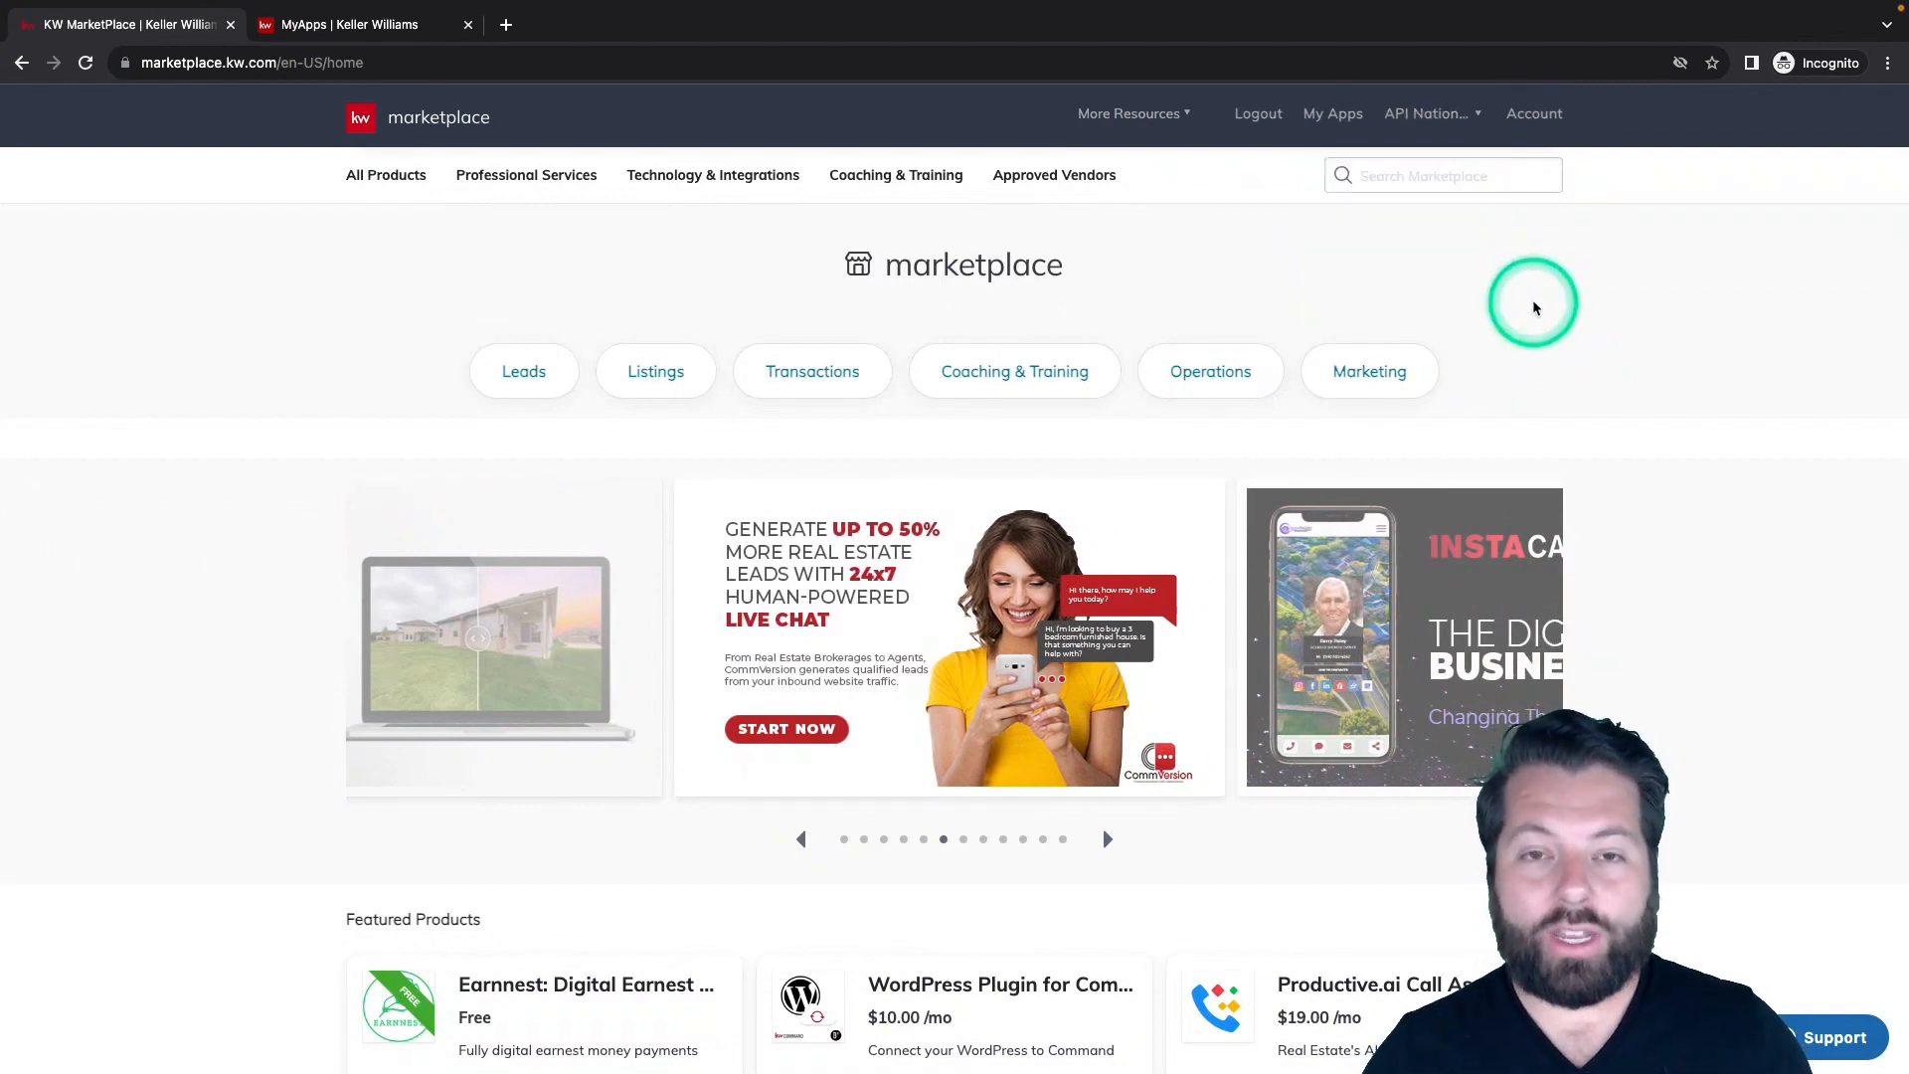
# Search the marketplace for 'mojo' and open My Apps for the Apination integration.
pyautogui.click(1443, 175)
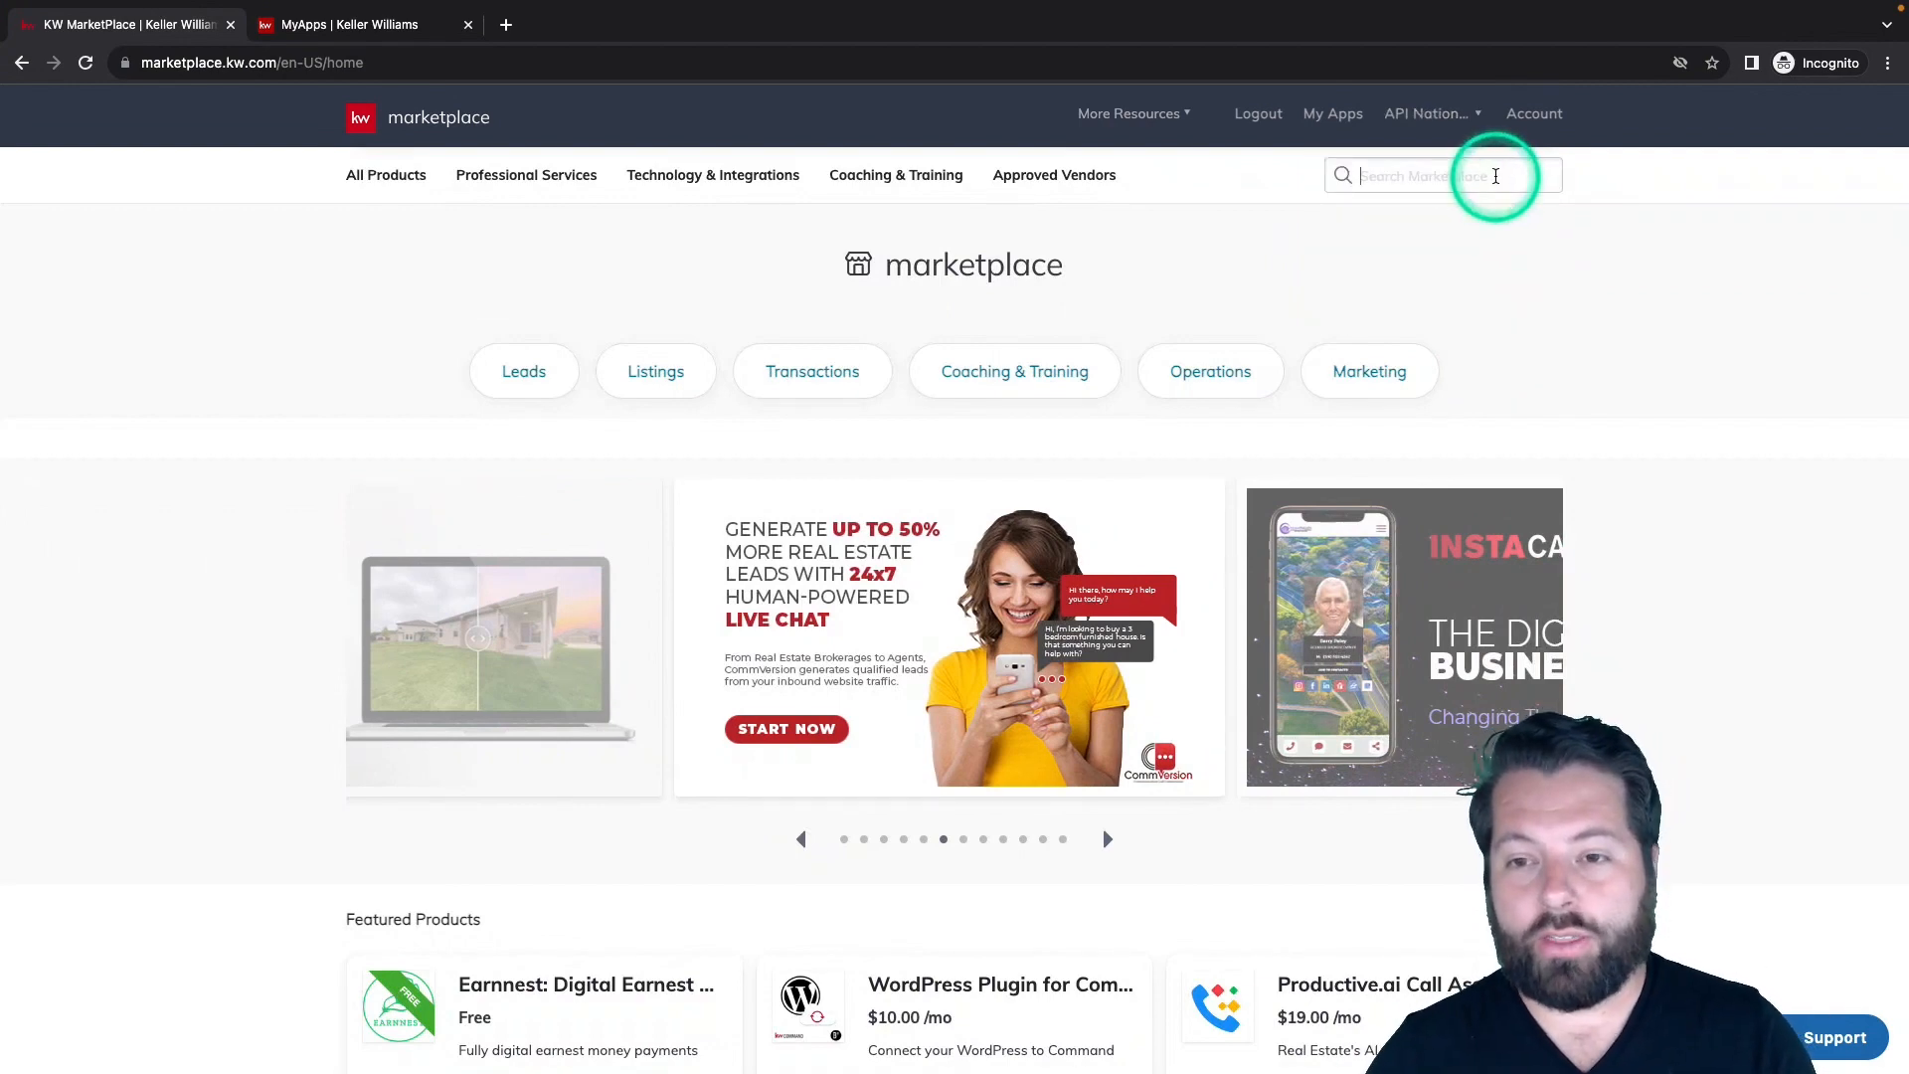
pyautogui.write('mojo')
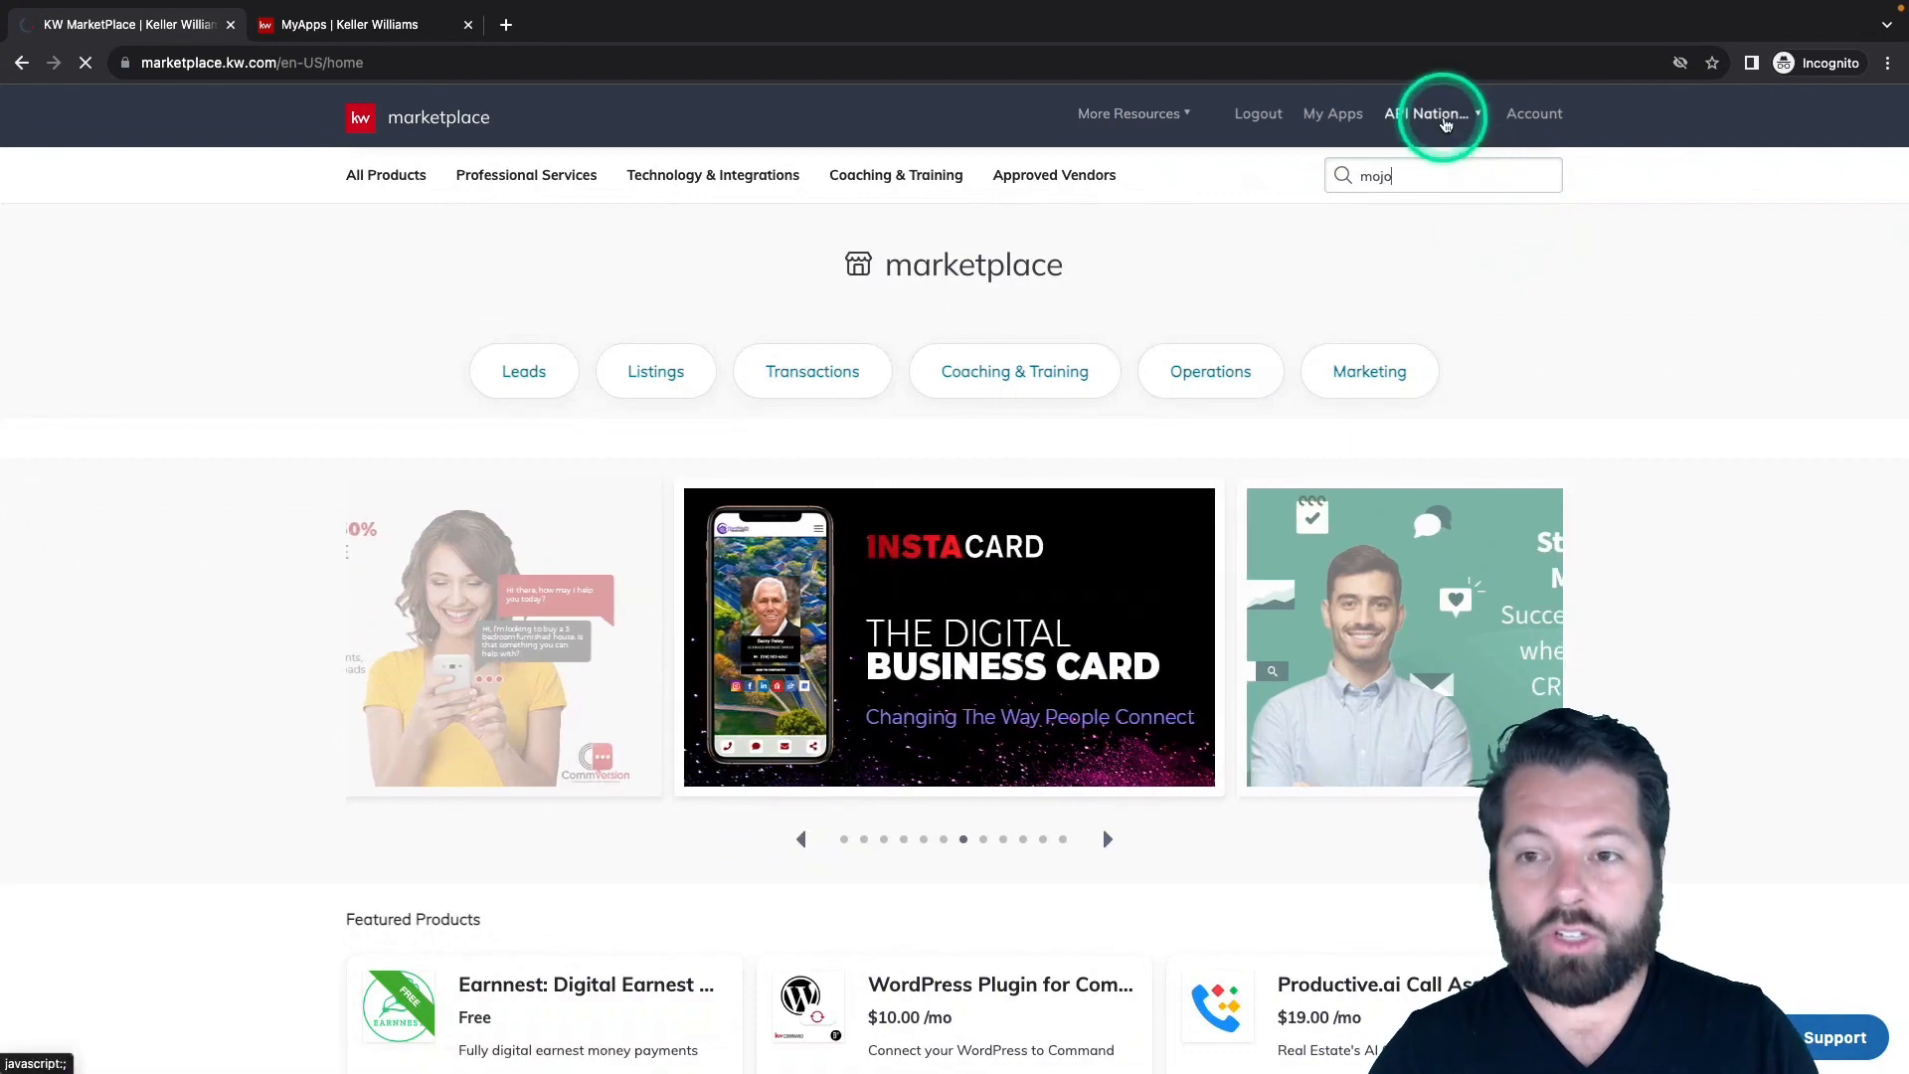
pyautogui.press('Return')
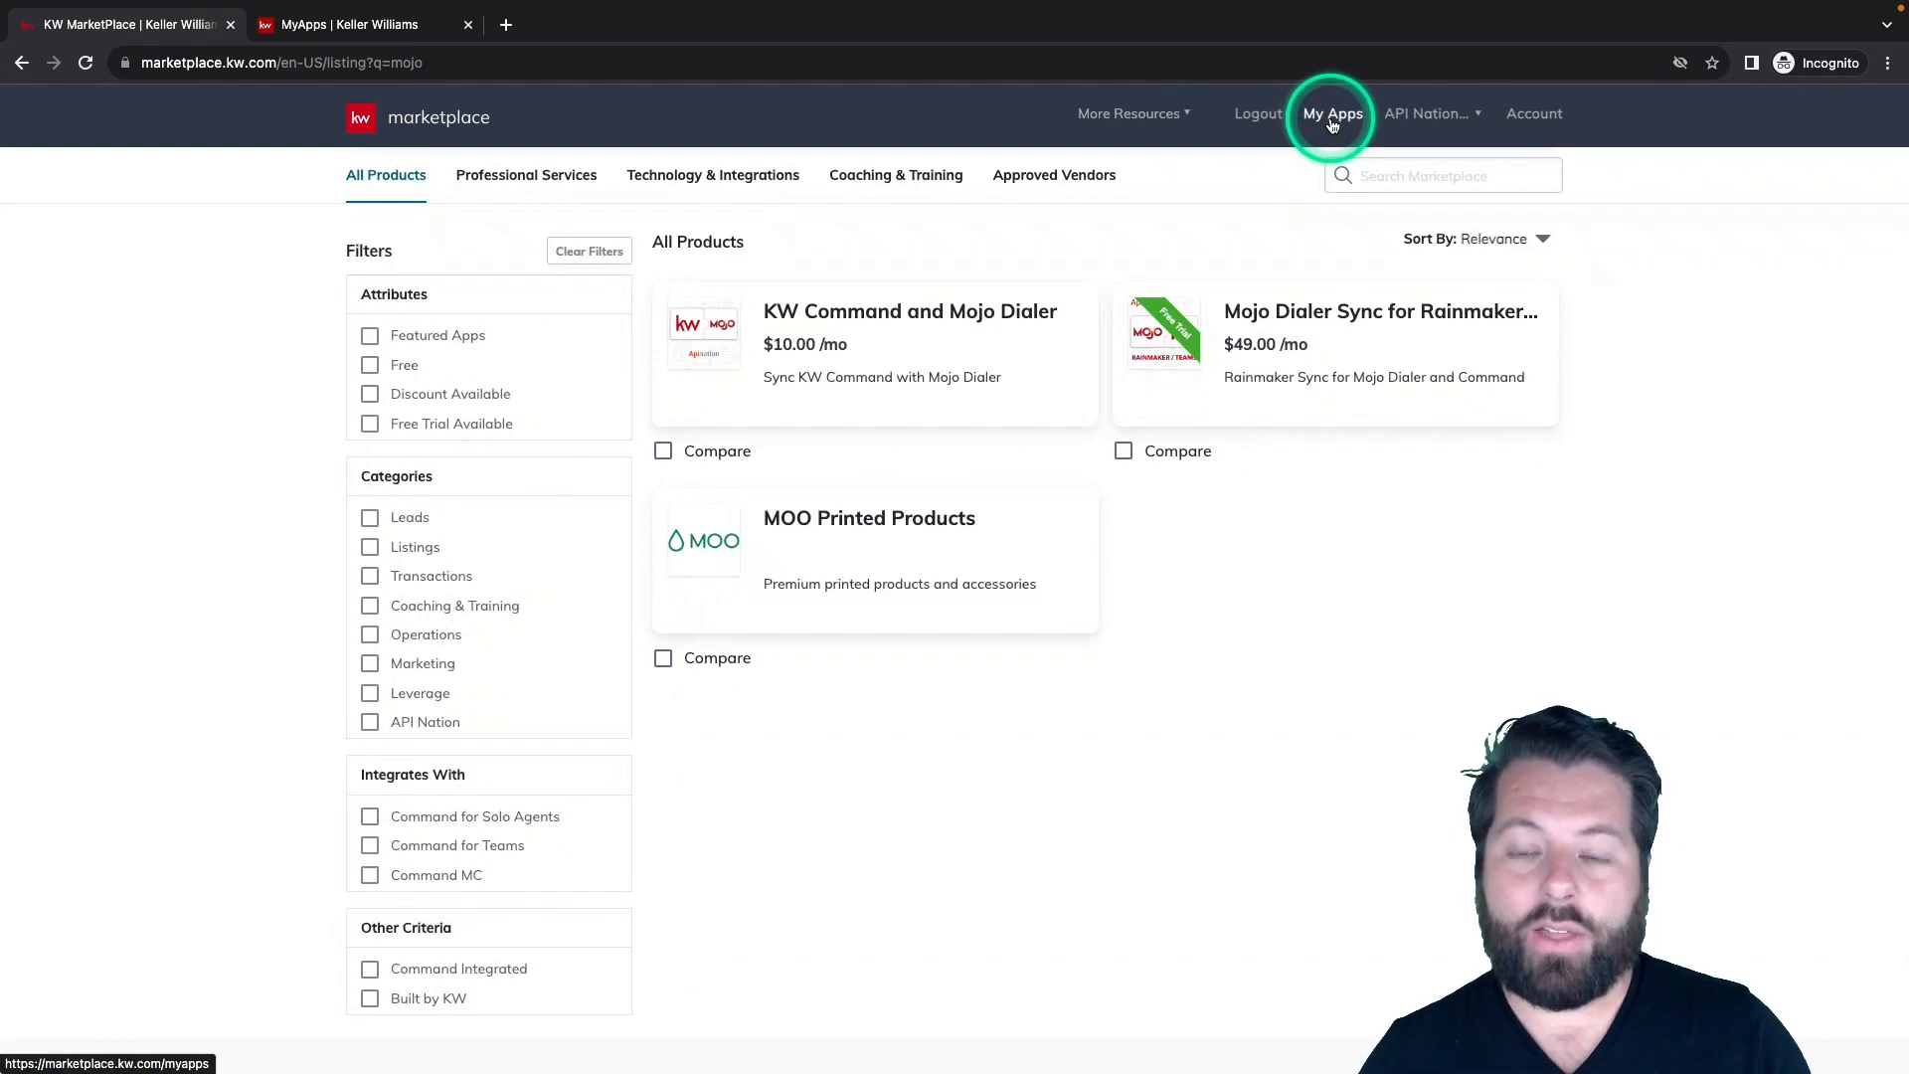
pyautogui.click(1333, 113)
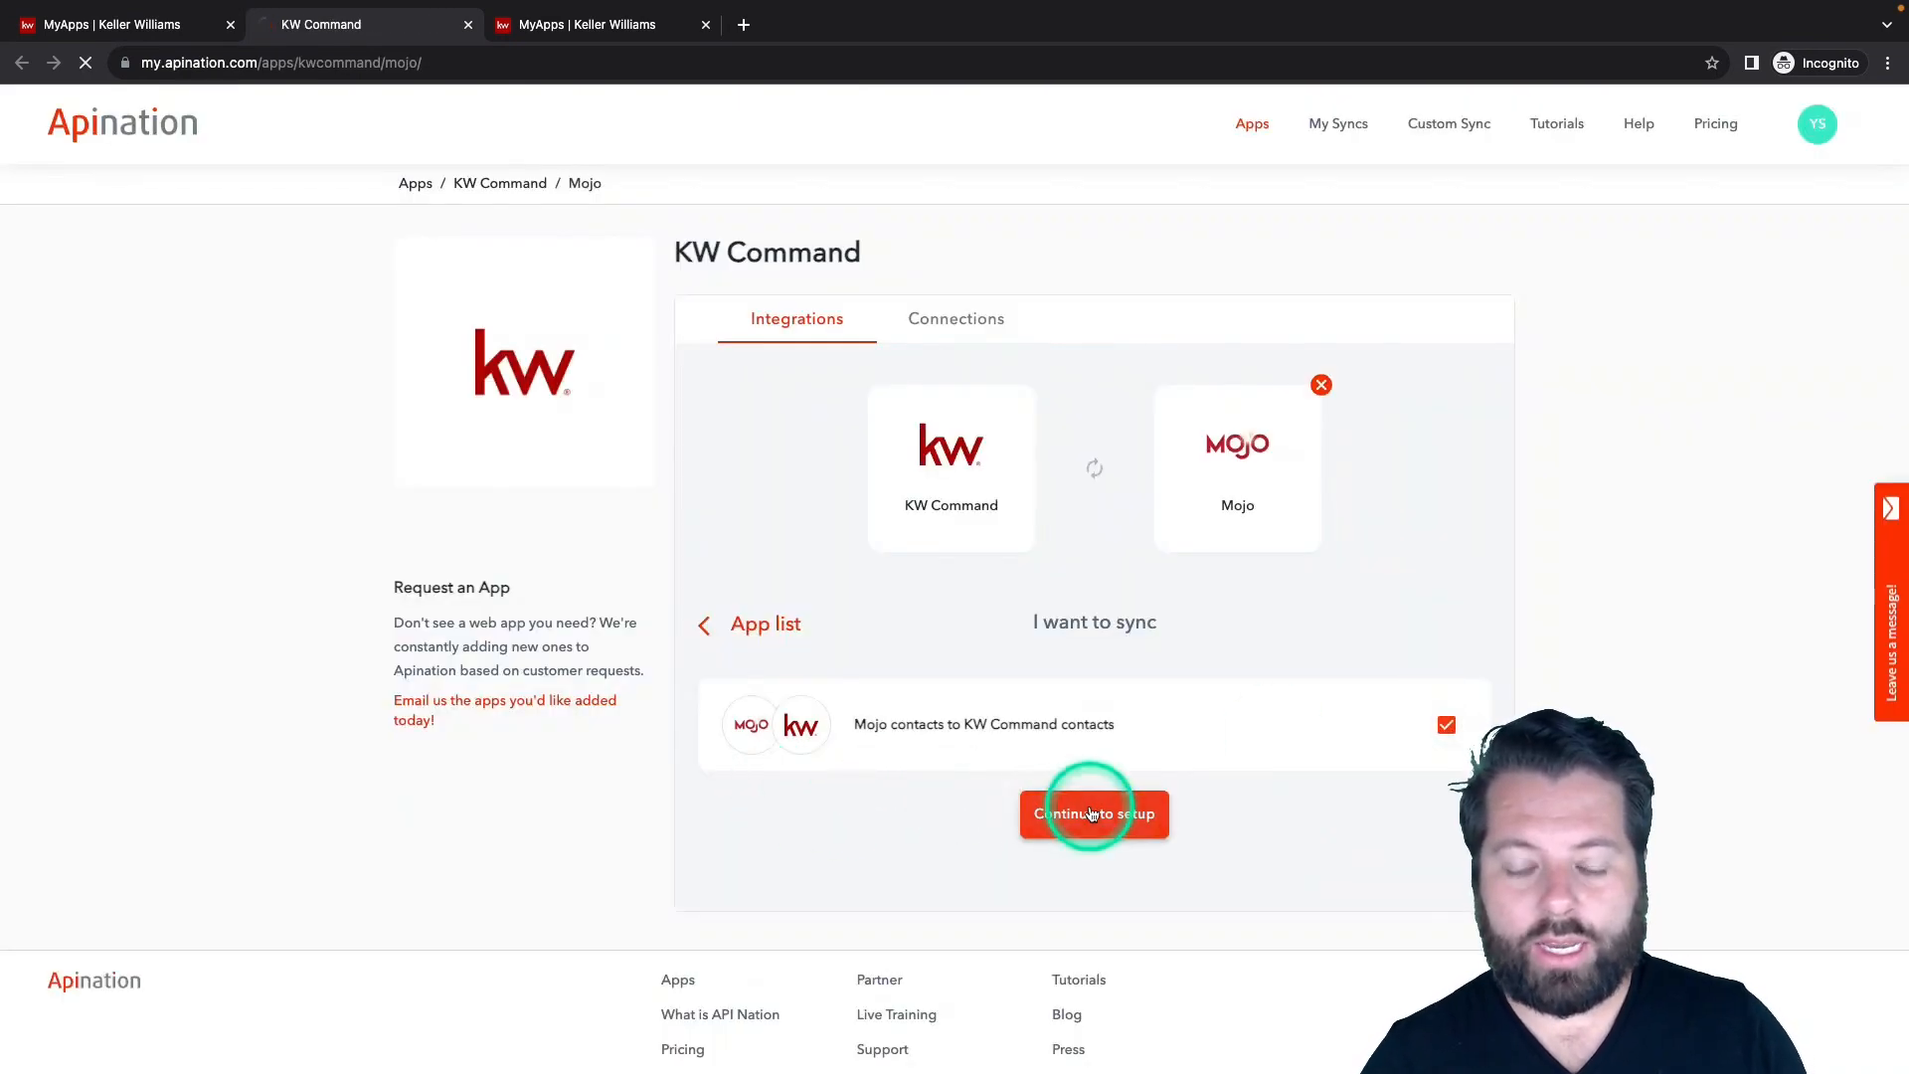
# Link the sync to the API Nation Prod account and a signed-in Mojo account, then confirm.
pyautogui.click(1094, 814)
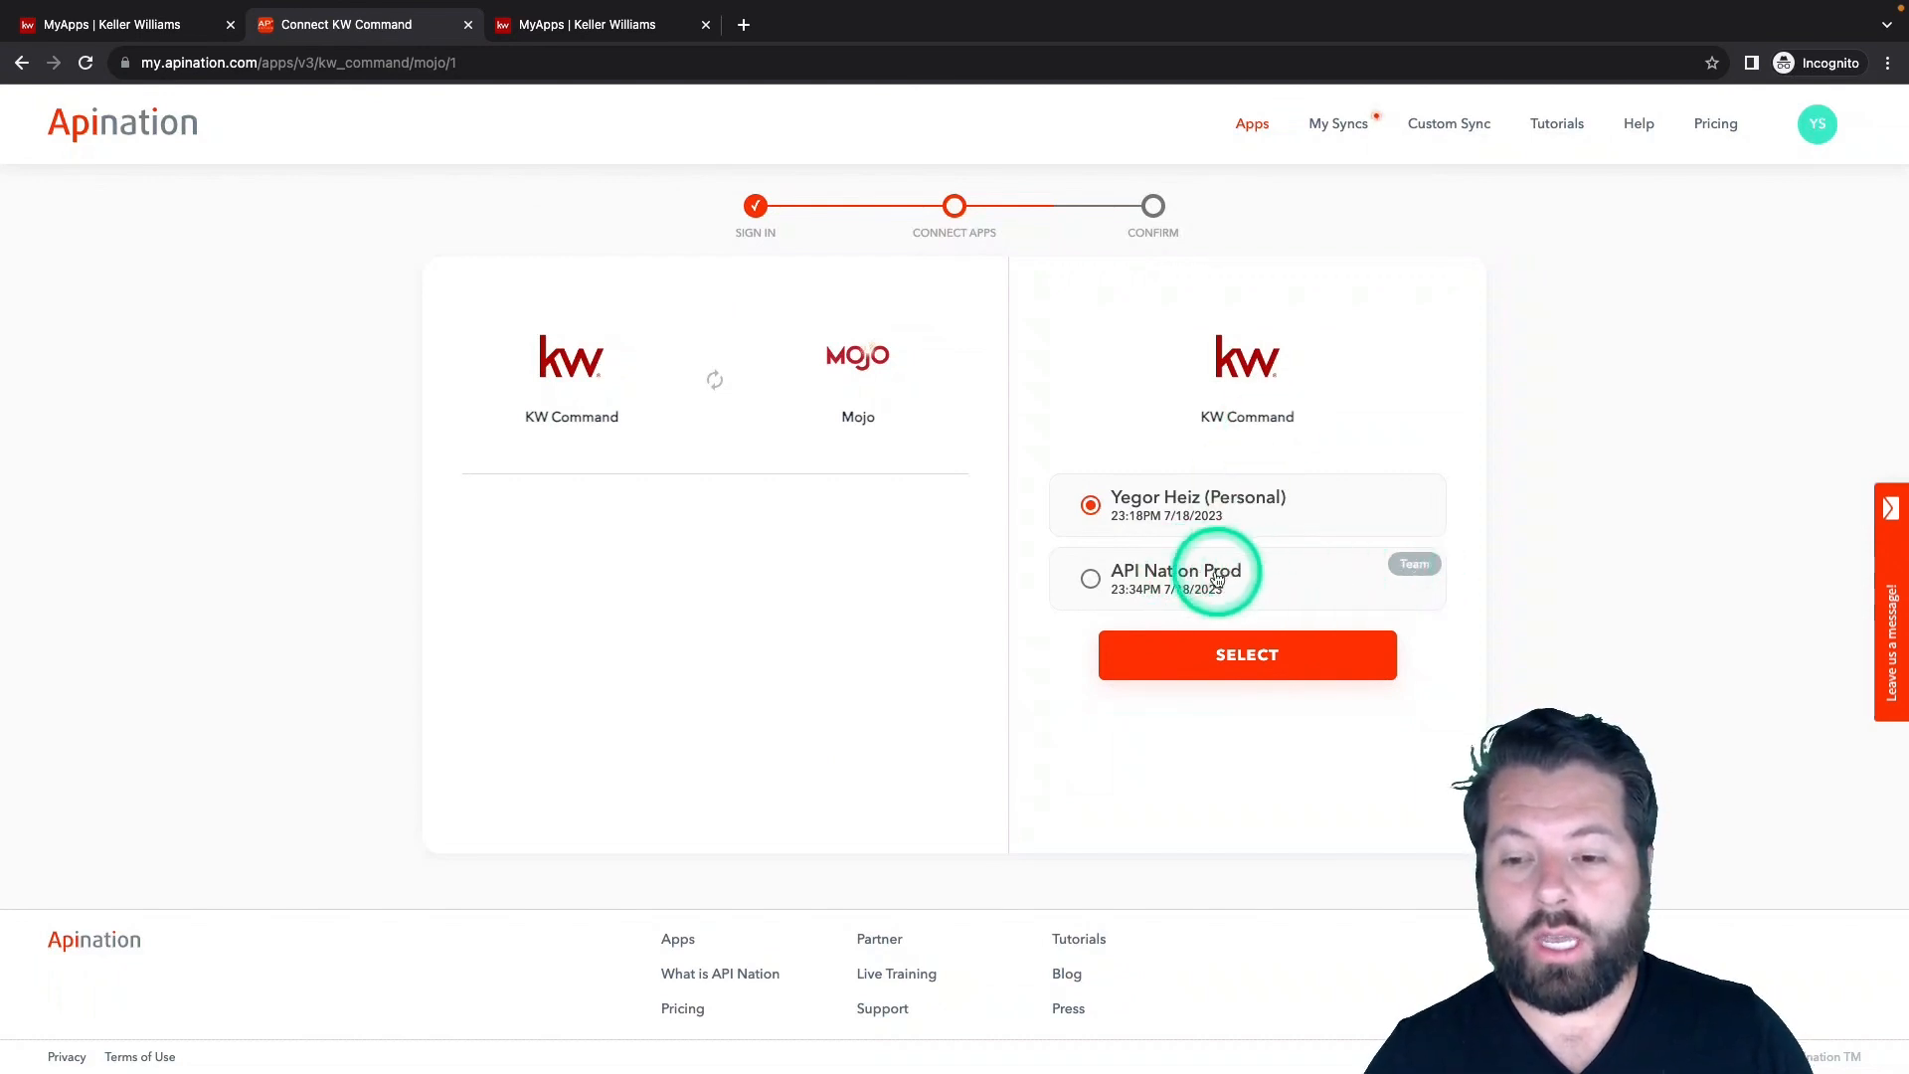
pyautogui.click(1246, 654)
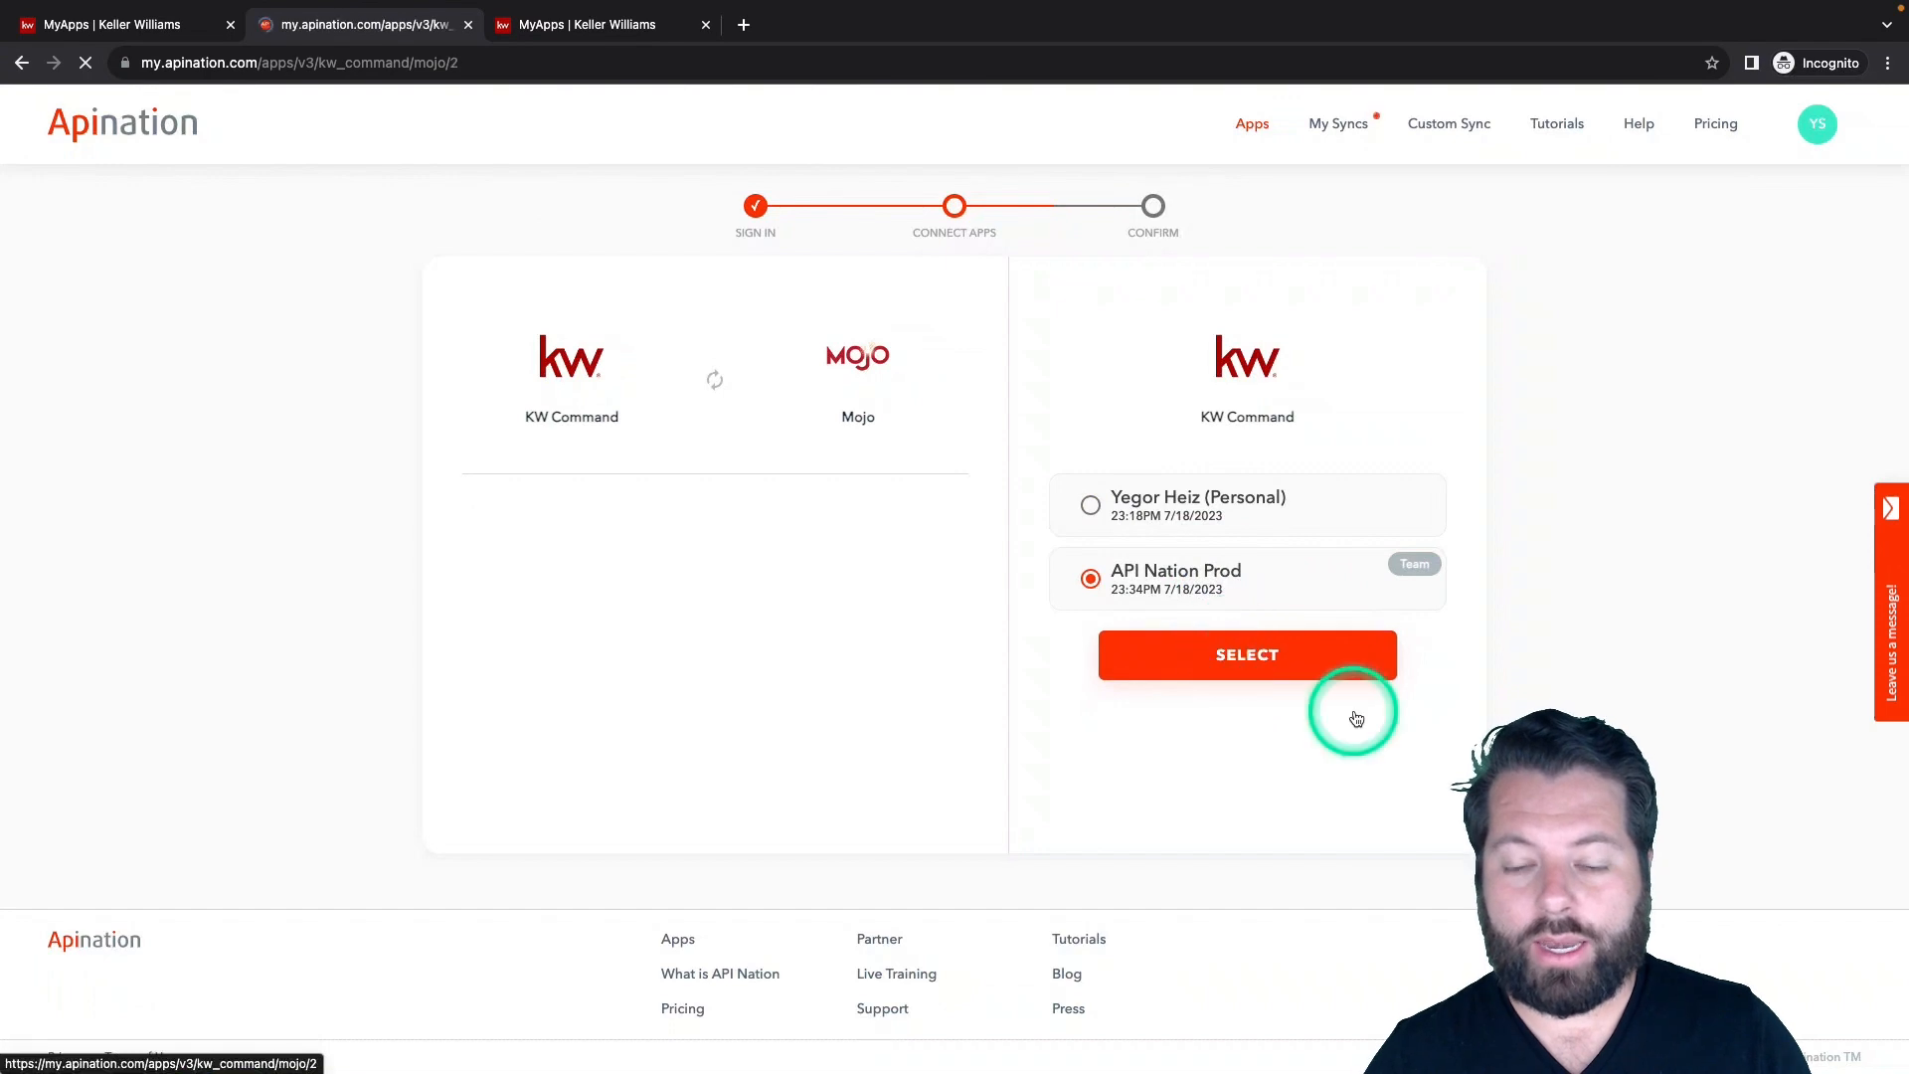
pyautogui.click(1246, 655)
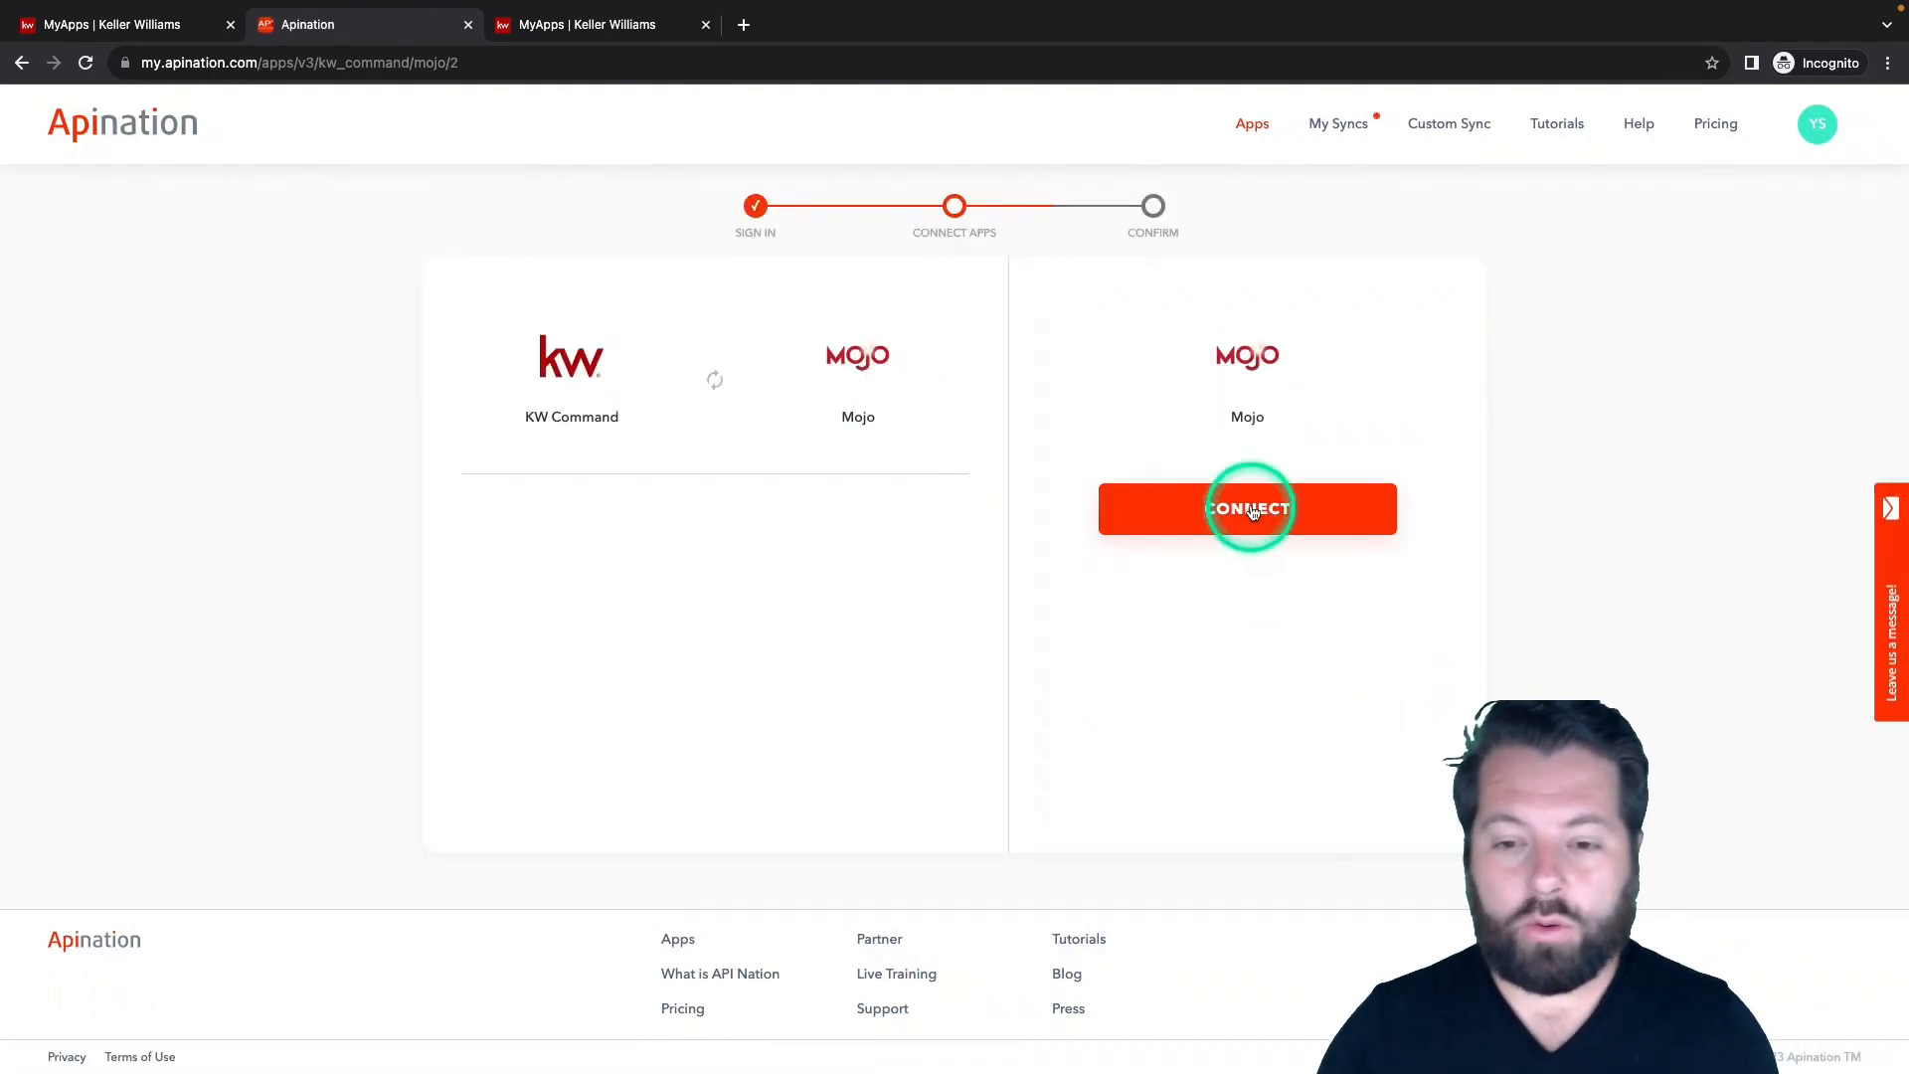
pyautogui.click(1247, 508)
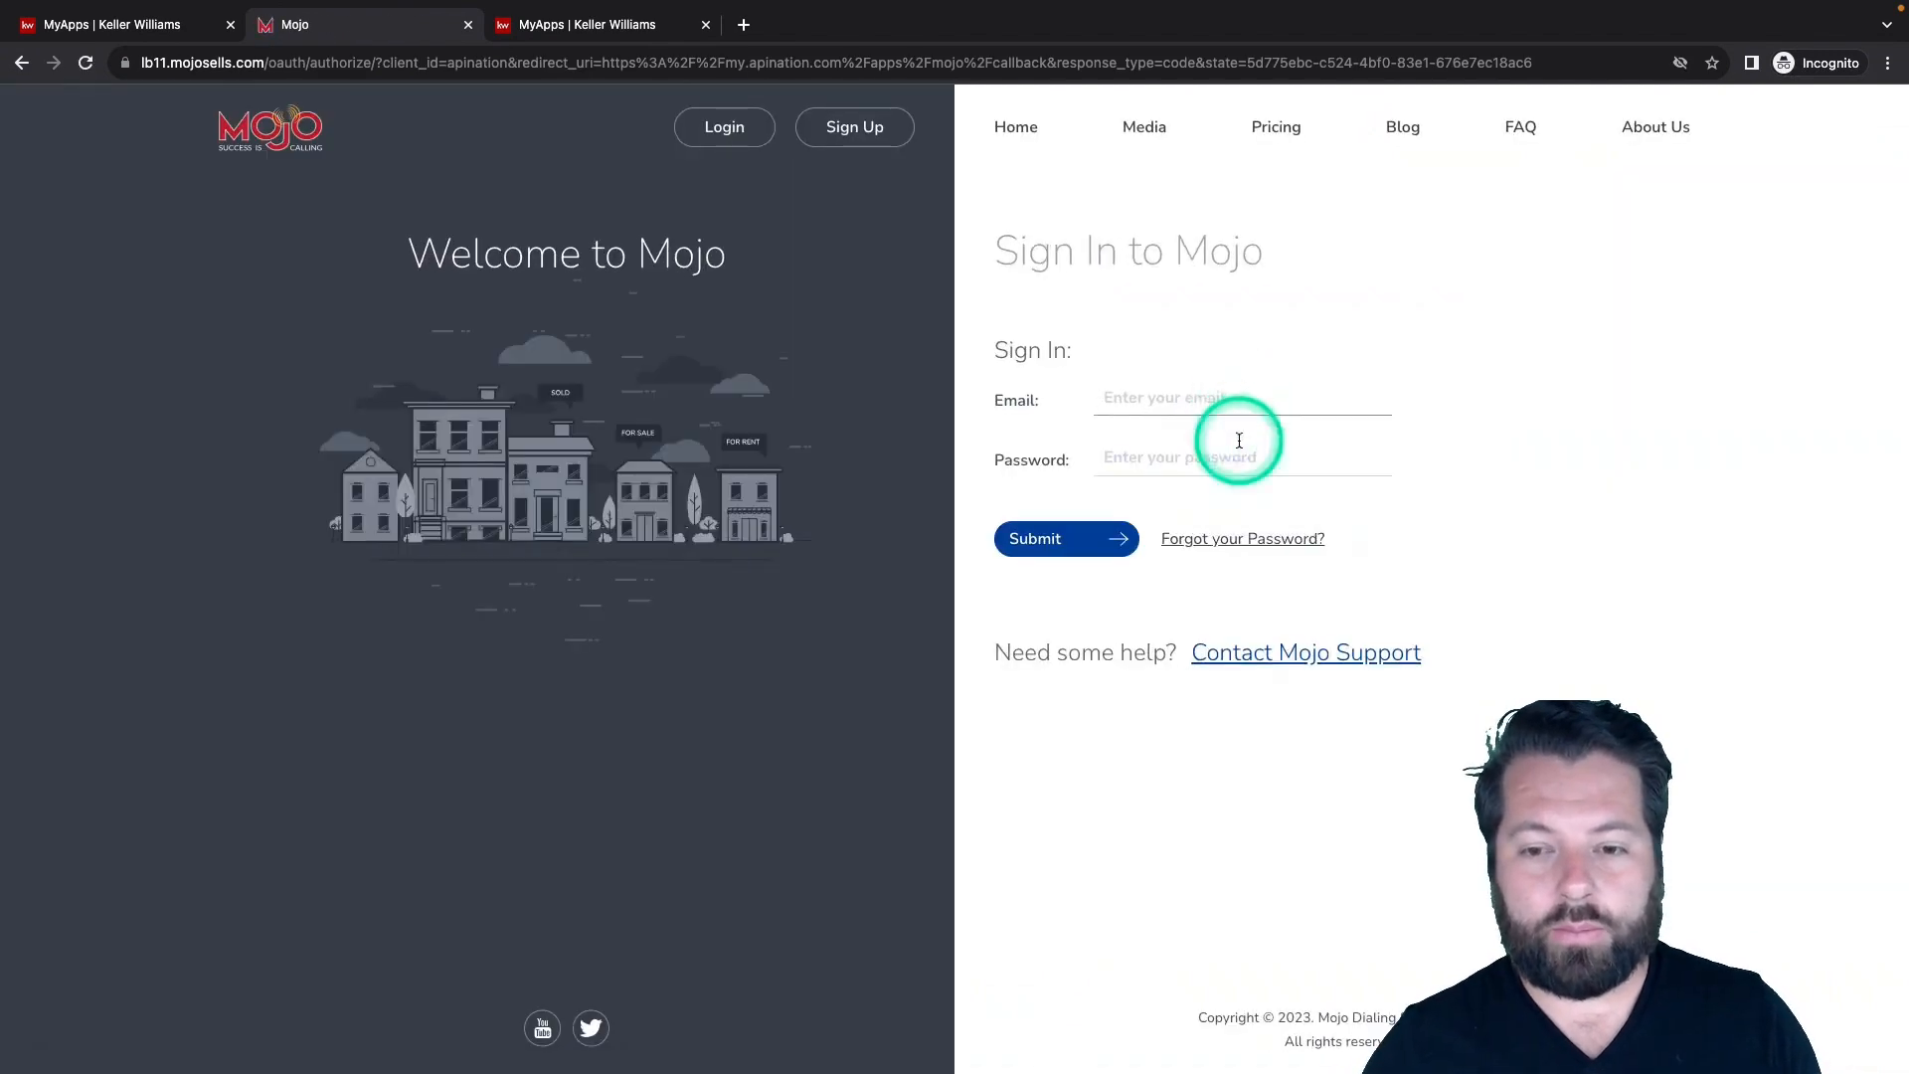
pyautogui.click(1034, 538)
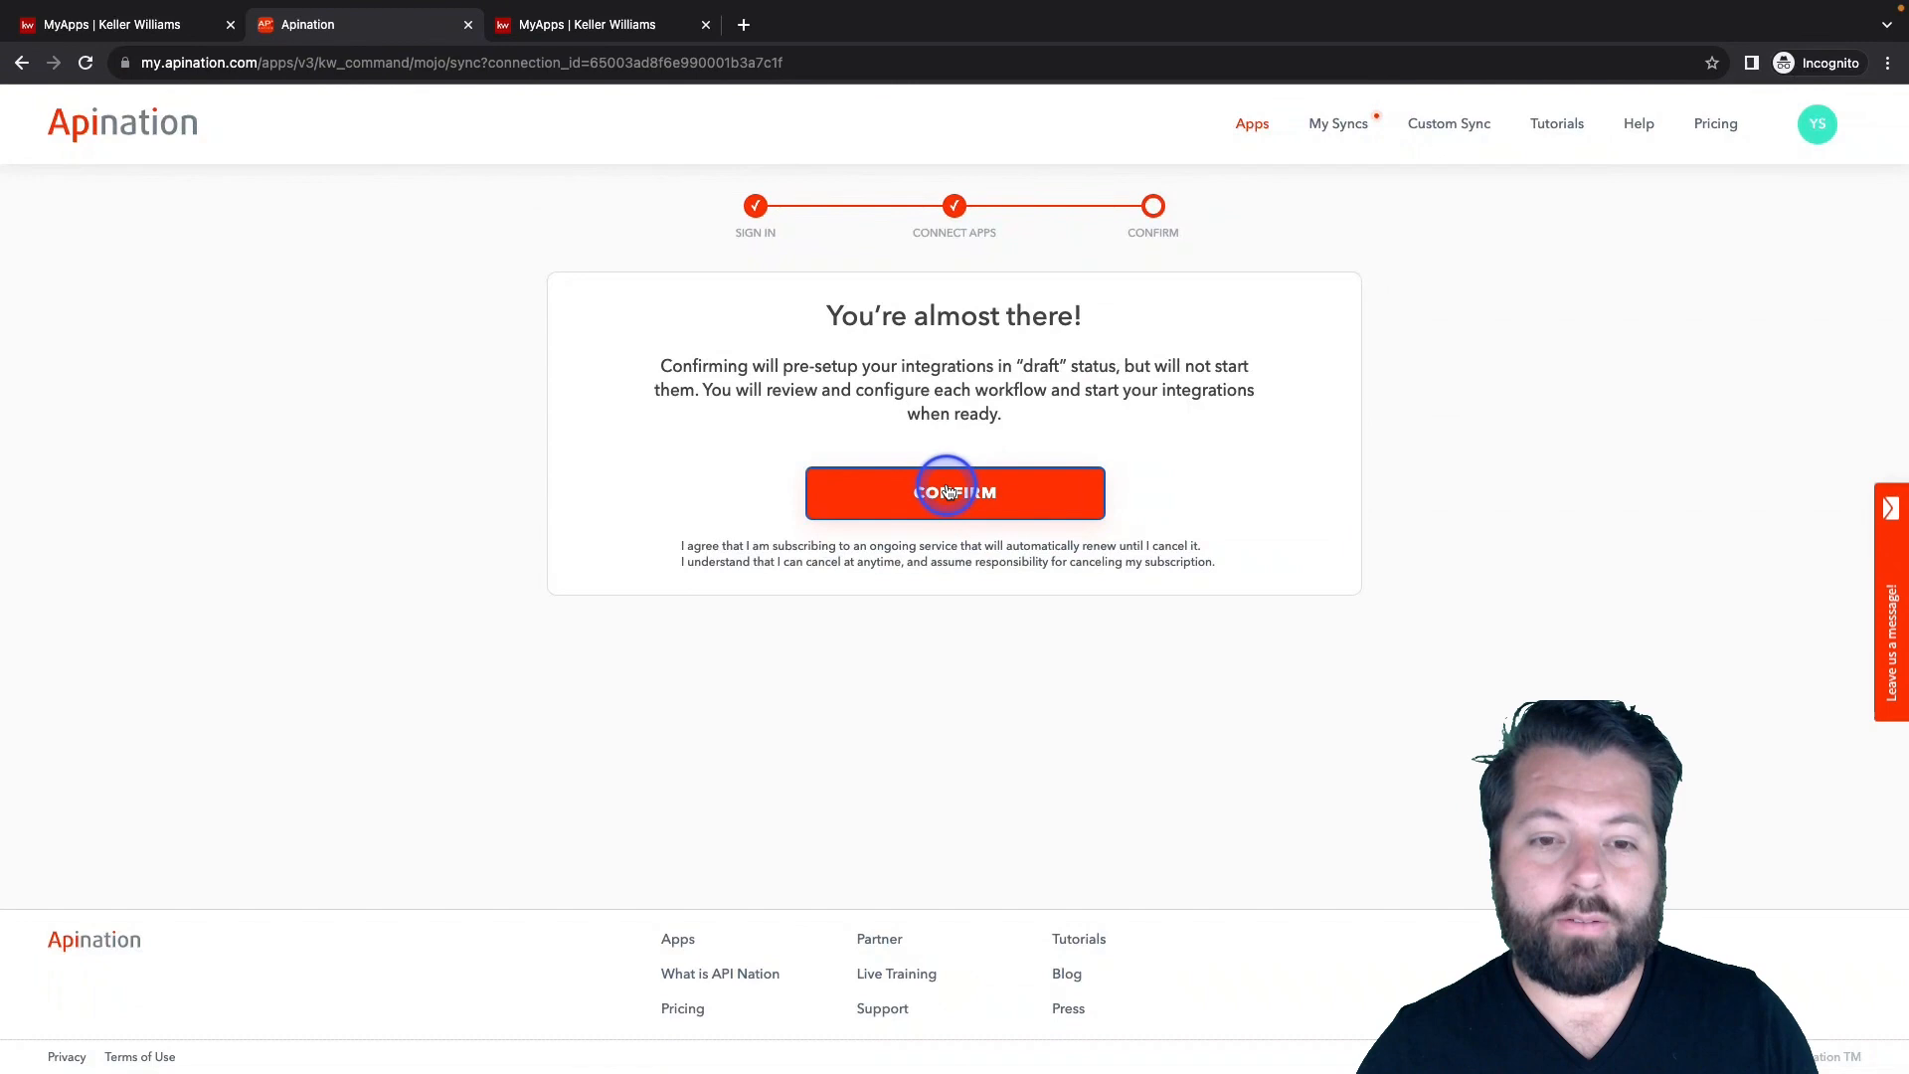
pyautogui.click(954, 492)
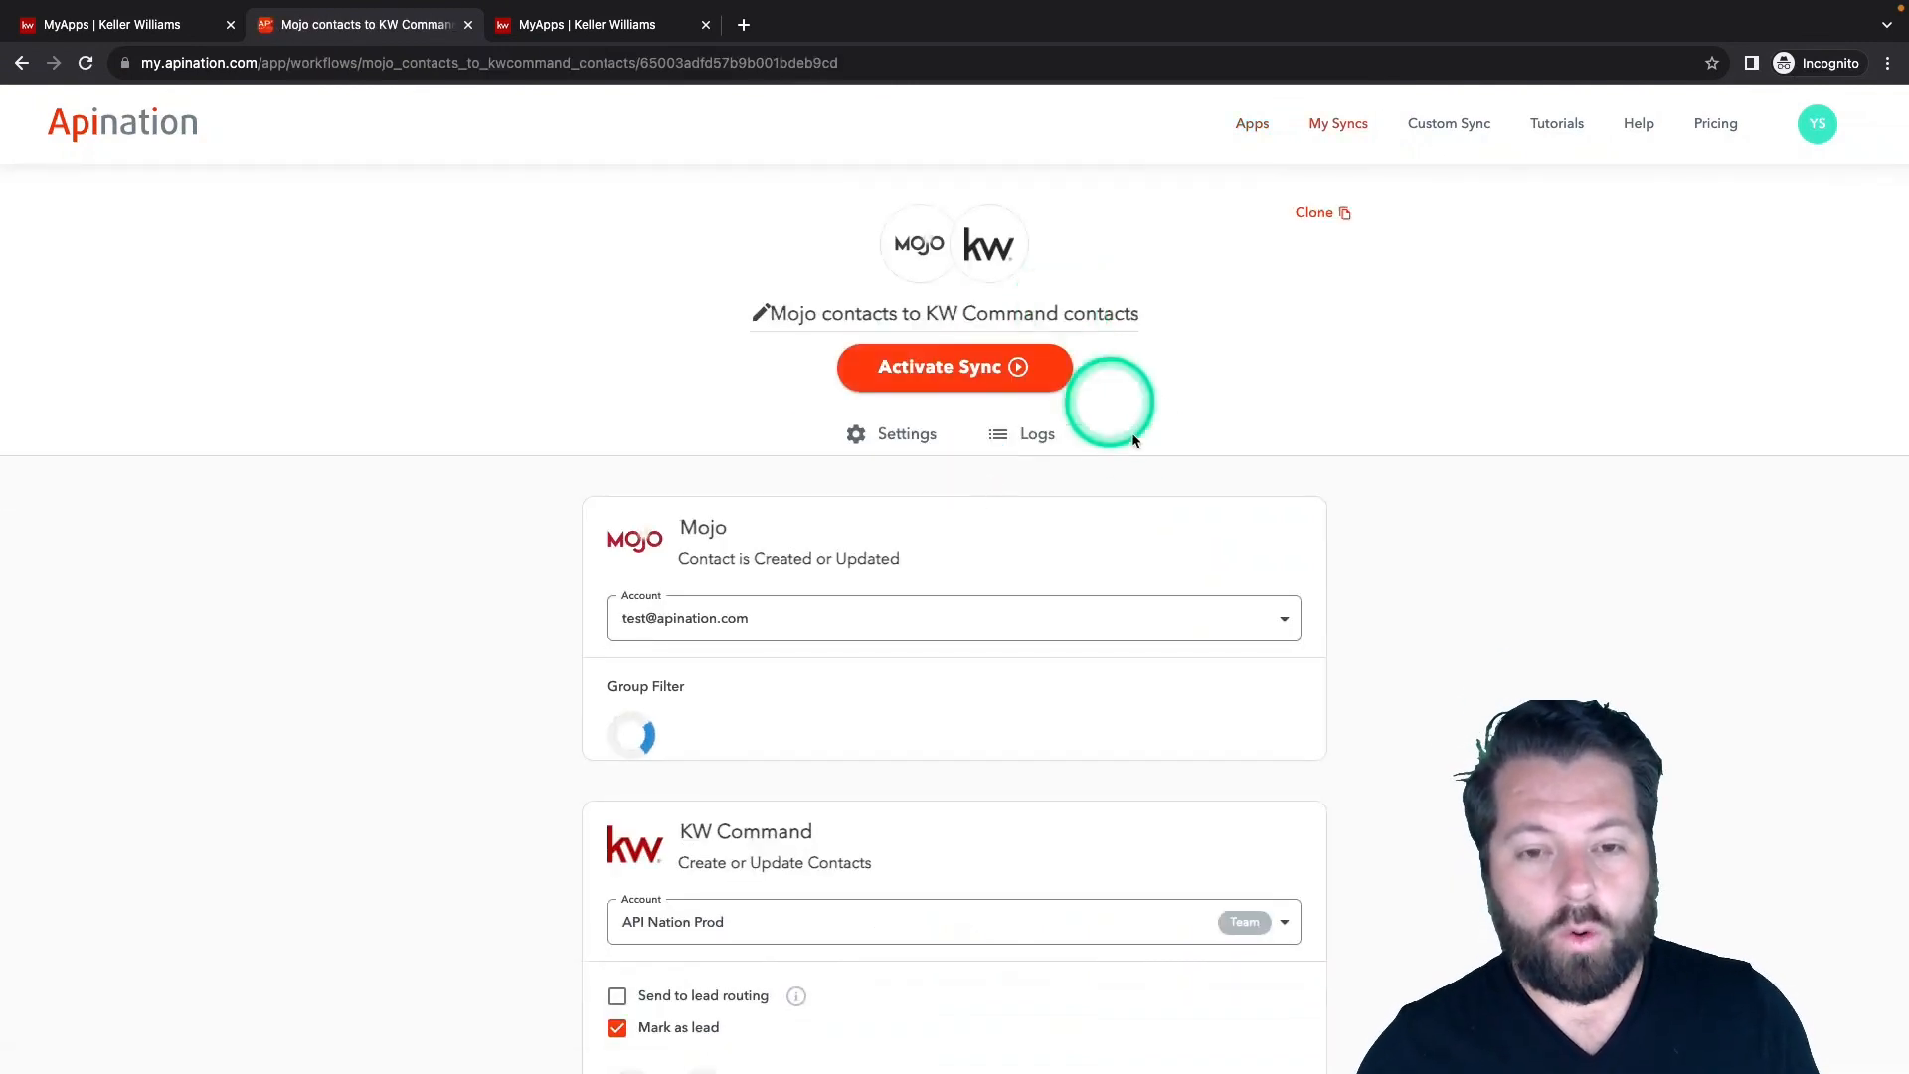
# Set the Mojo Group Filter to All.
pyautogui.scroll(-3)
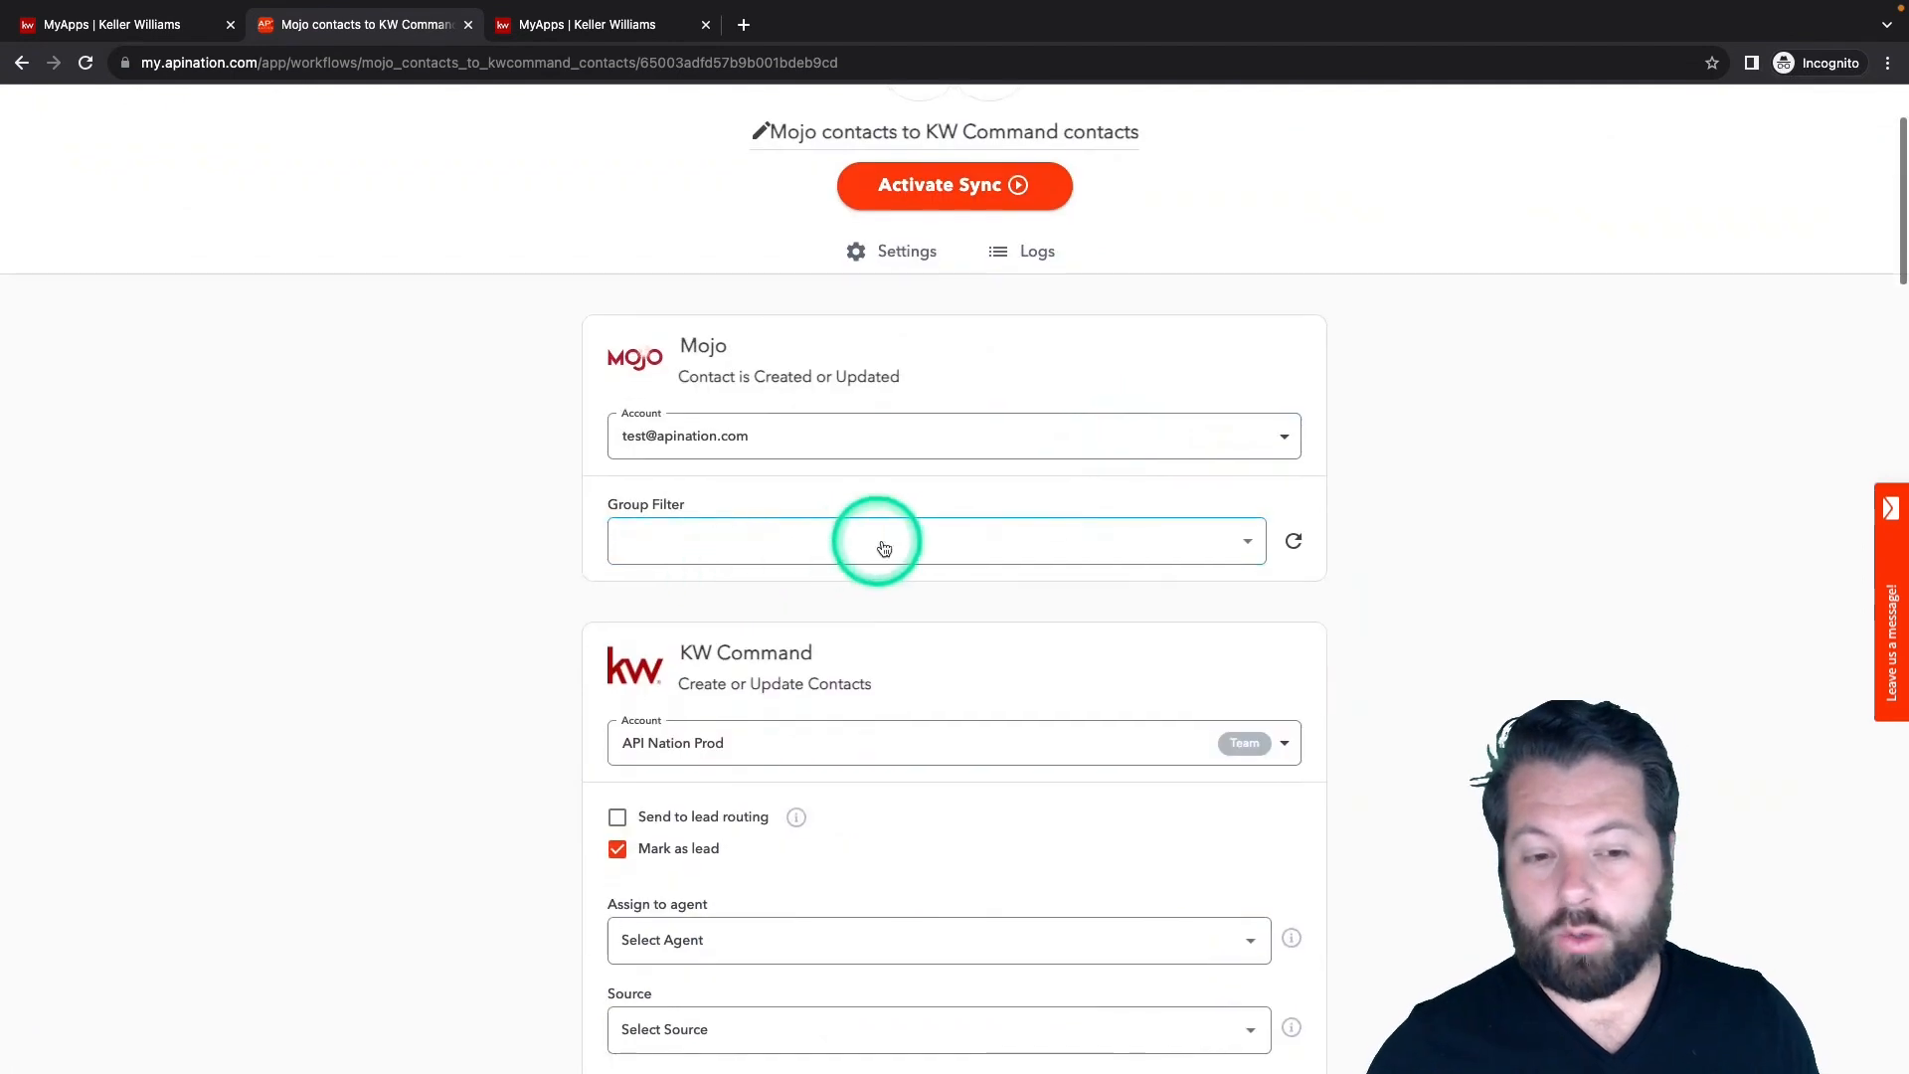
pyautogui.click(935, 541)
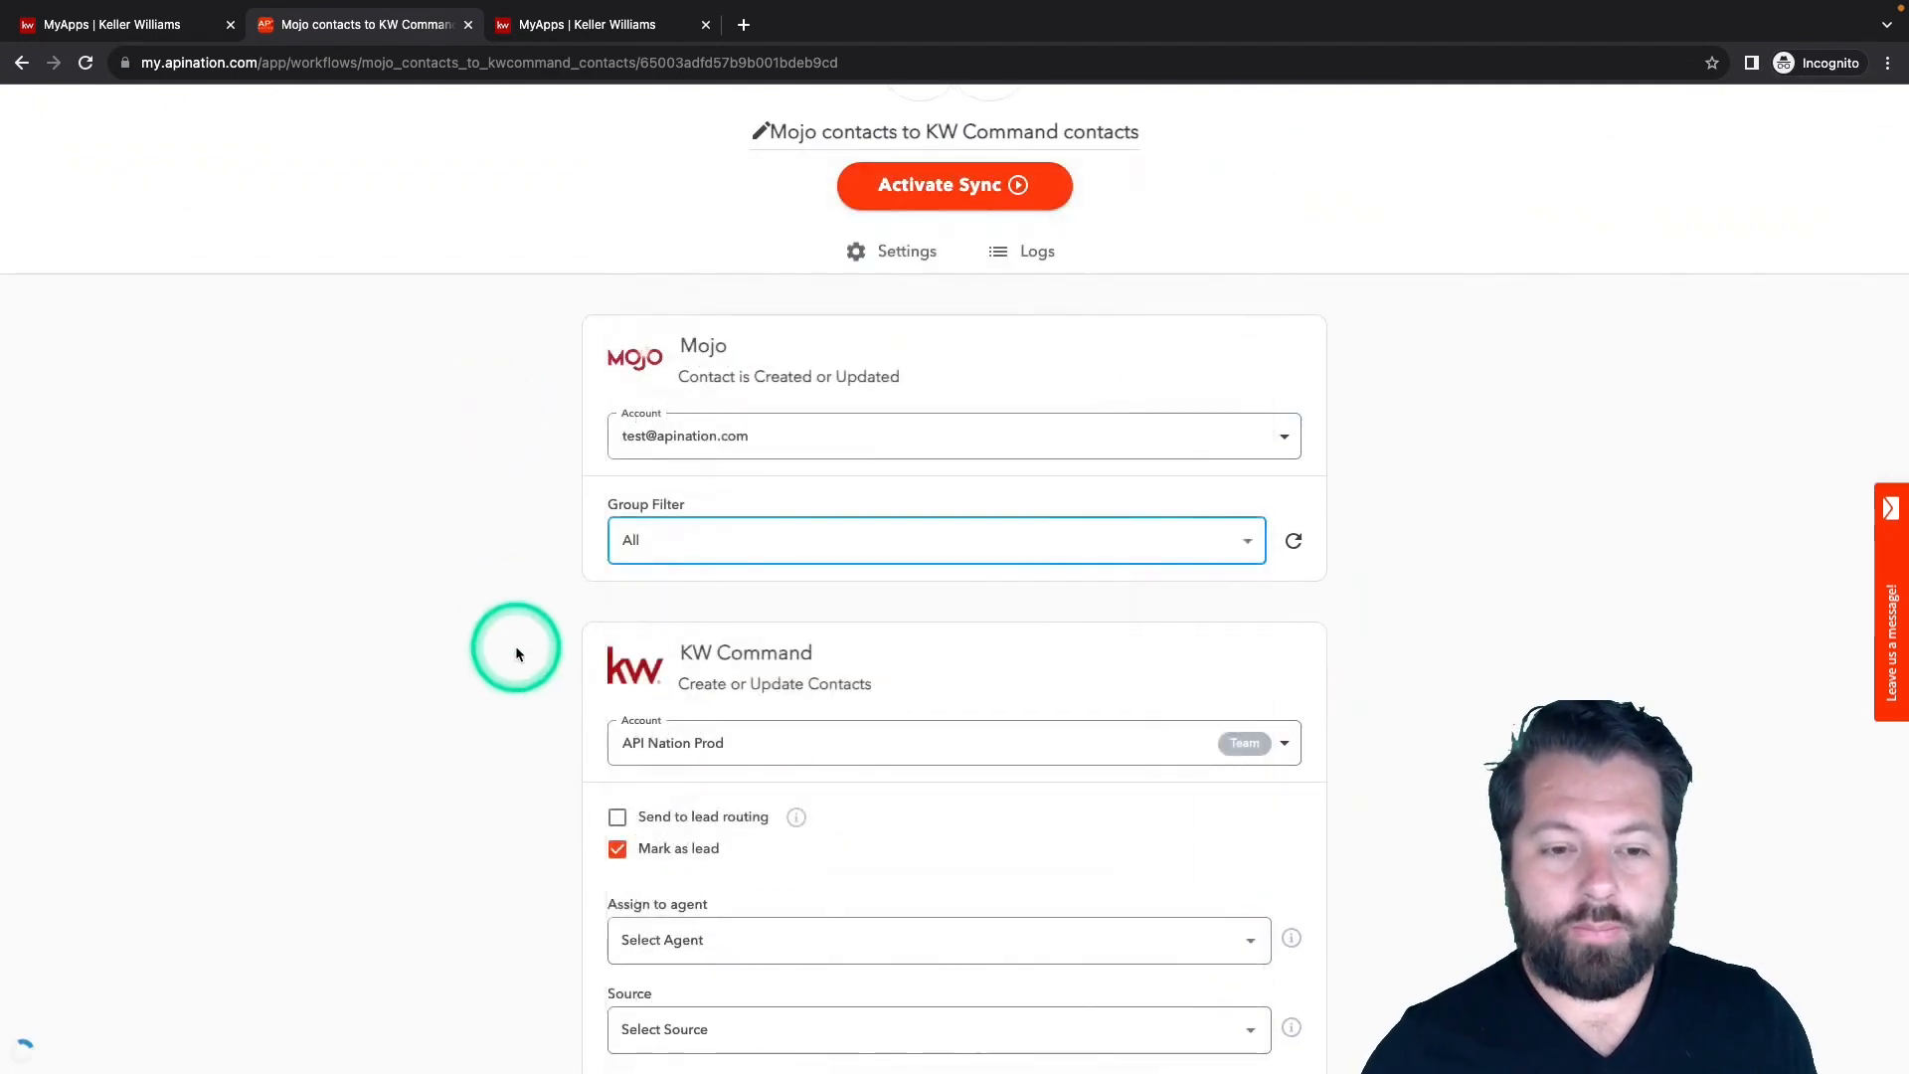
pyautogui.scroll(-3)
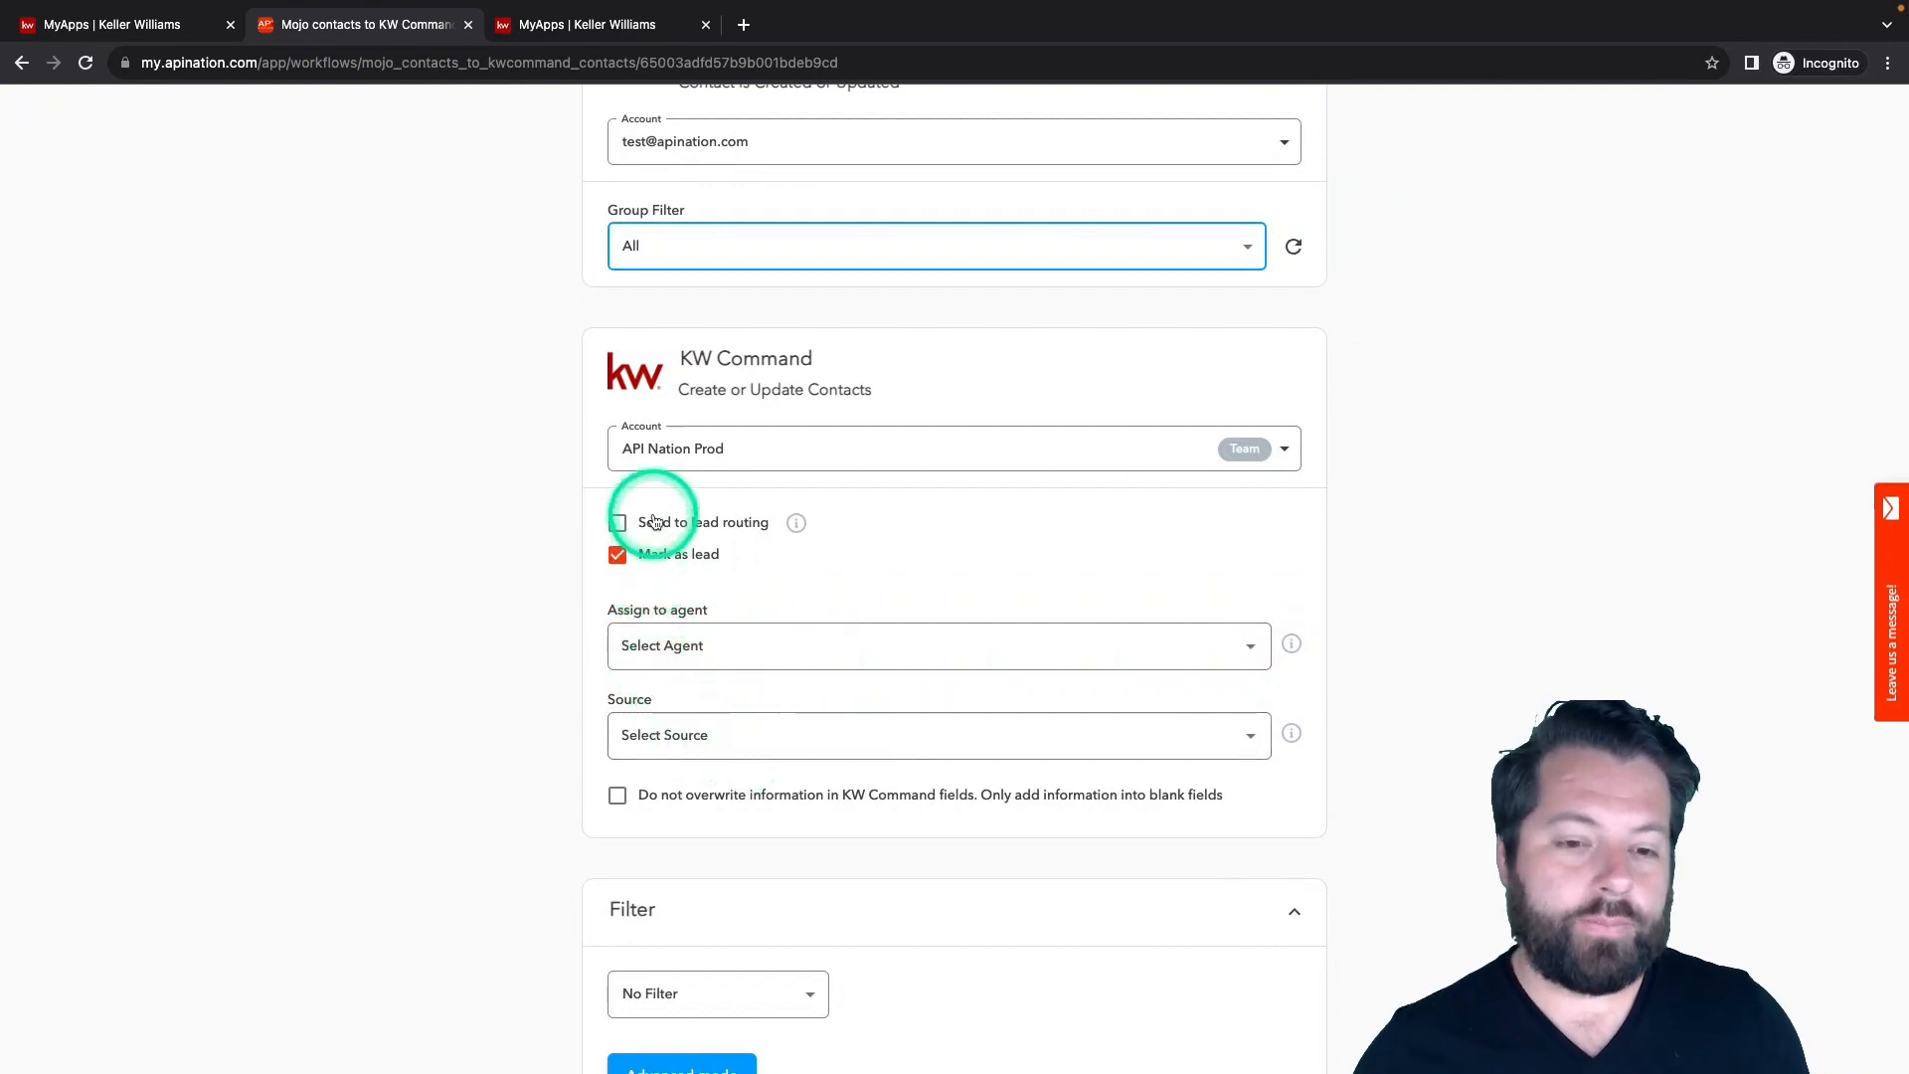
# Enable Send to lead routing and choose Mojo Helpdesk as the source.
pyautogui.click(617, 522)
pyautogui.write('m')
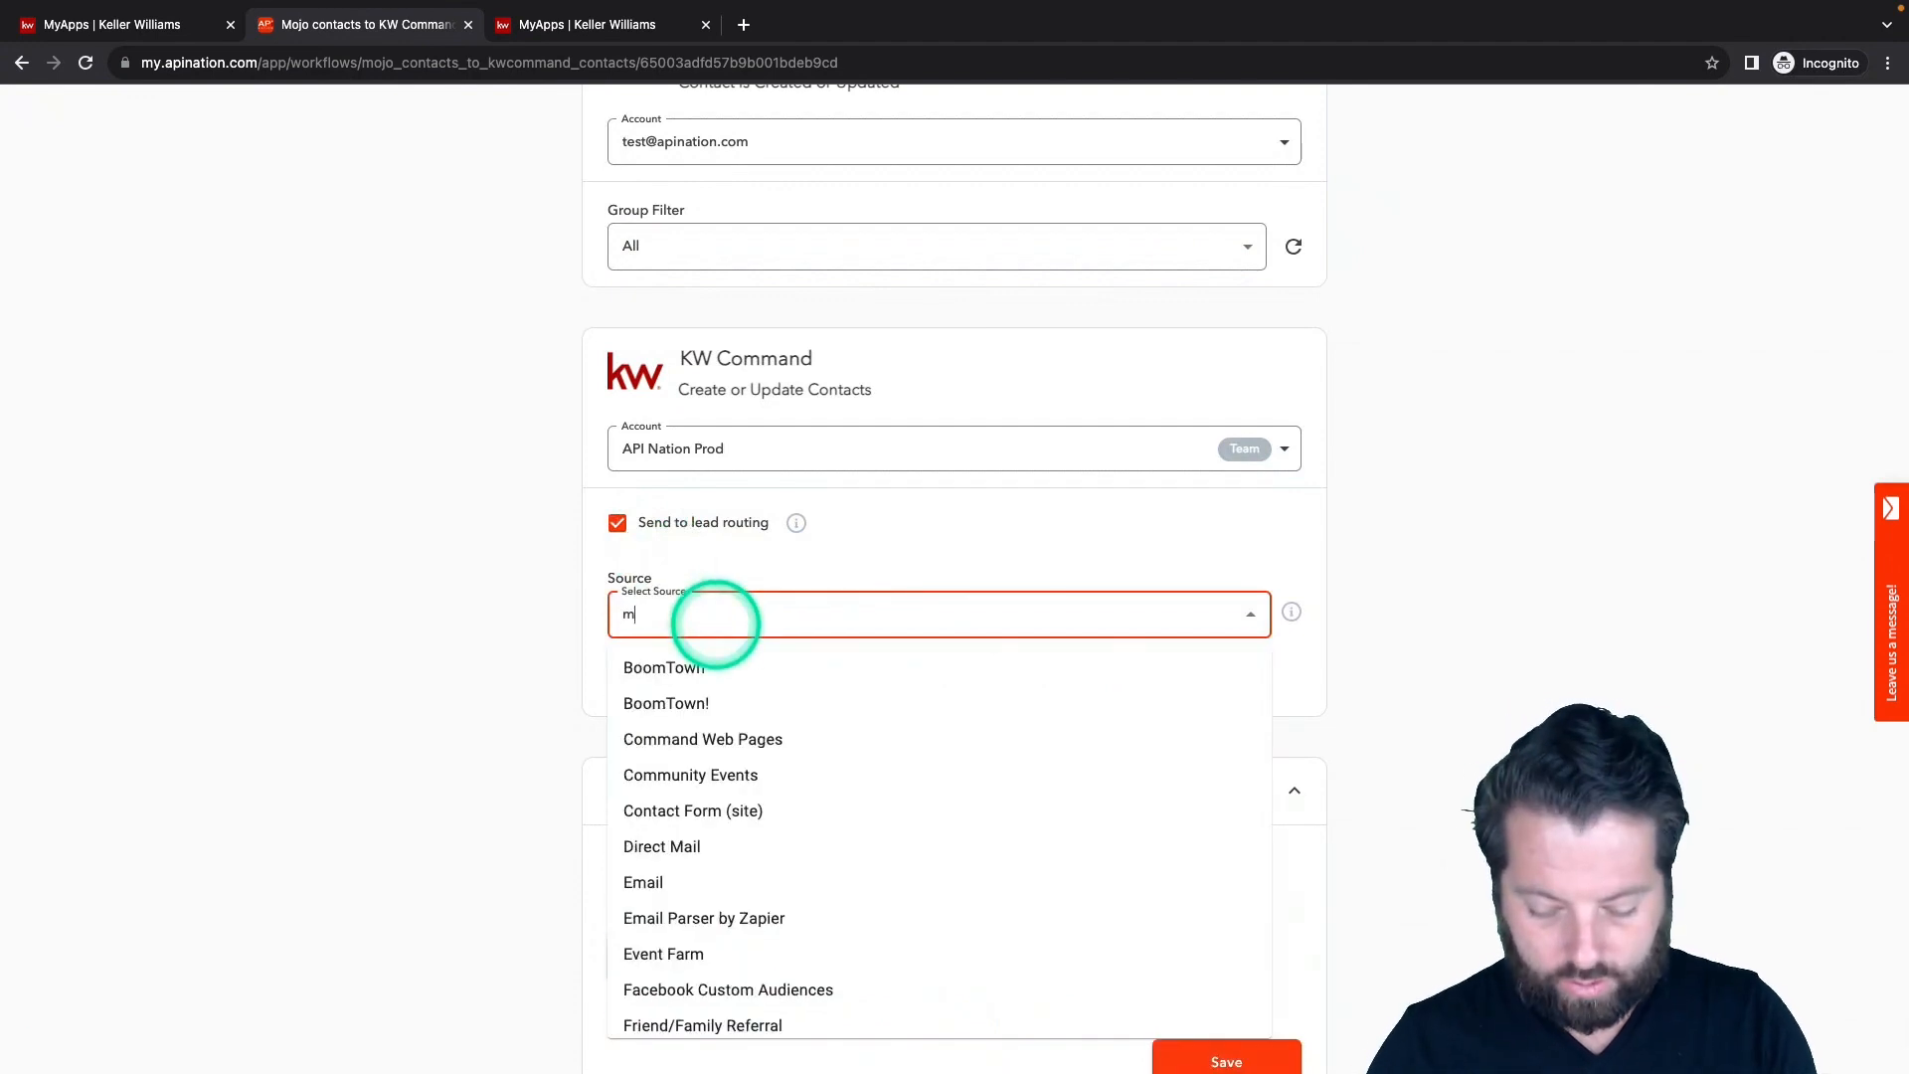
pyautogui.click(682, 613)
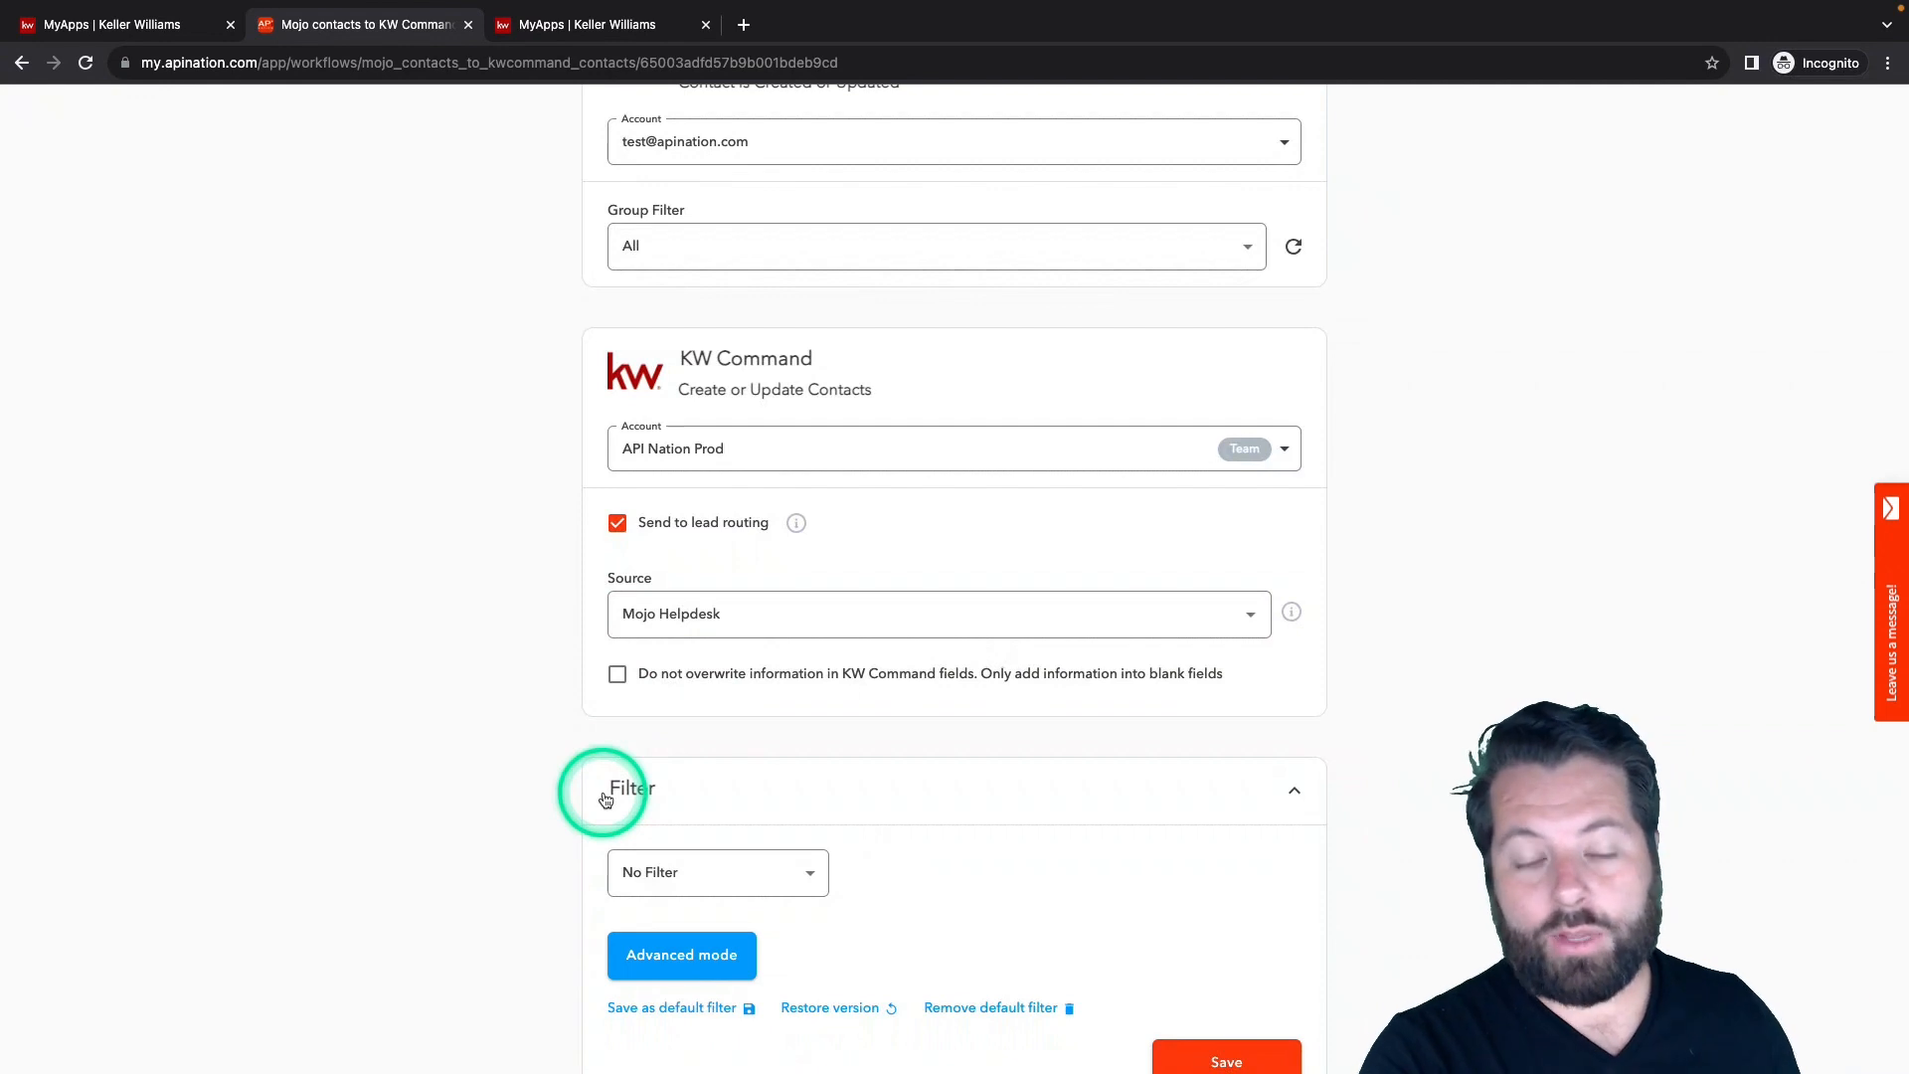
pyautogui.moveTo(605, 791)
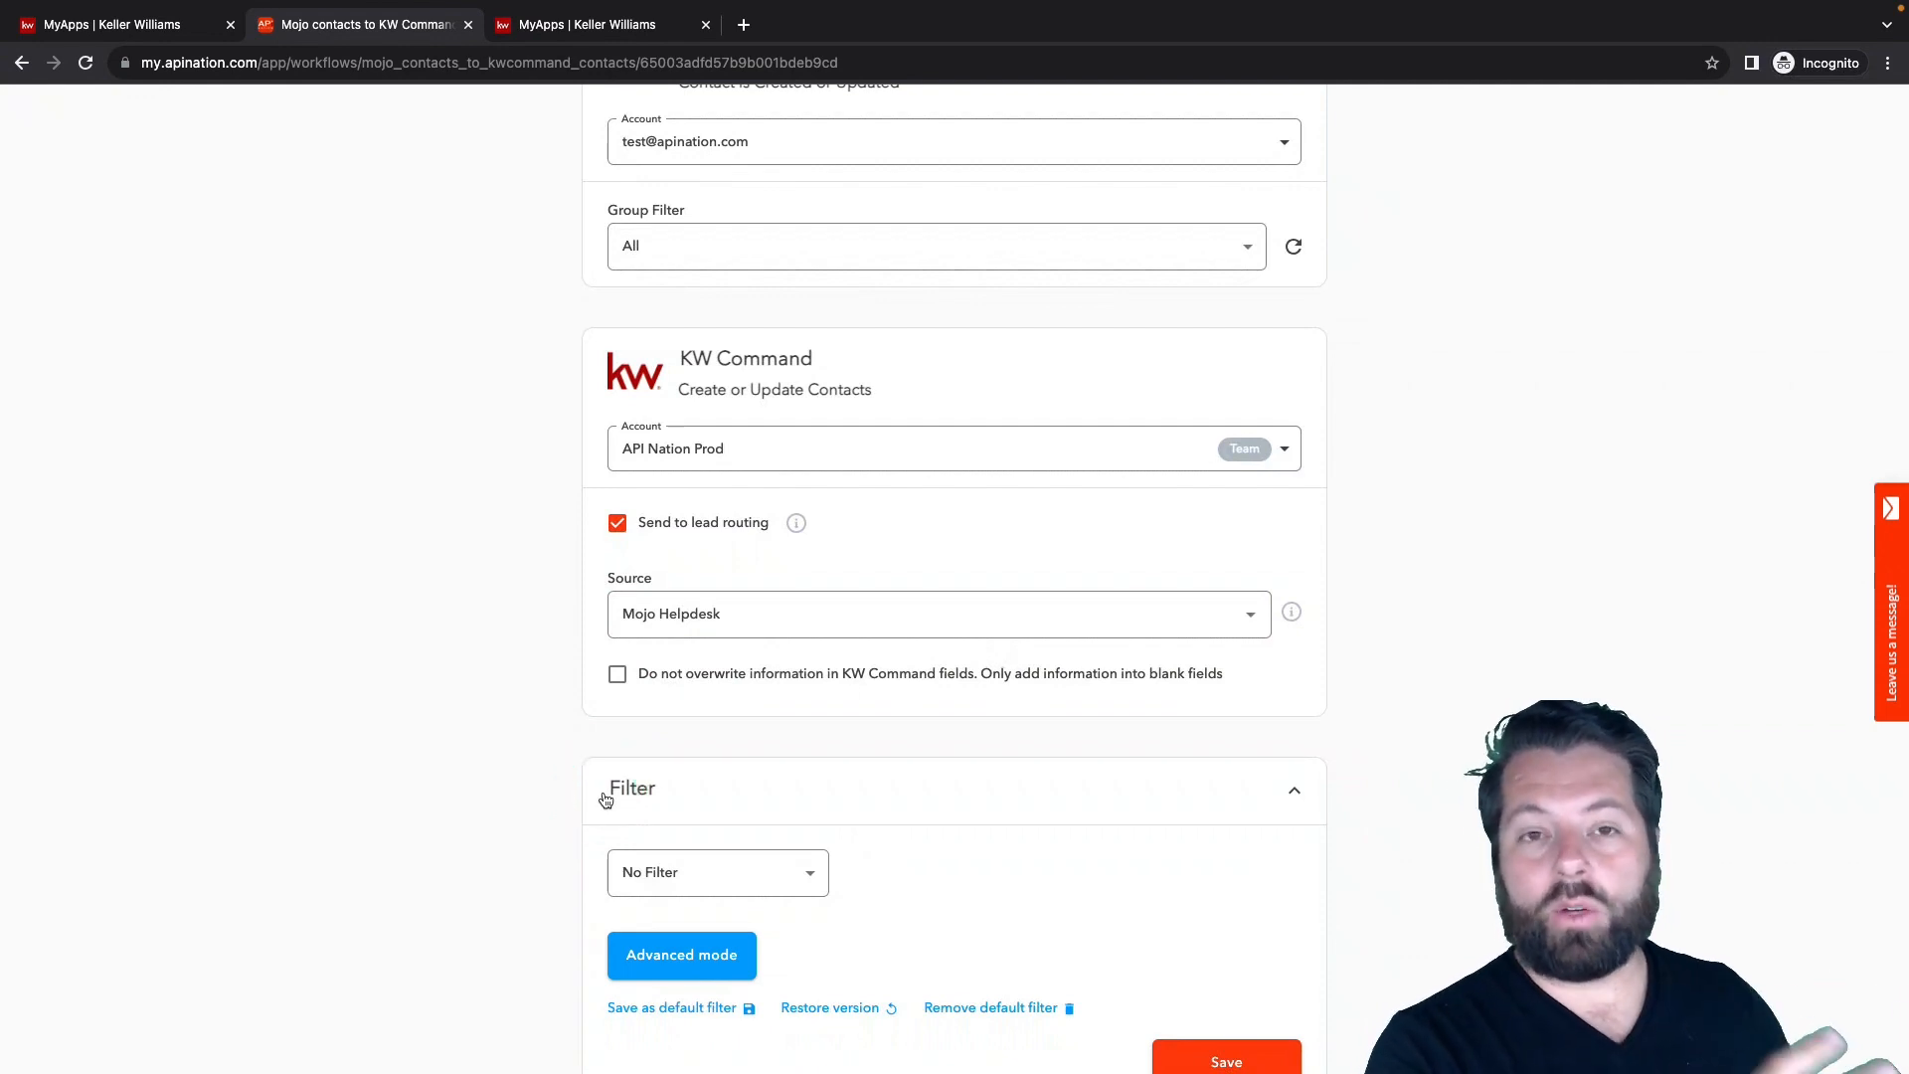
pyautogui.click(682, 613)
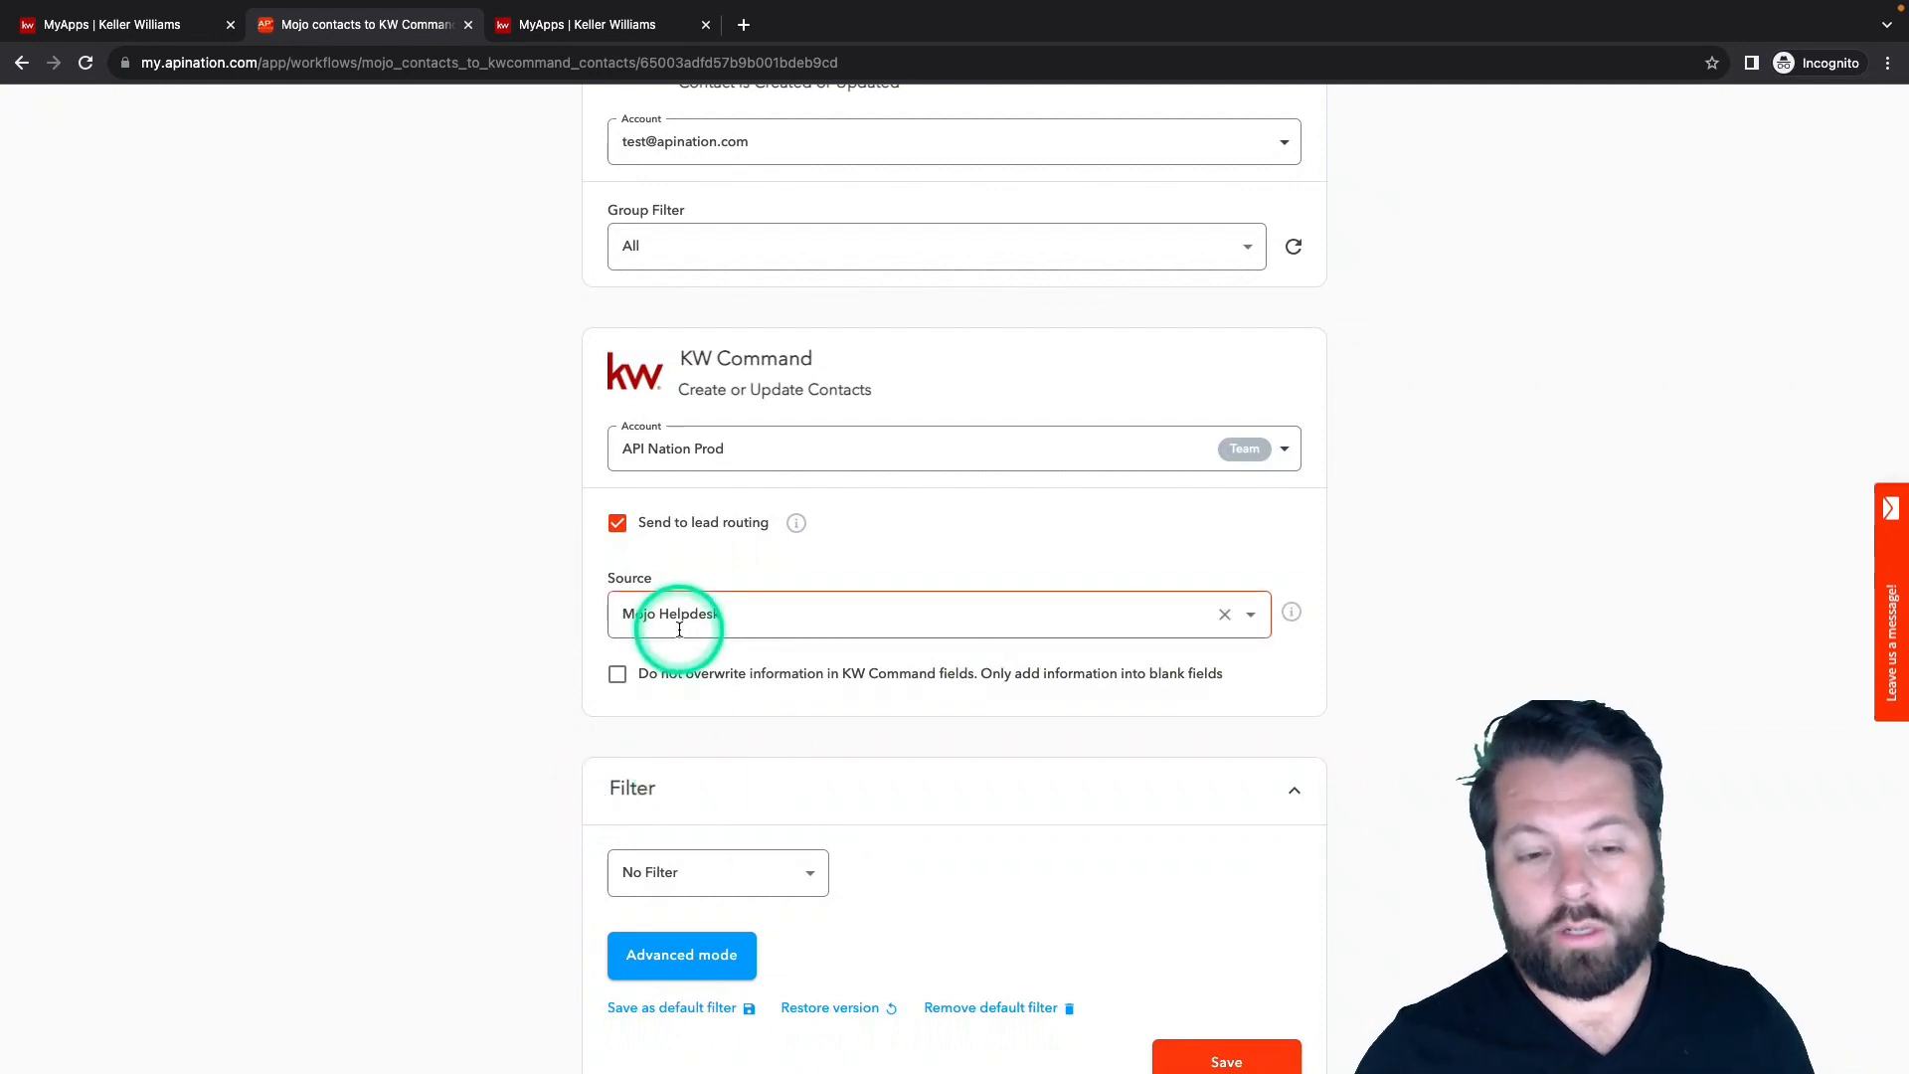
pyautogui.scroll(-3)
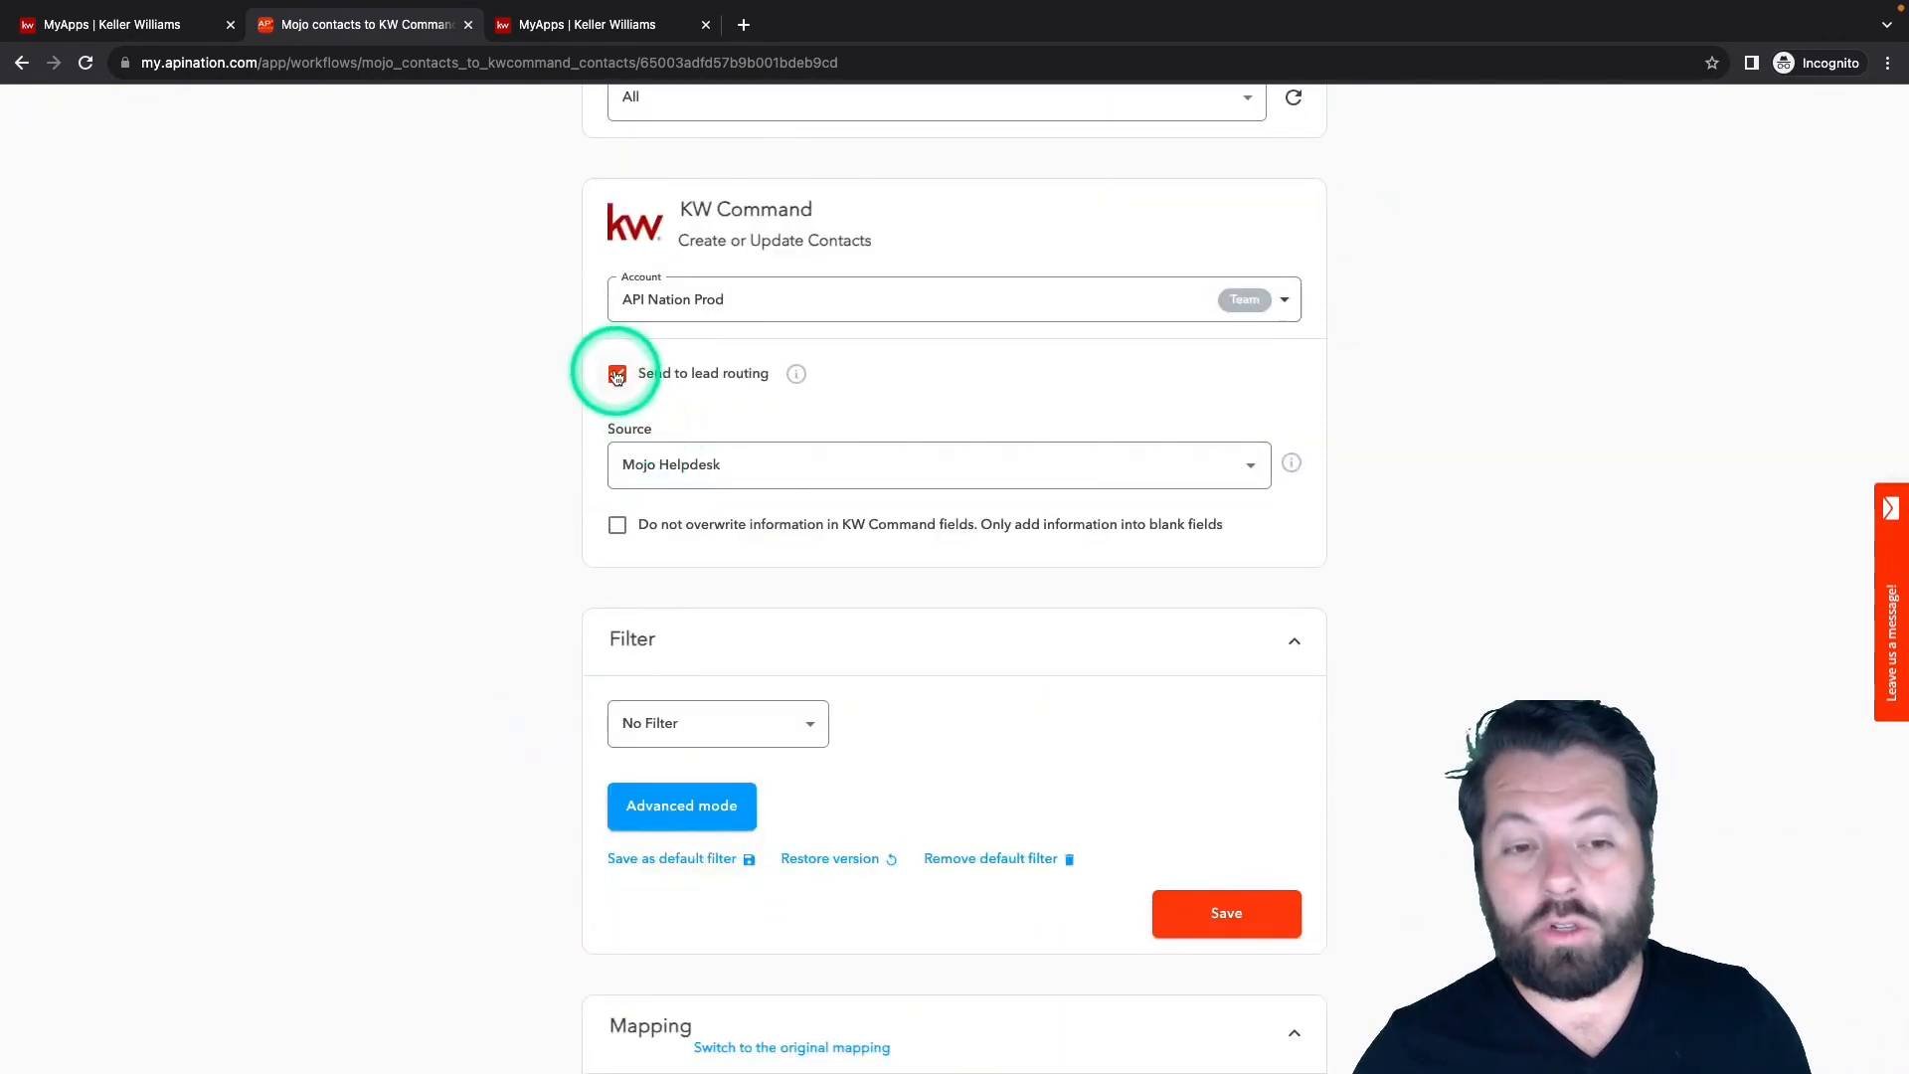
pyautogui.click(617, 373)
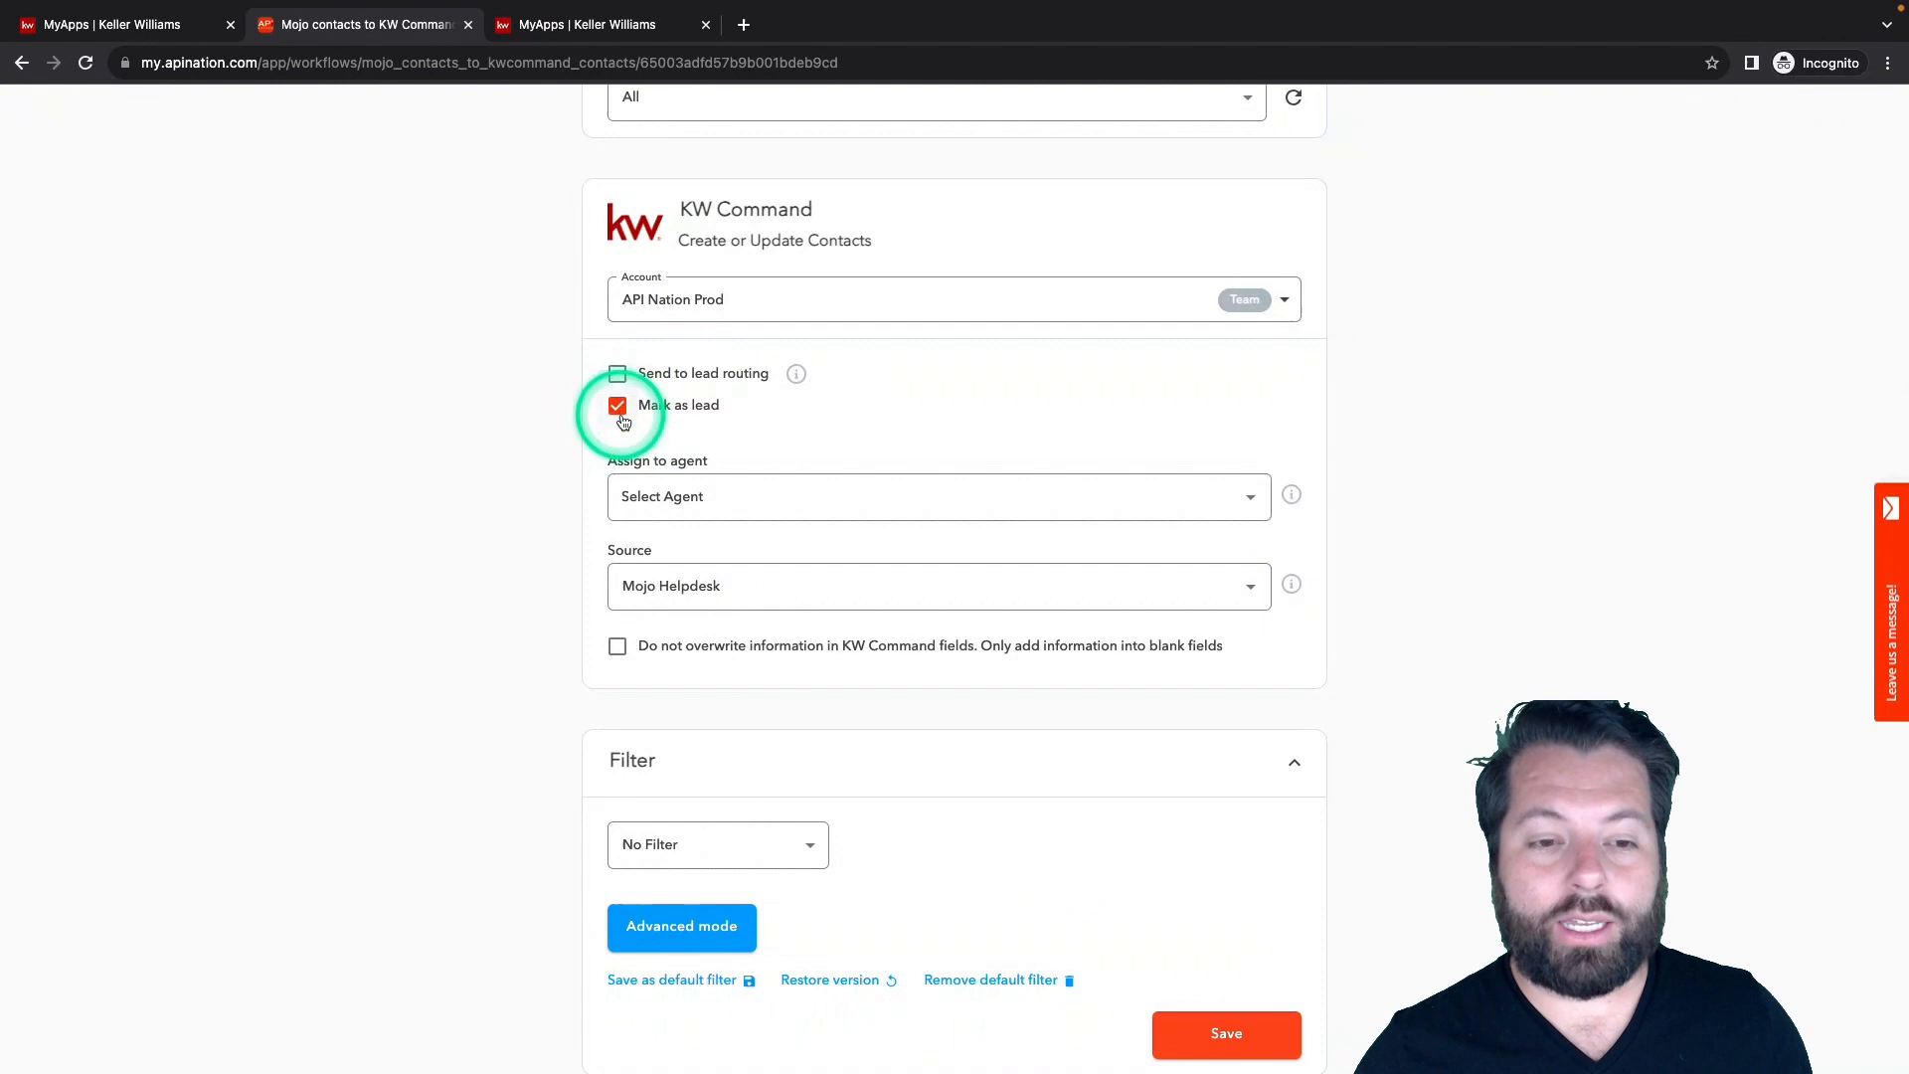
pyautogui.click(938, 496)
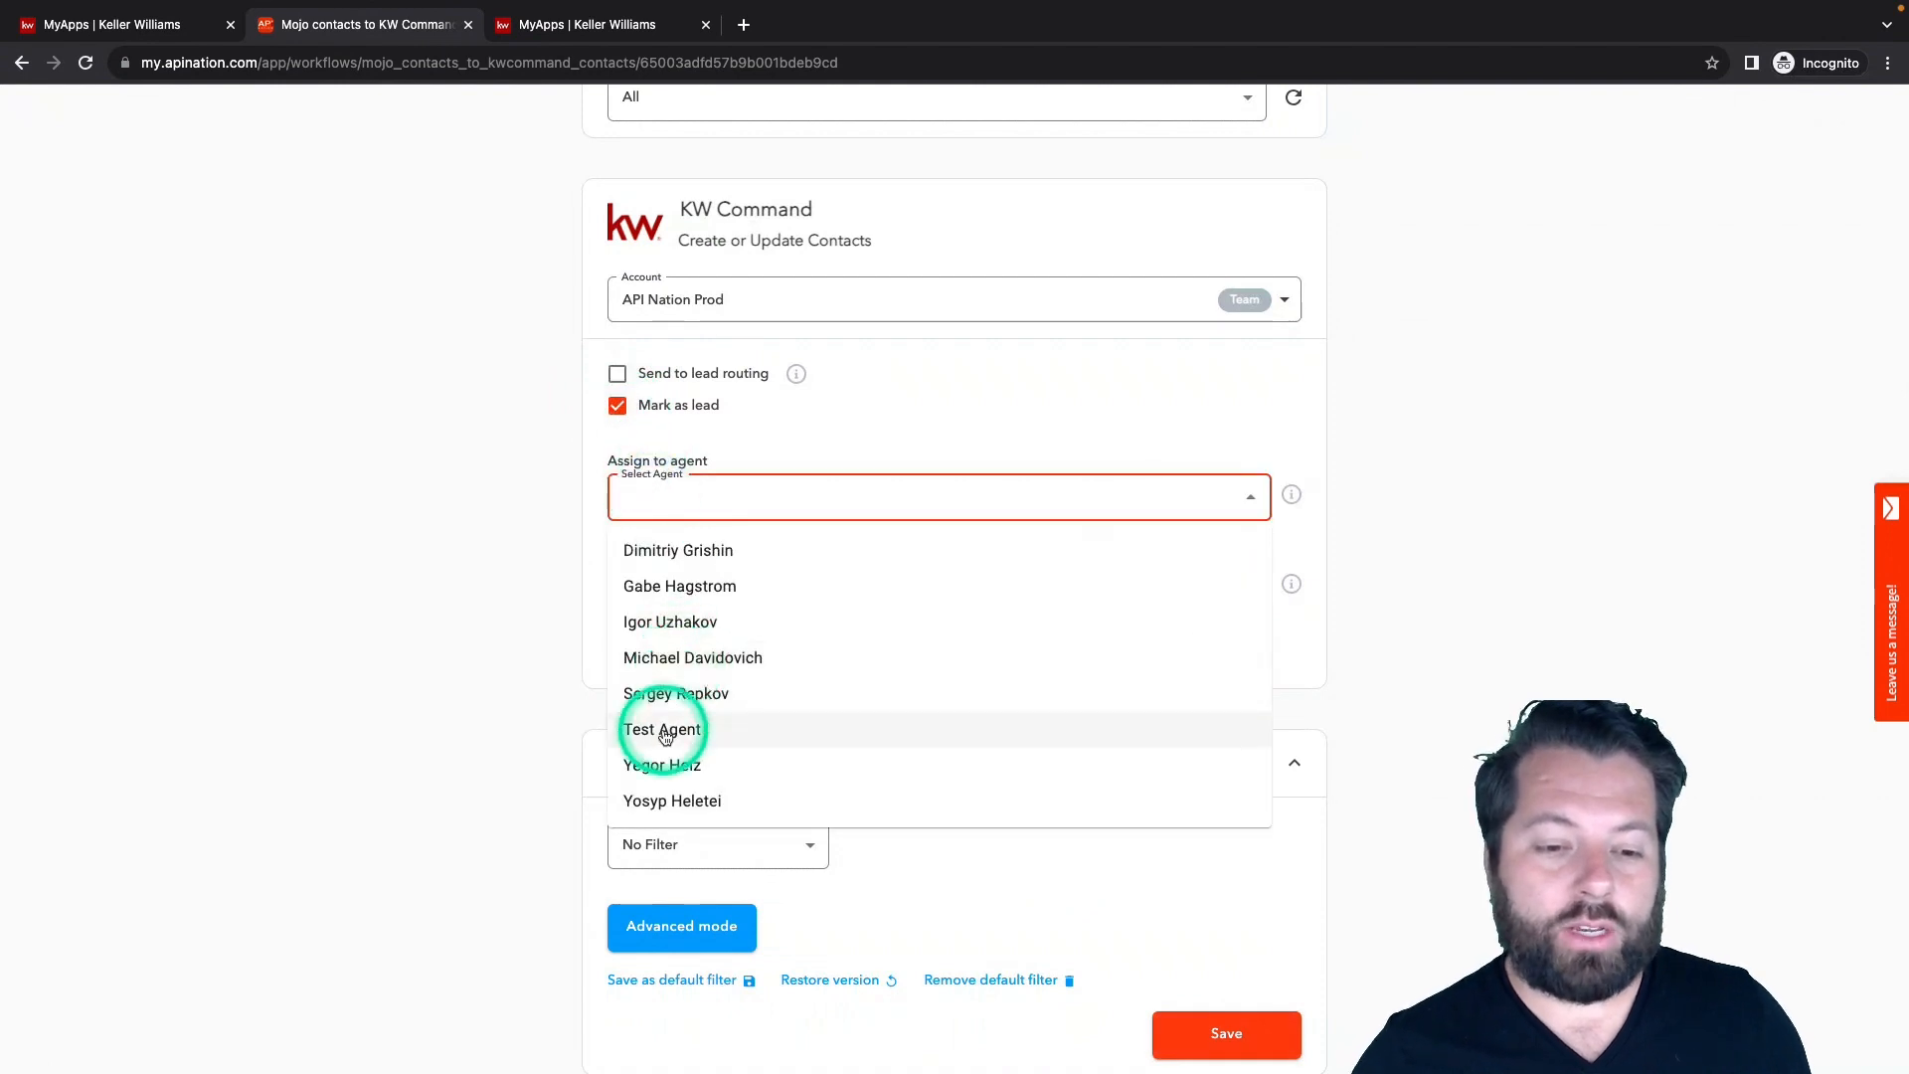
pyautogui.moveTo(693, 657)
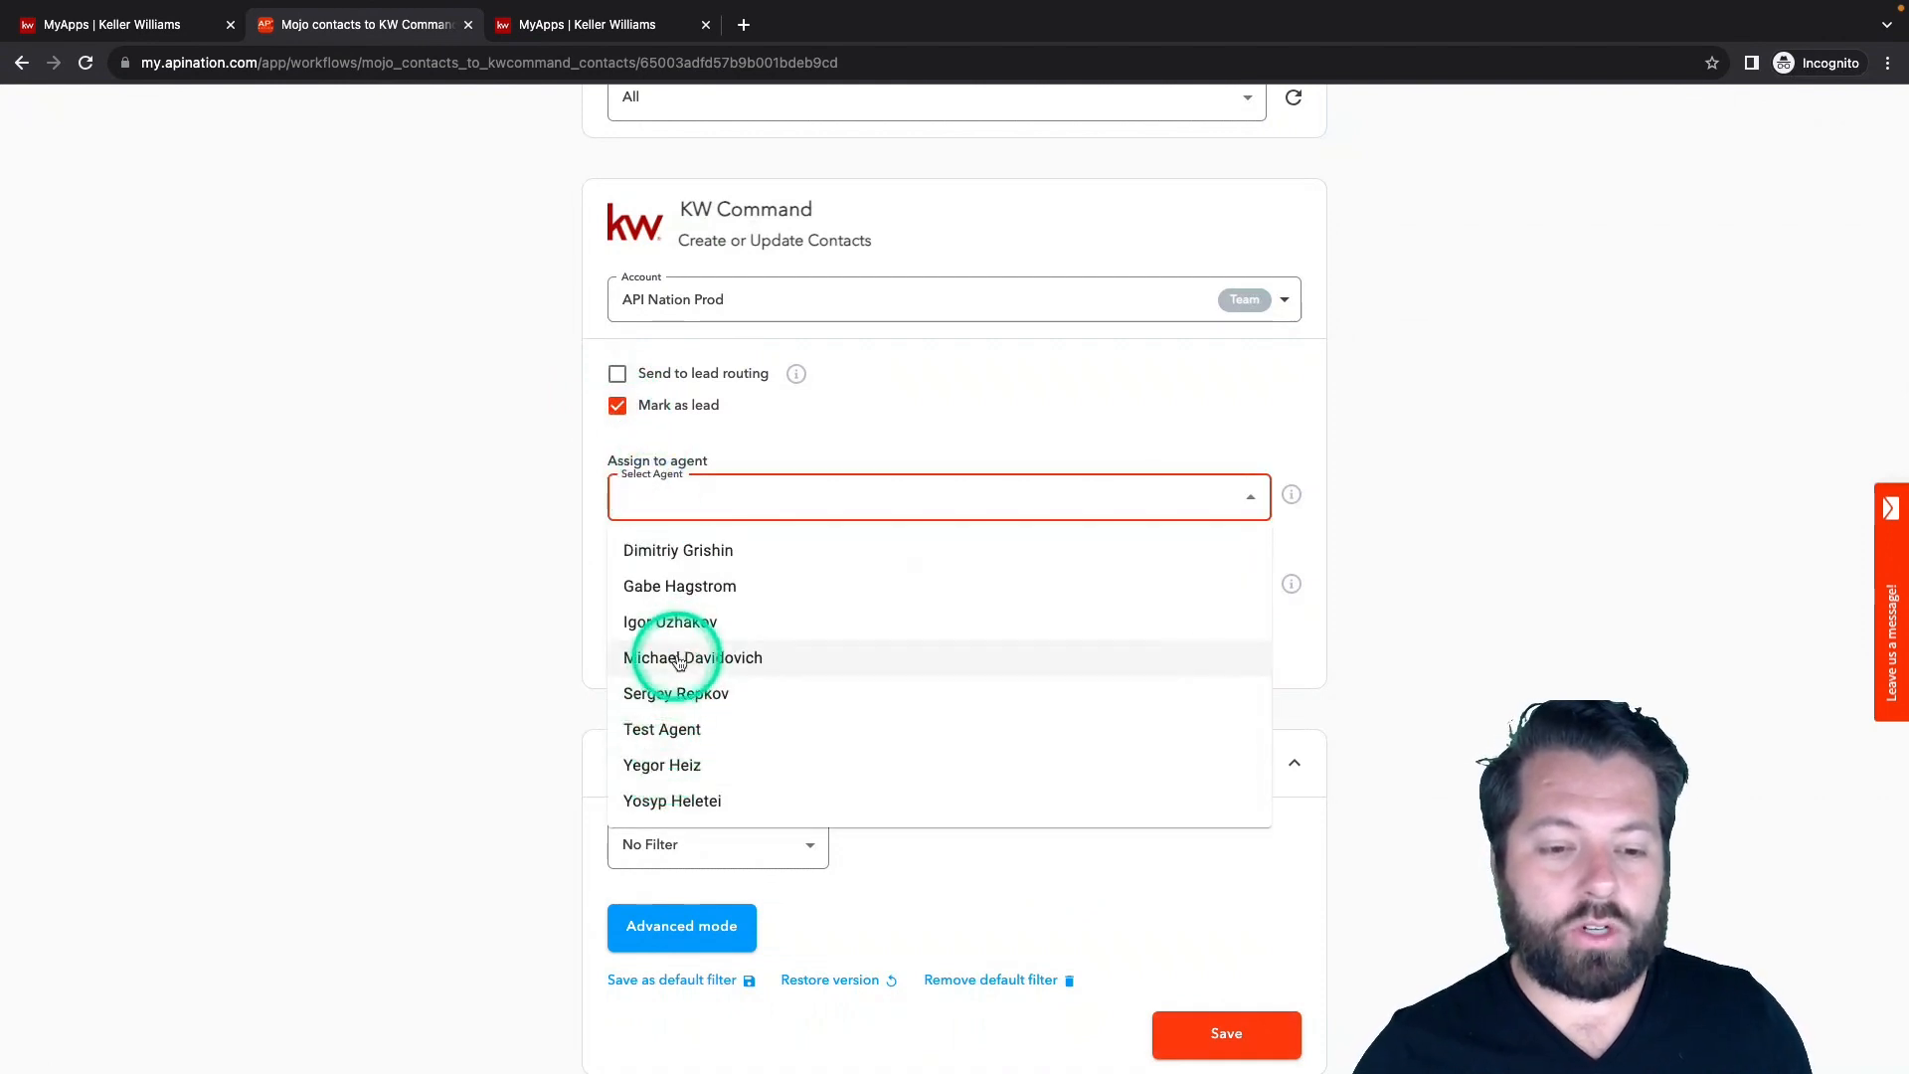
pyautogui.click(693, 658)
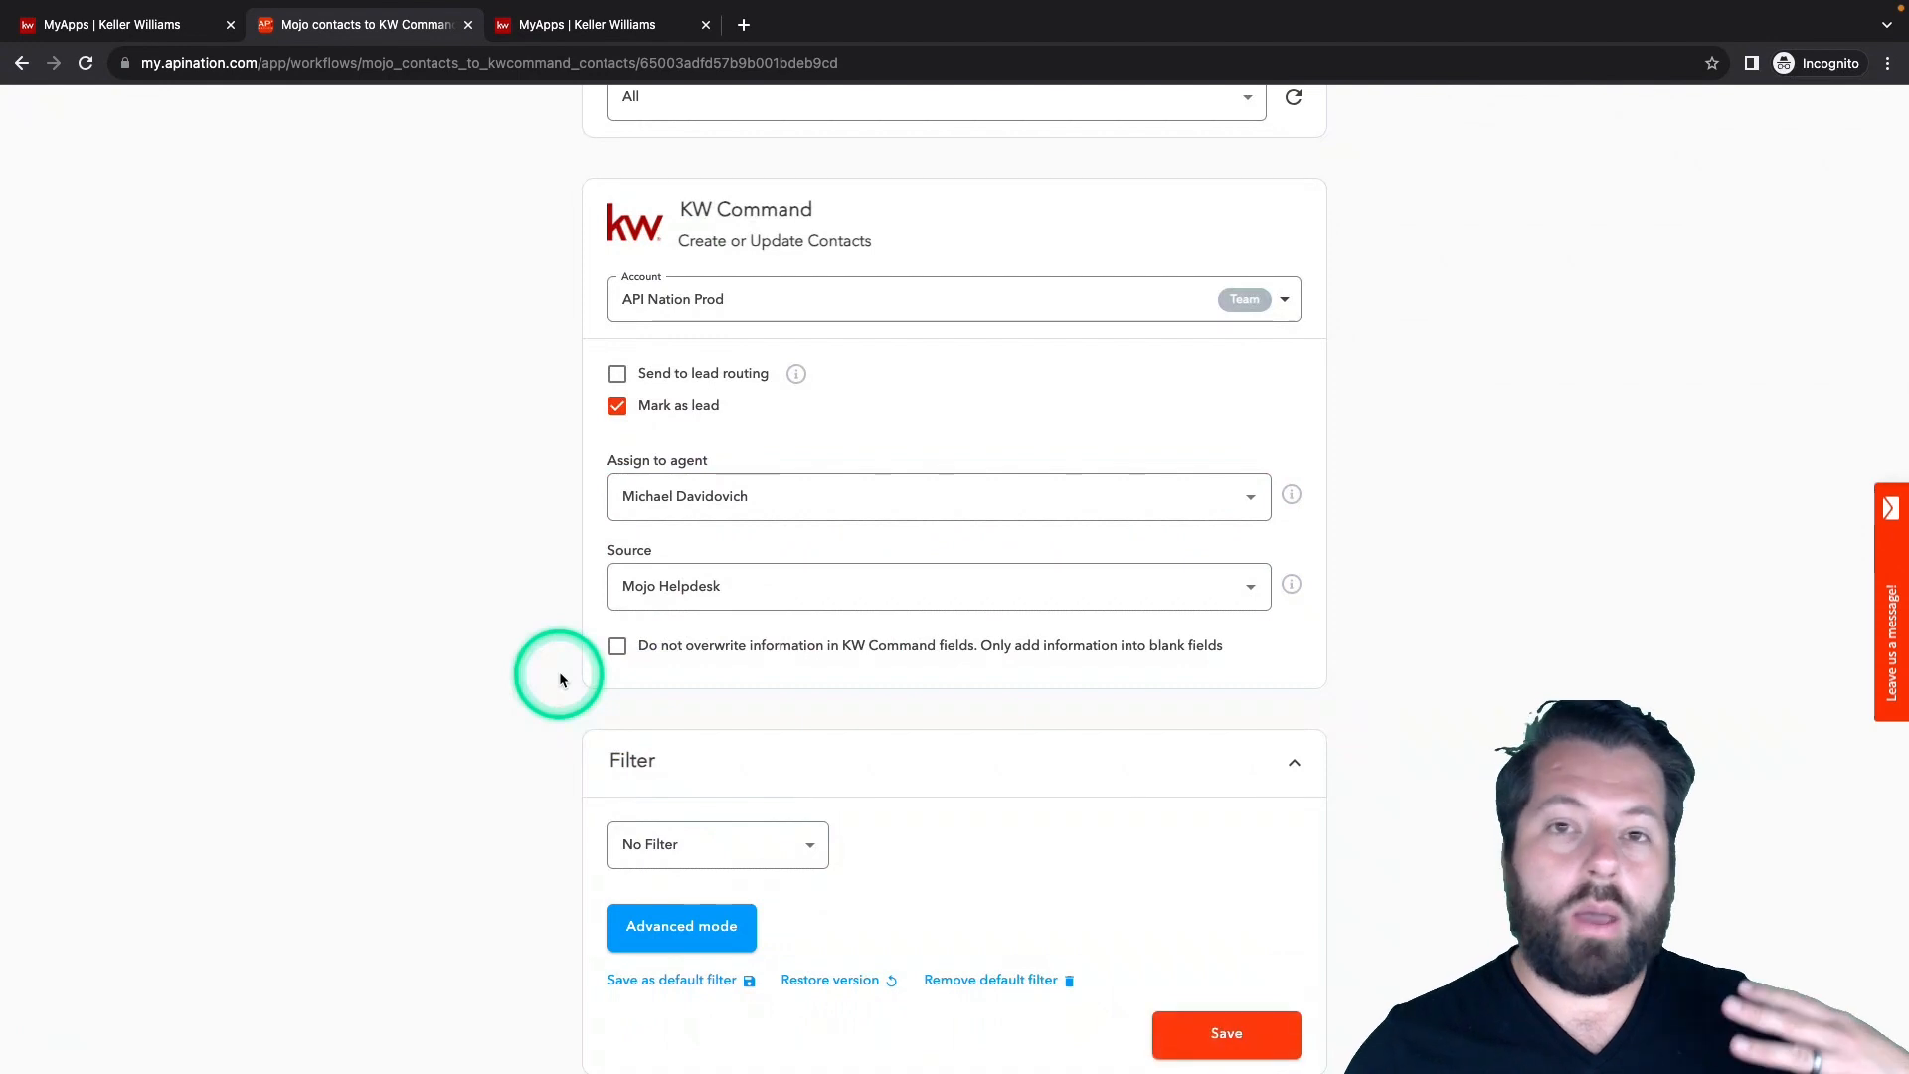
pyautogui.click(938, 497)
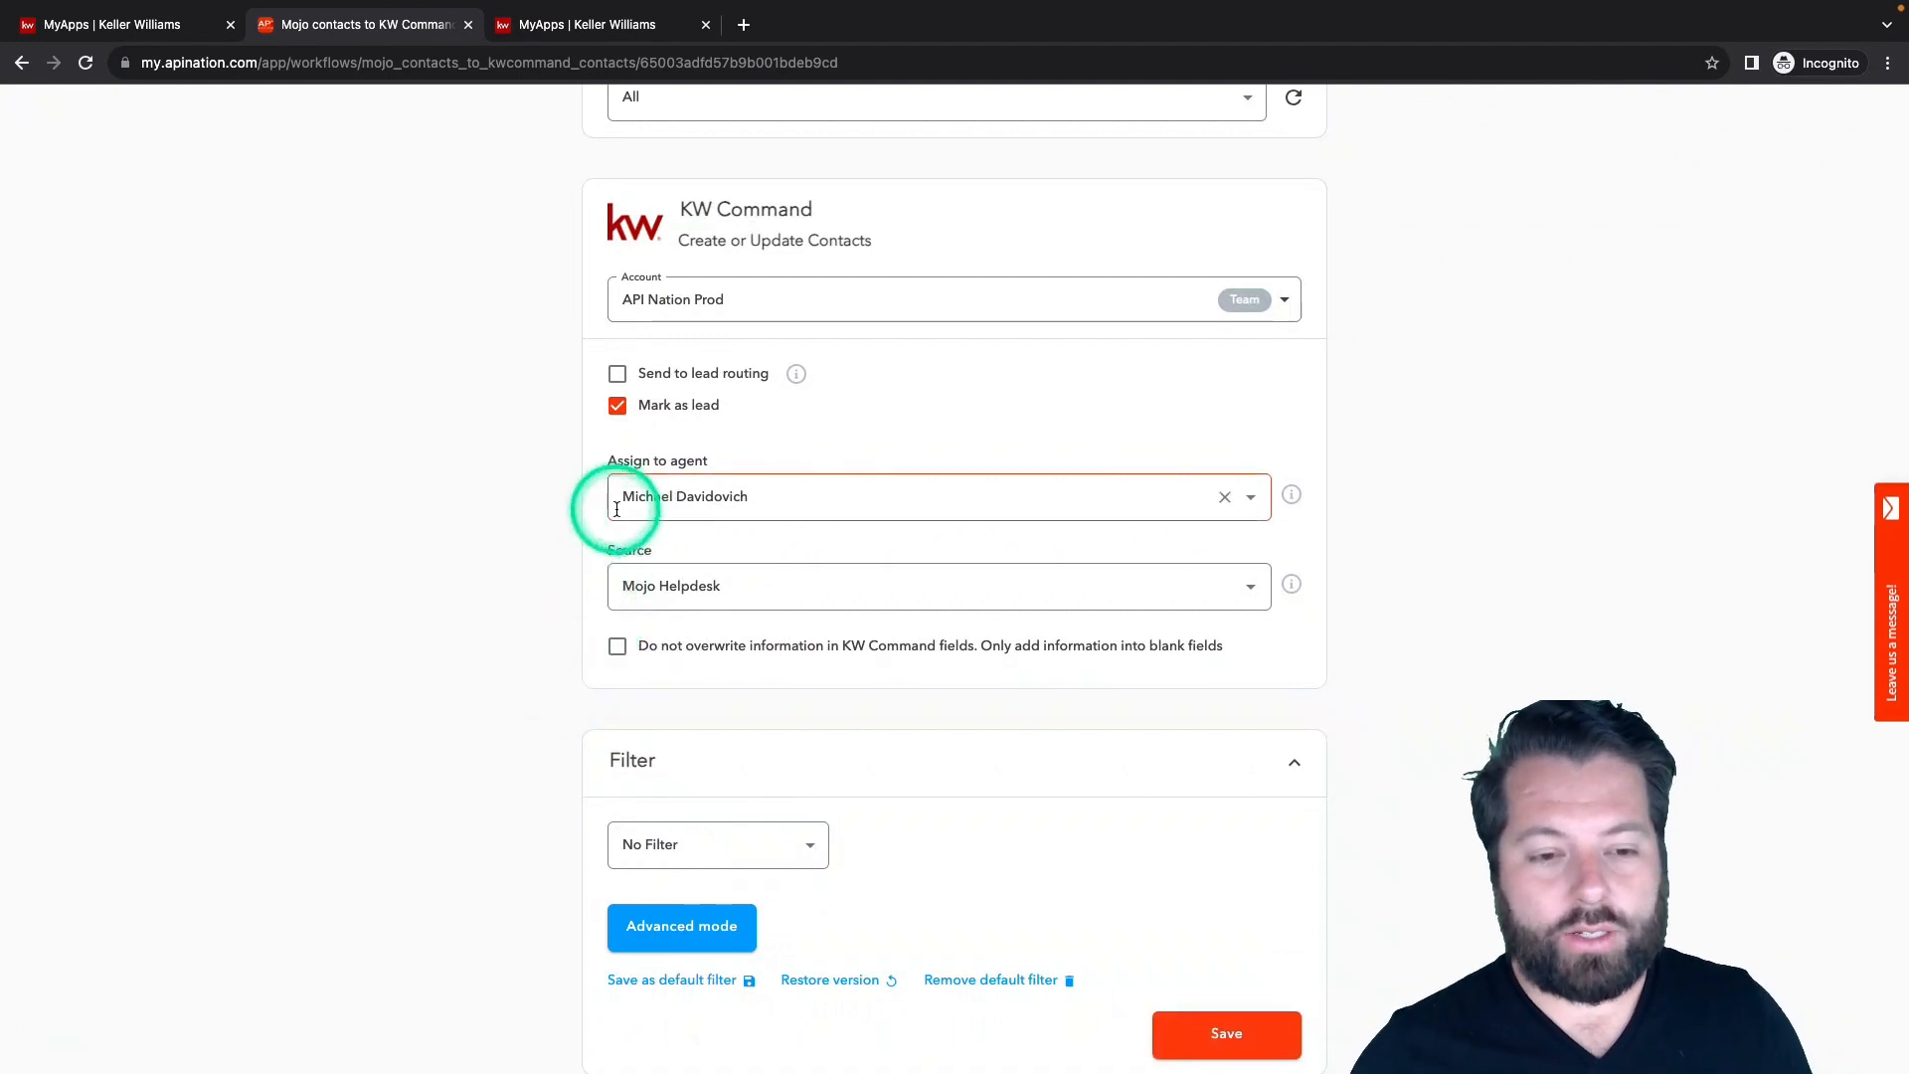
pyautogui.moveTo(661, 495)
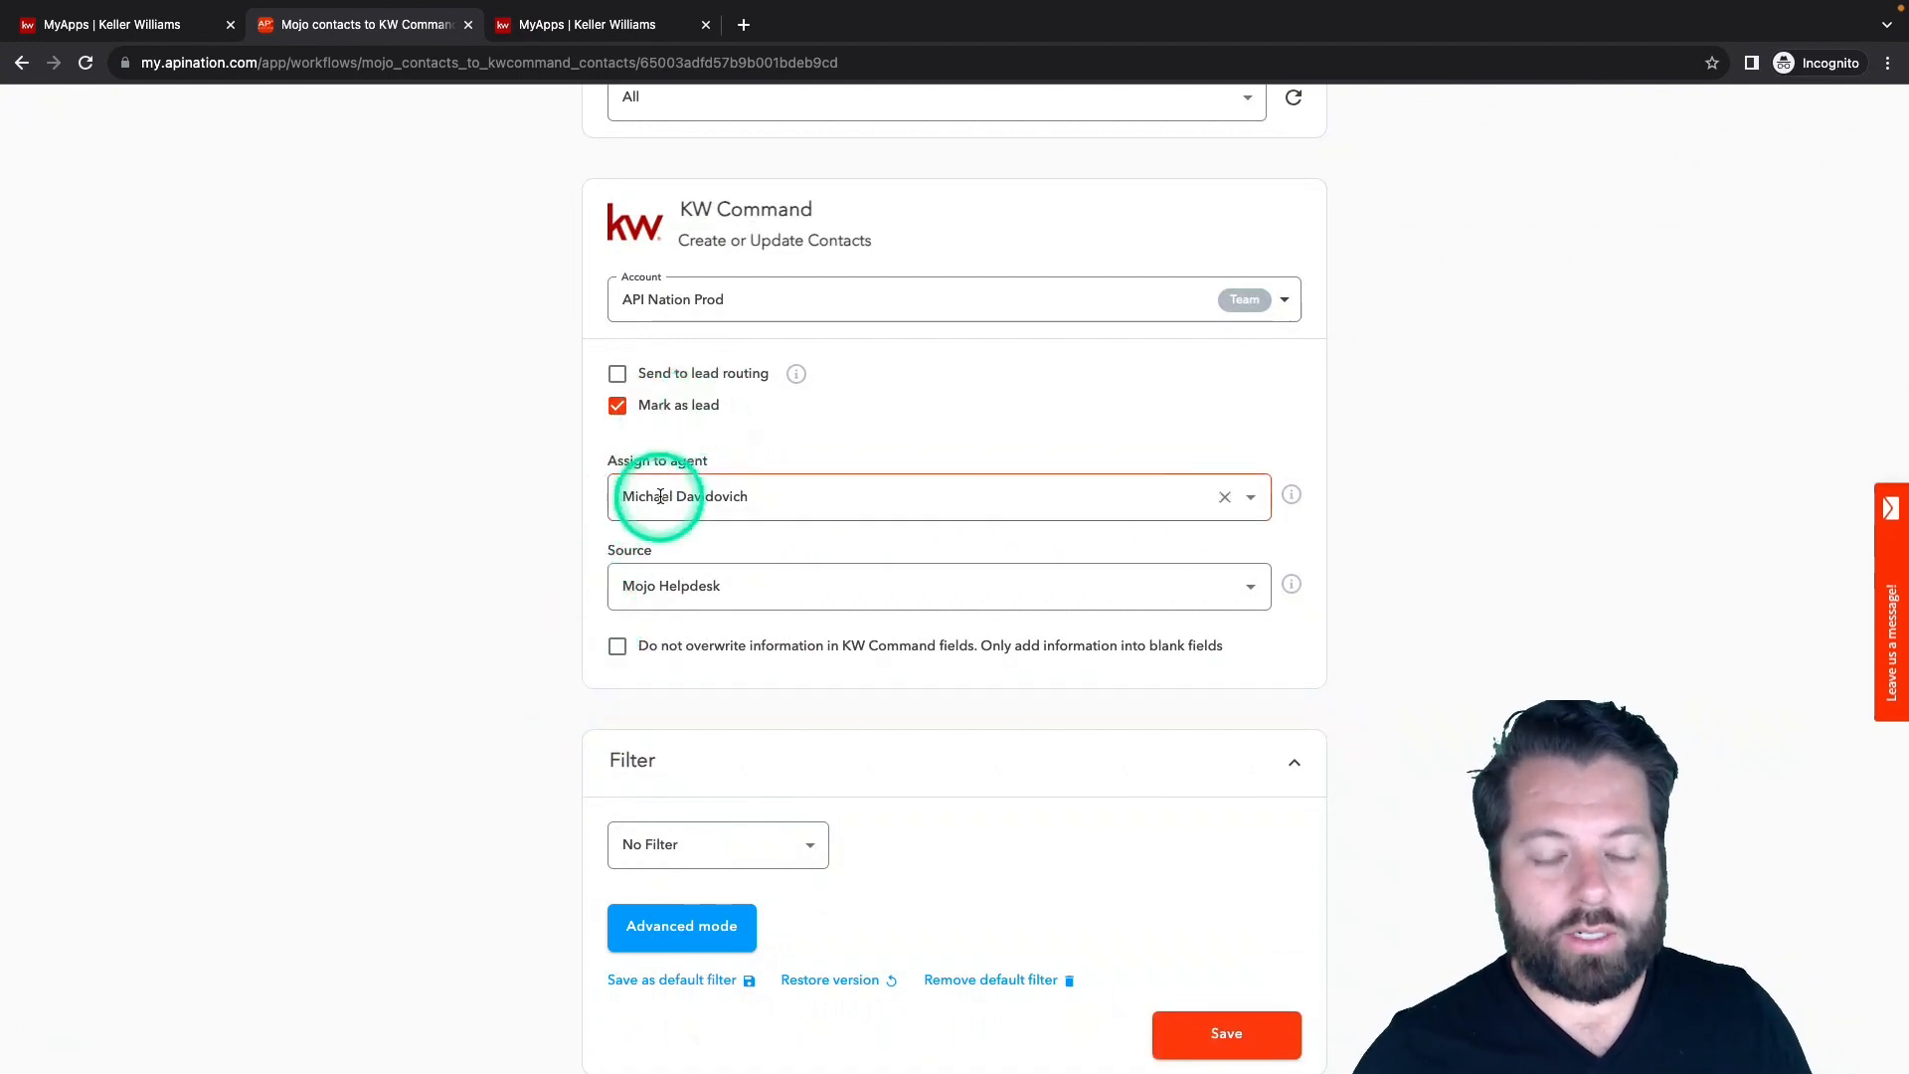
pyautogui.click(617, 373)
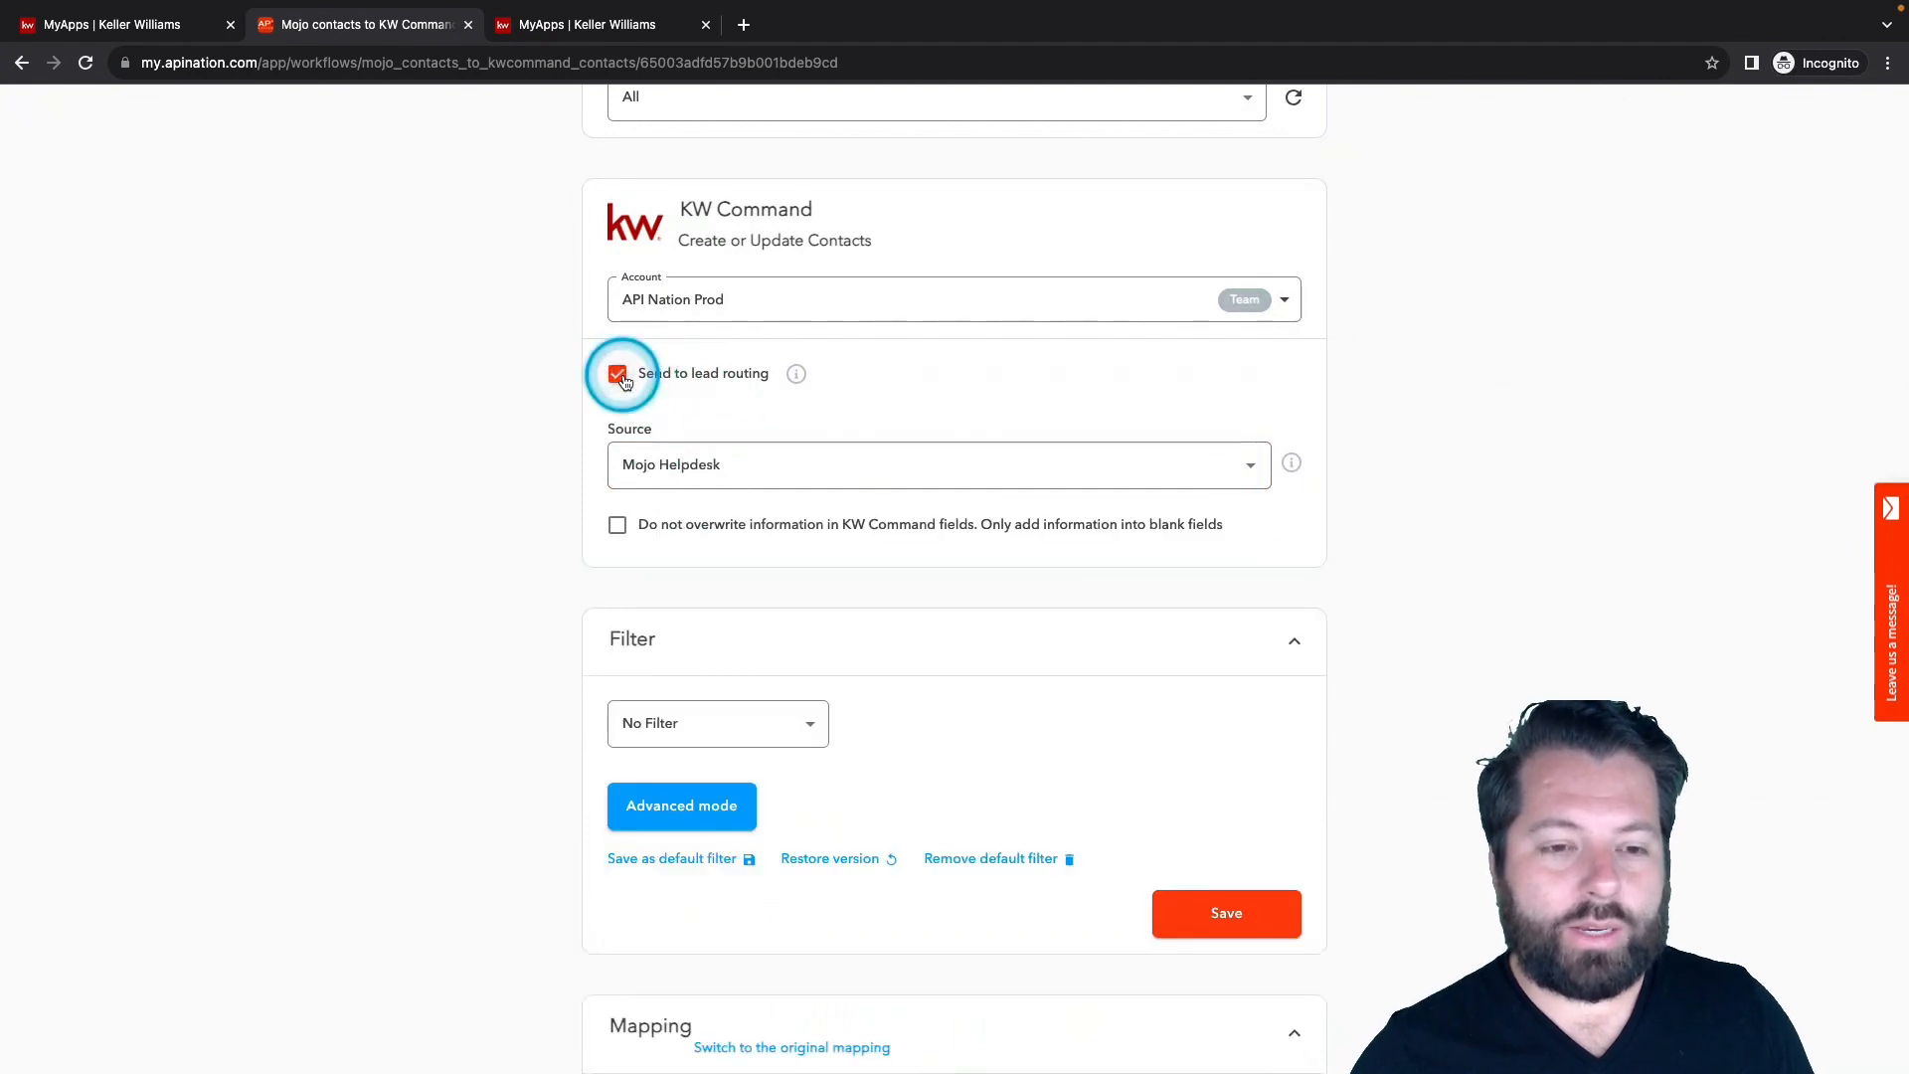
pyautogui.moveTo(579, 787)
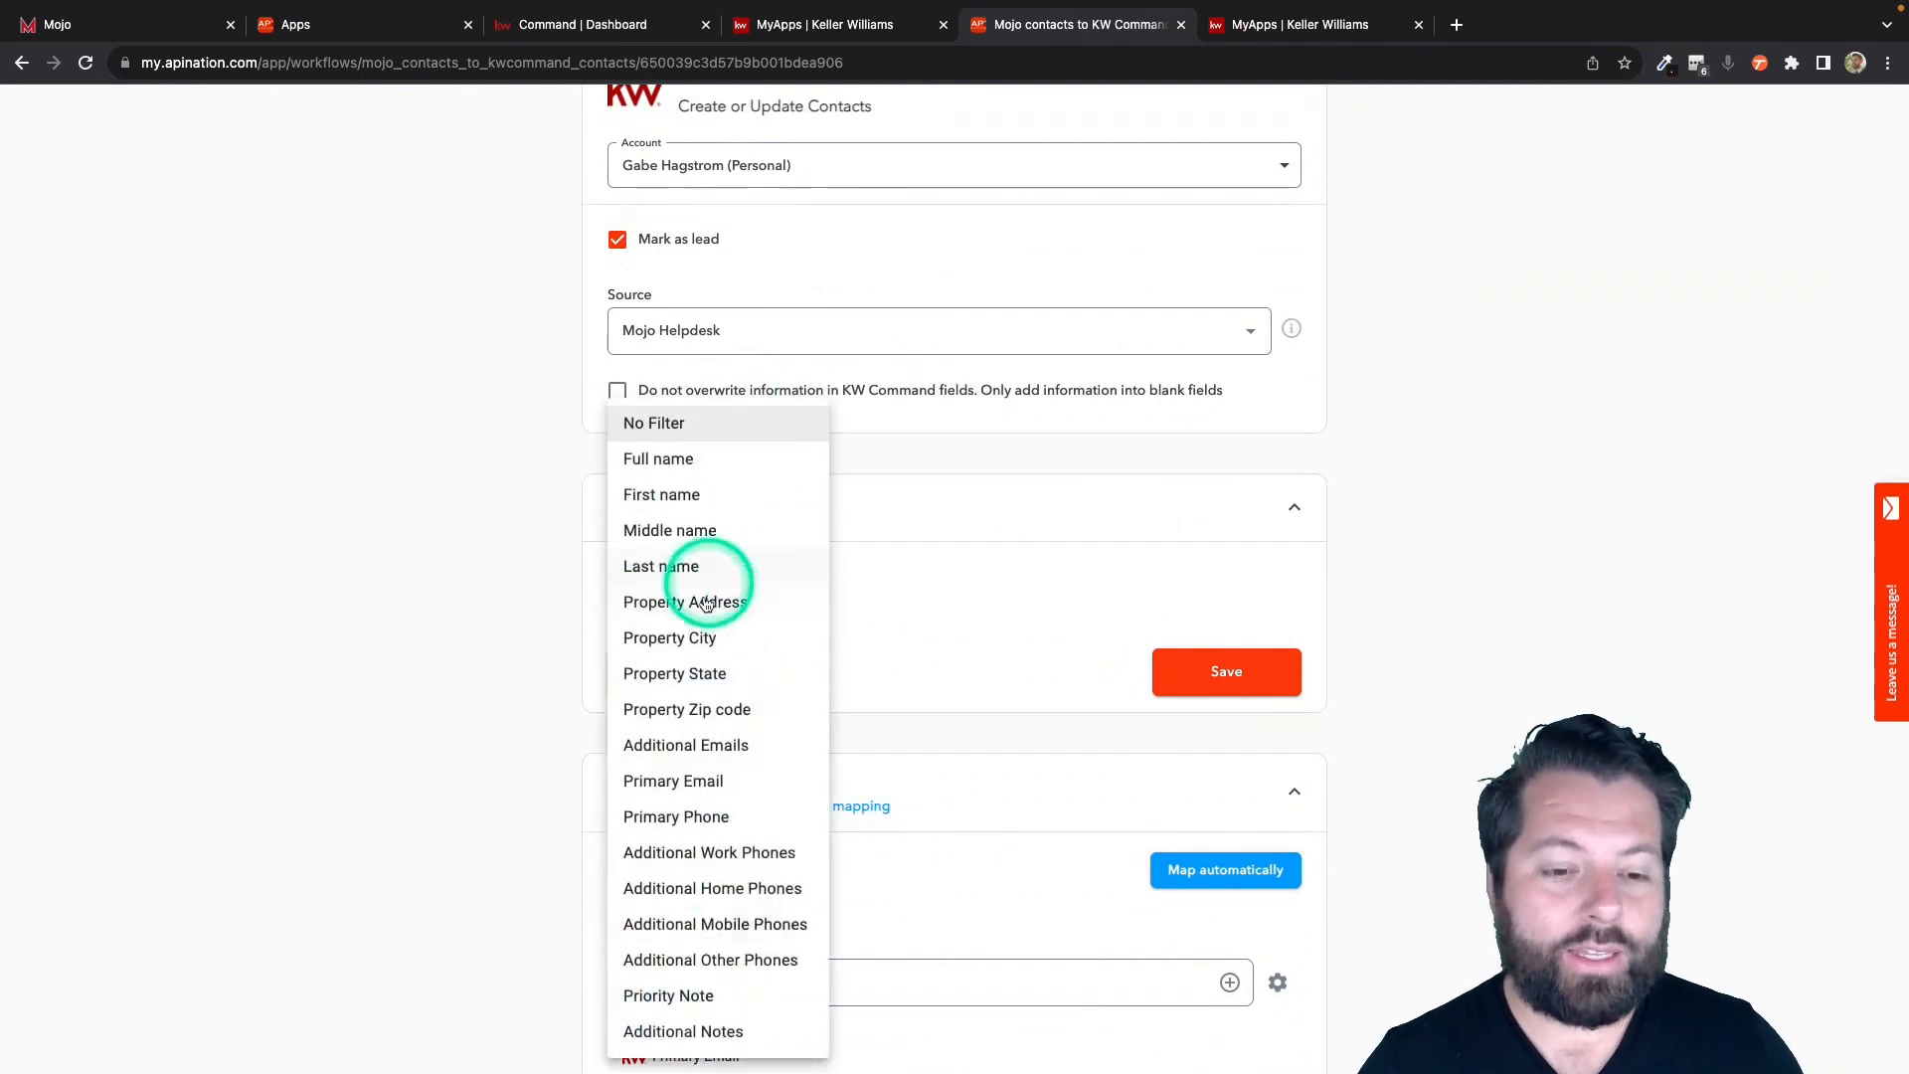
pyautogui.moveTo(688, 709)
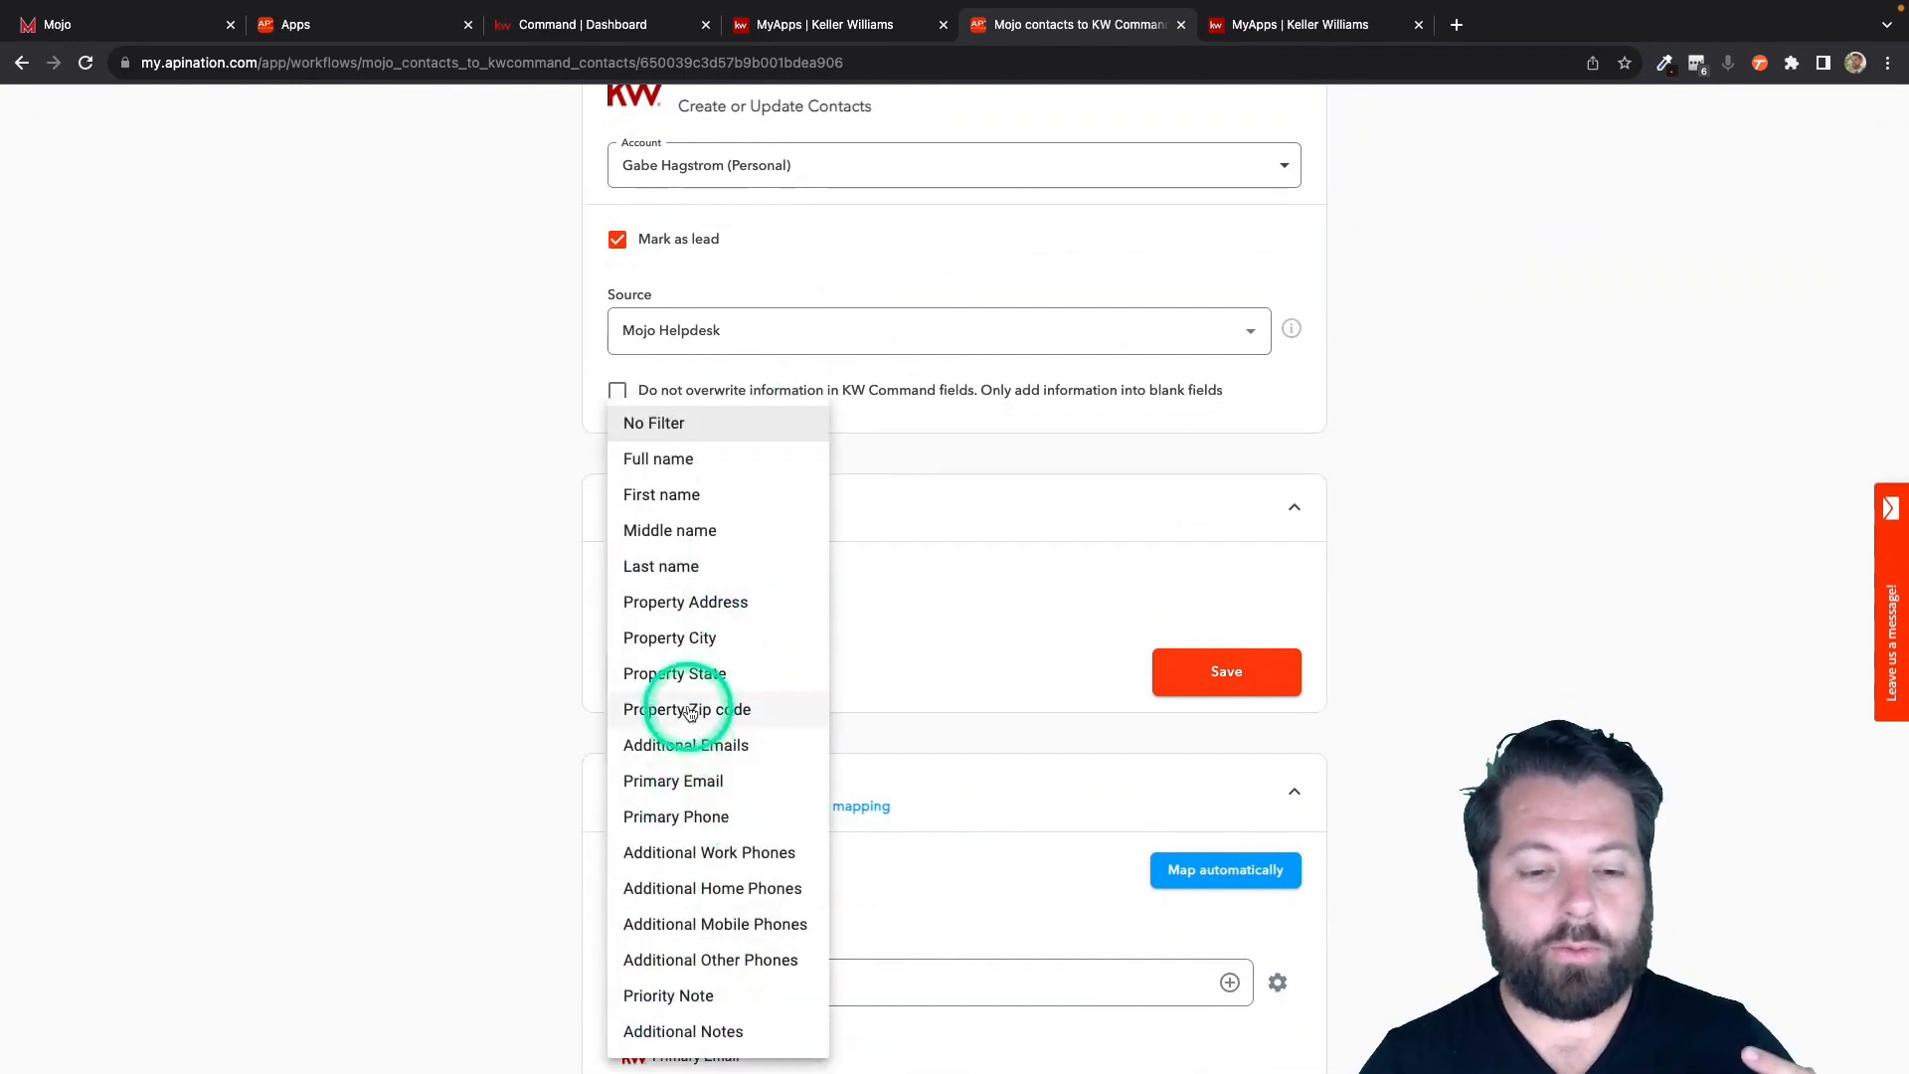
pyautogui.moveTo(679, 725)
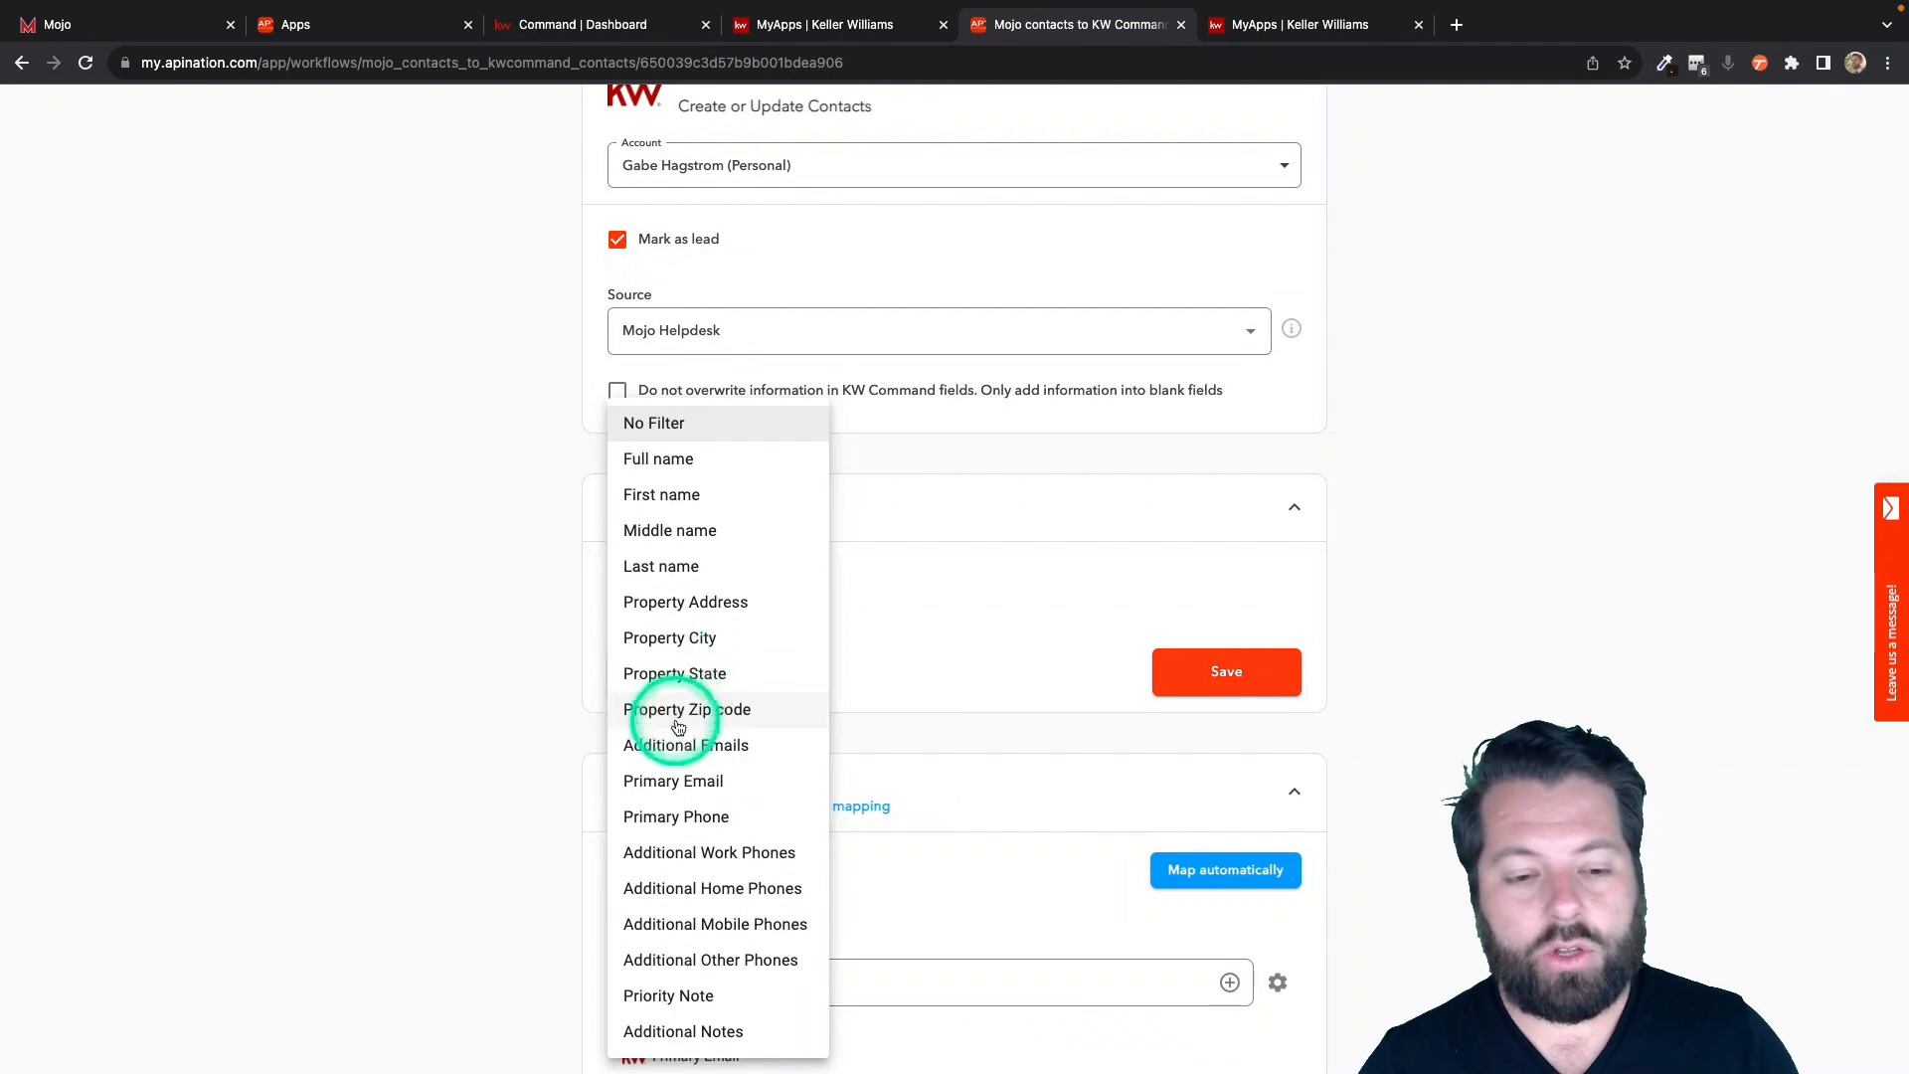
pyautogui.click(689, 709)
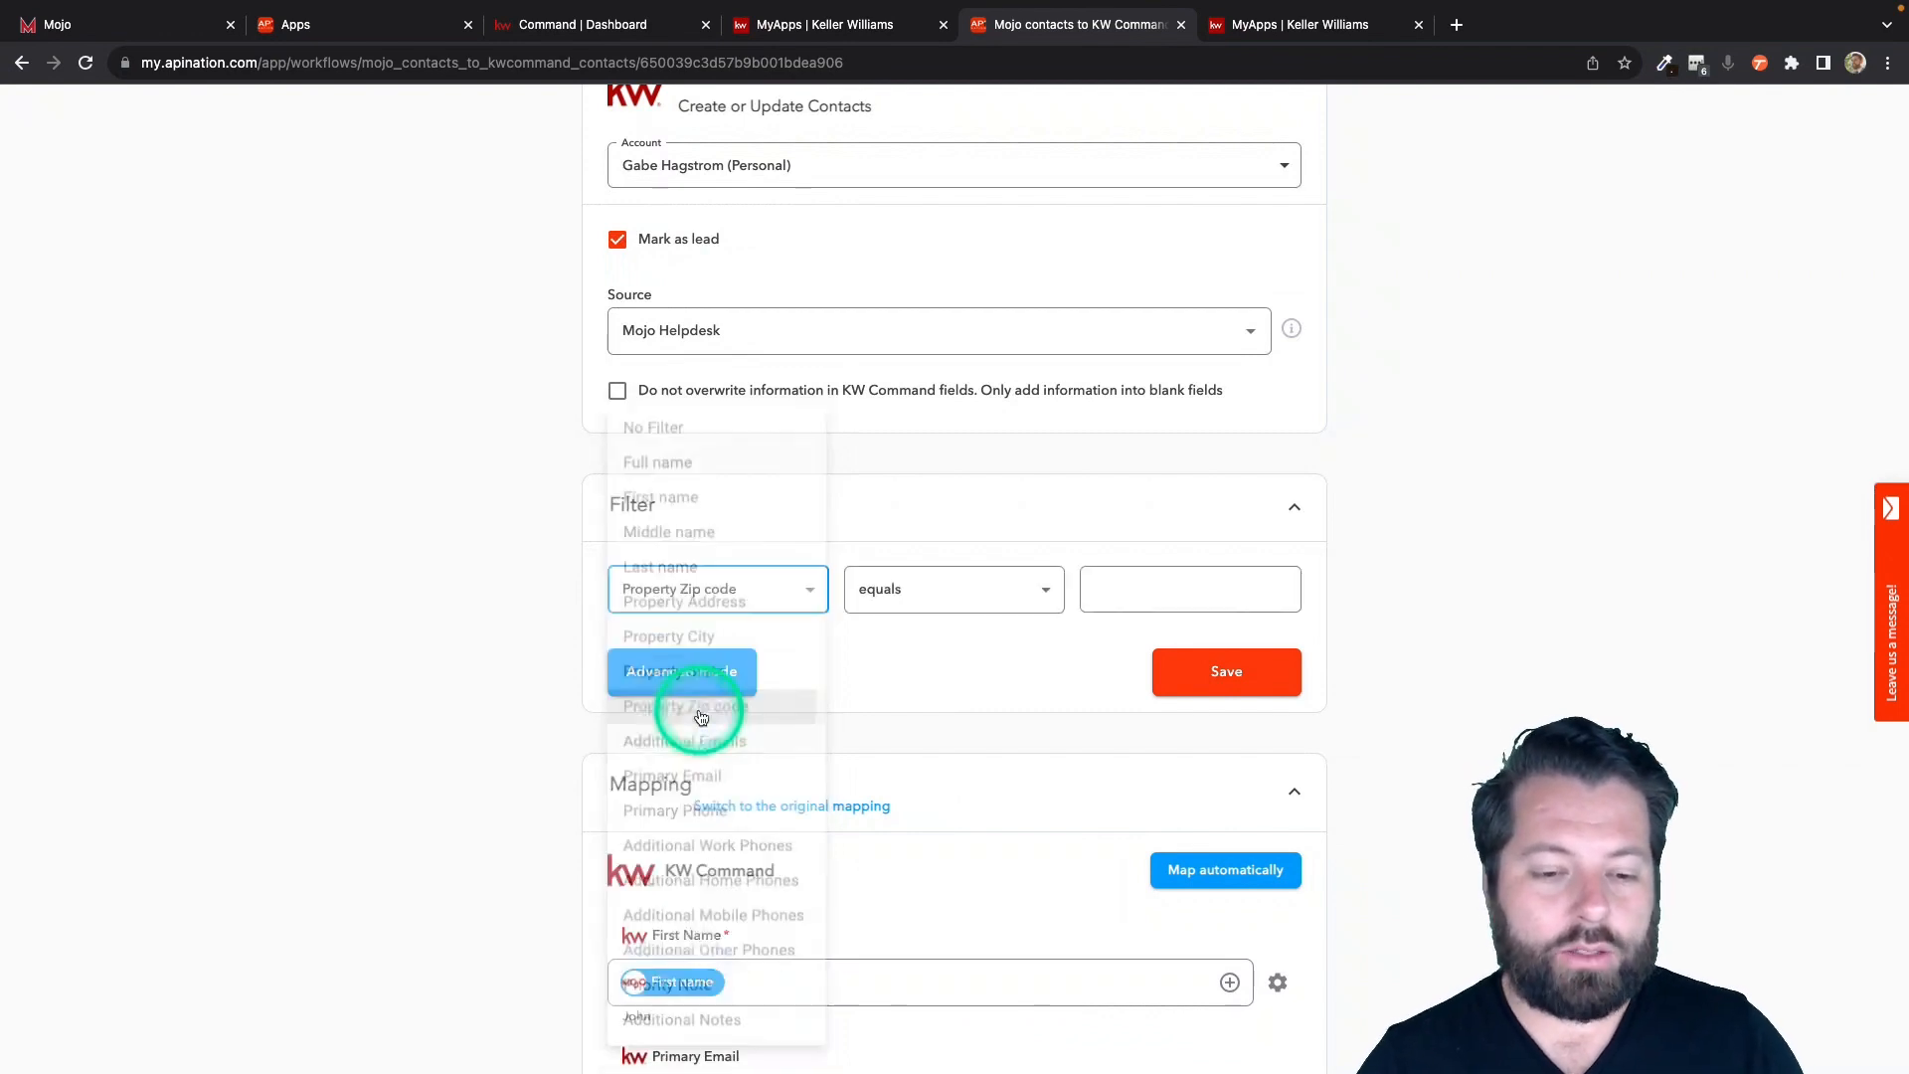
pyautogui.click(953, 588)
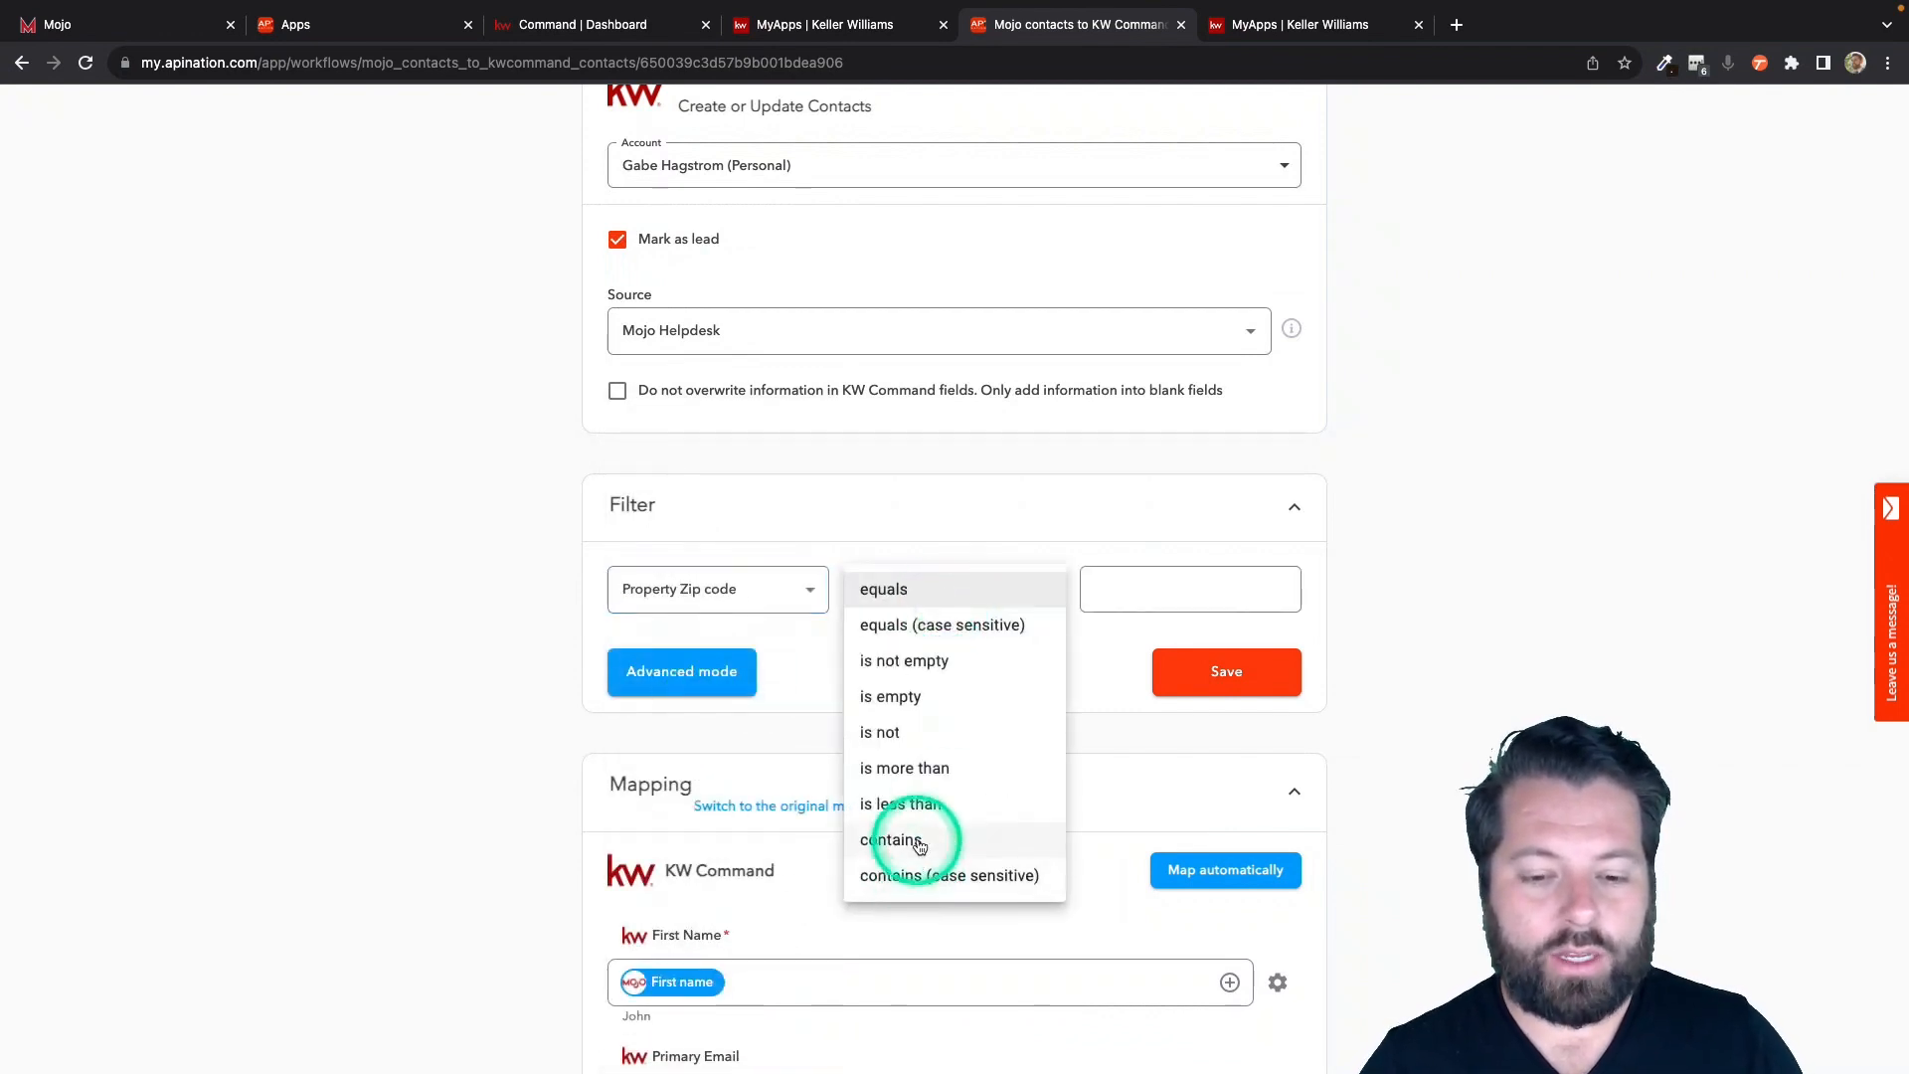
pyautogui.click(891, 840)
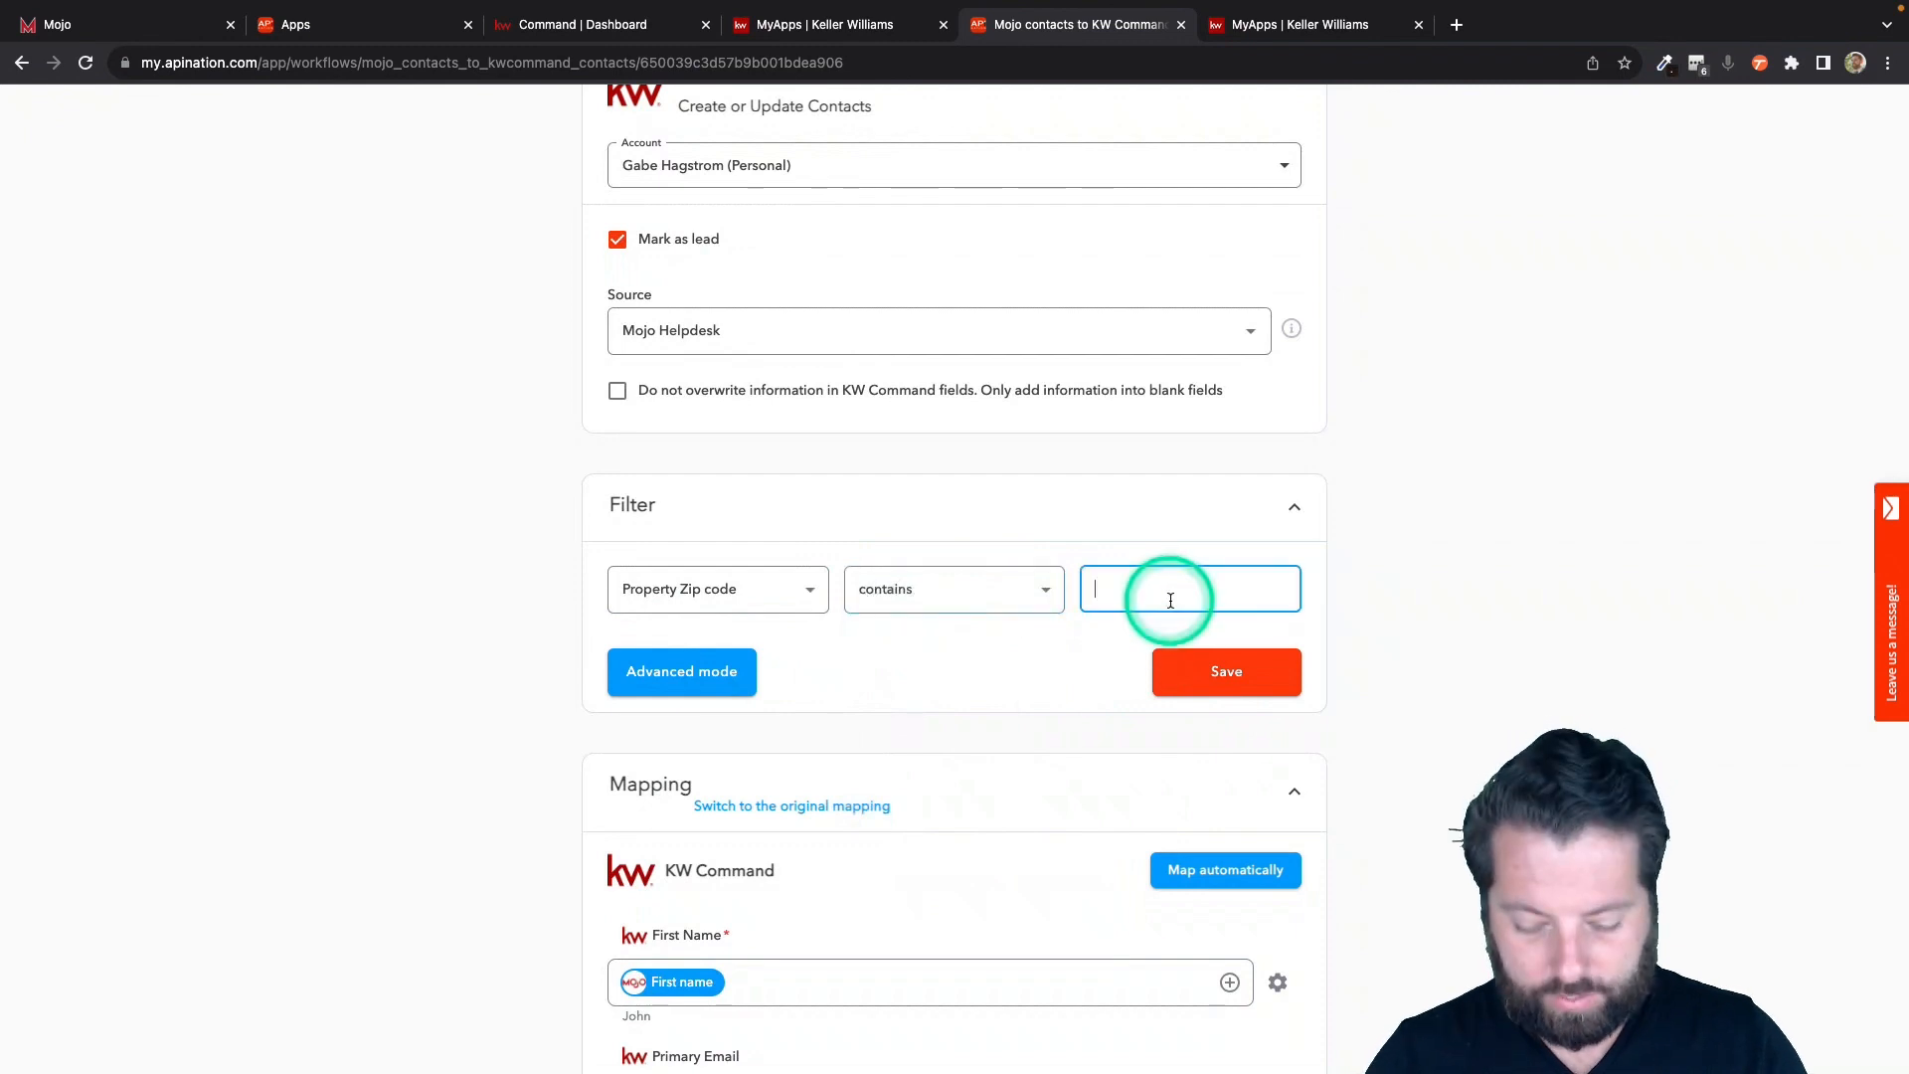
pyautogui.write('90210')
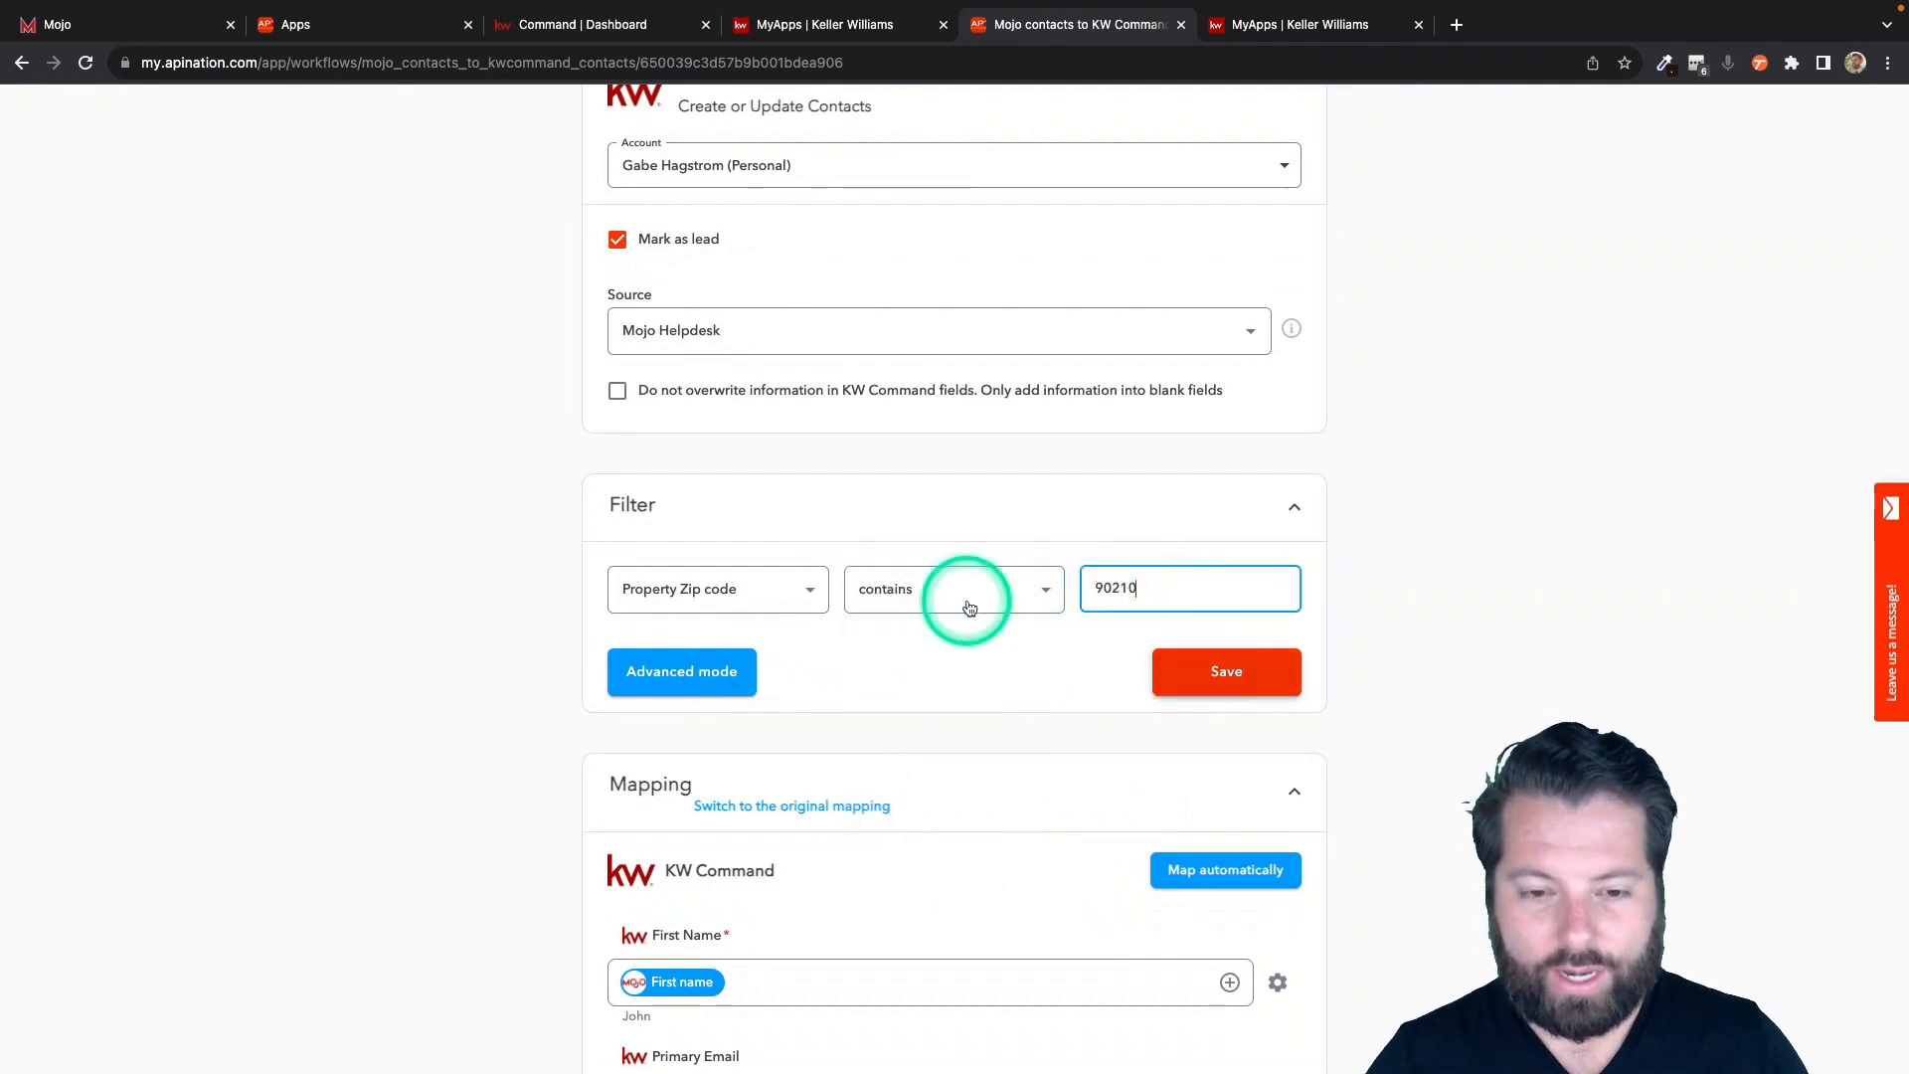
pyautogui.click(716, 588)
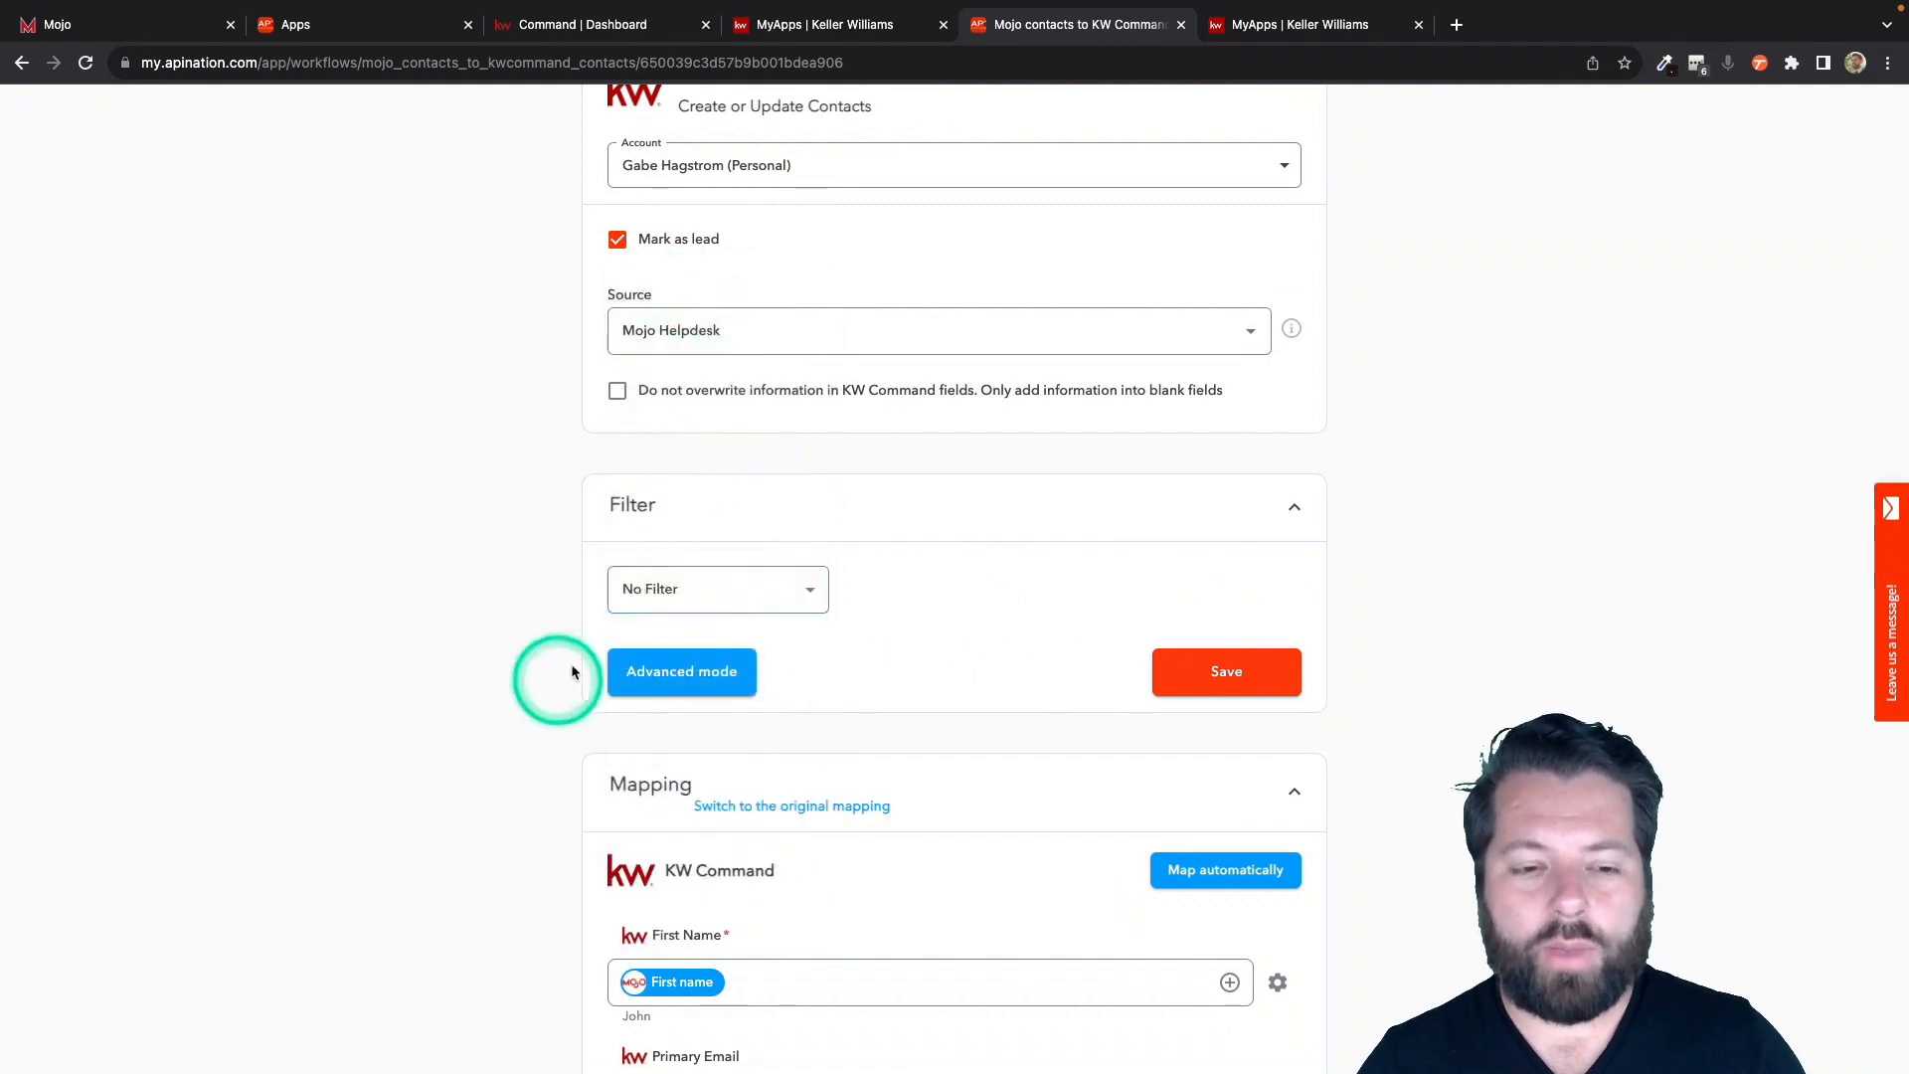
pyautogui.moveTo(755, 731)
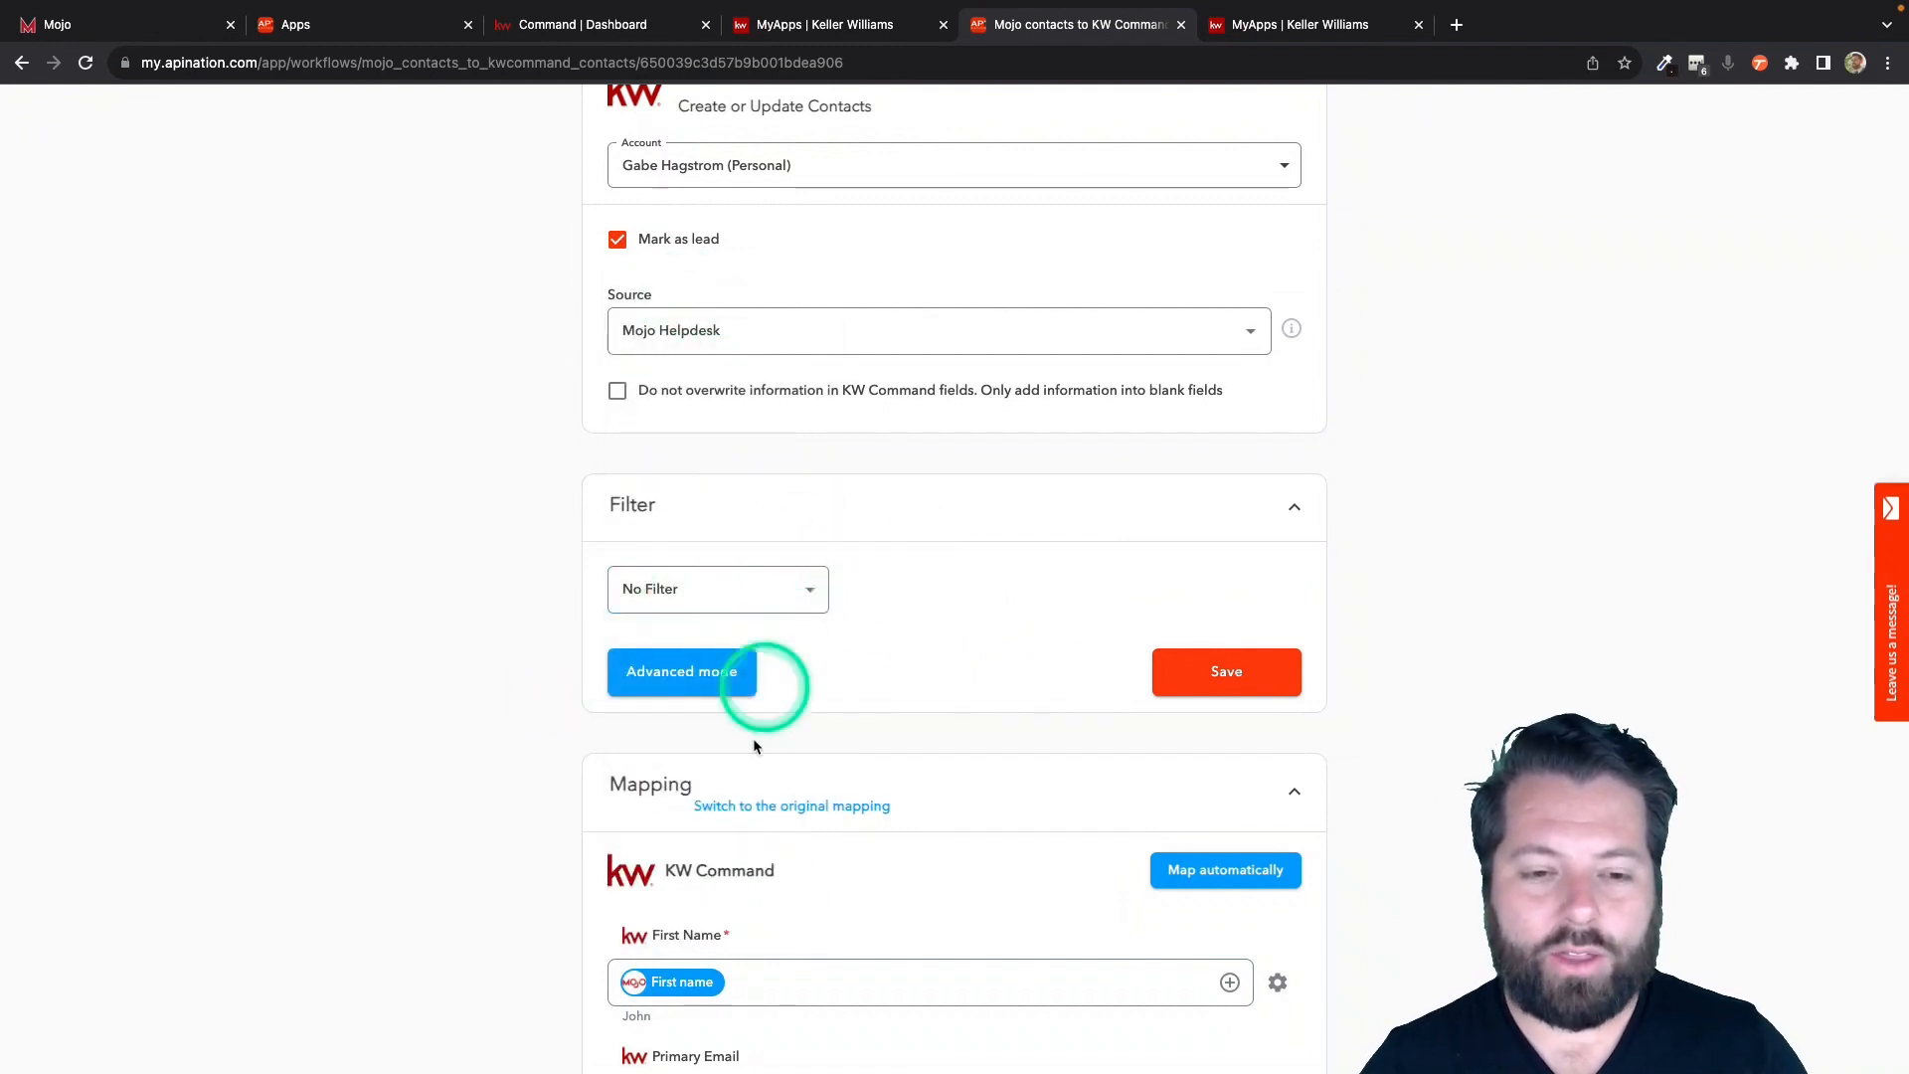
# Scroll through the Mapping section to the Description field and add Mojo's Priority Note.
pyautogui.scroll(-3)
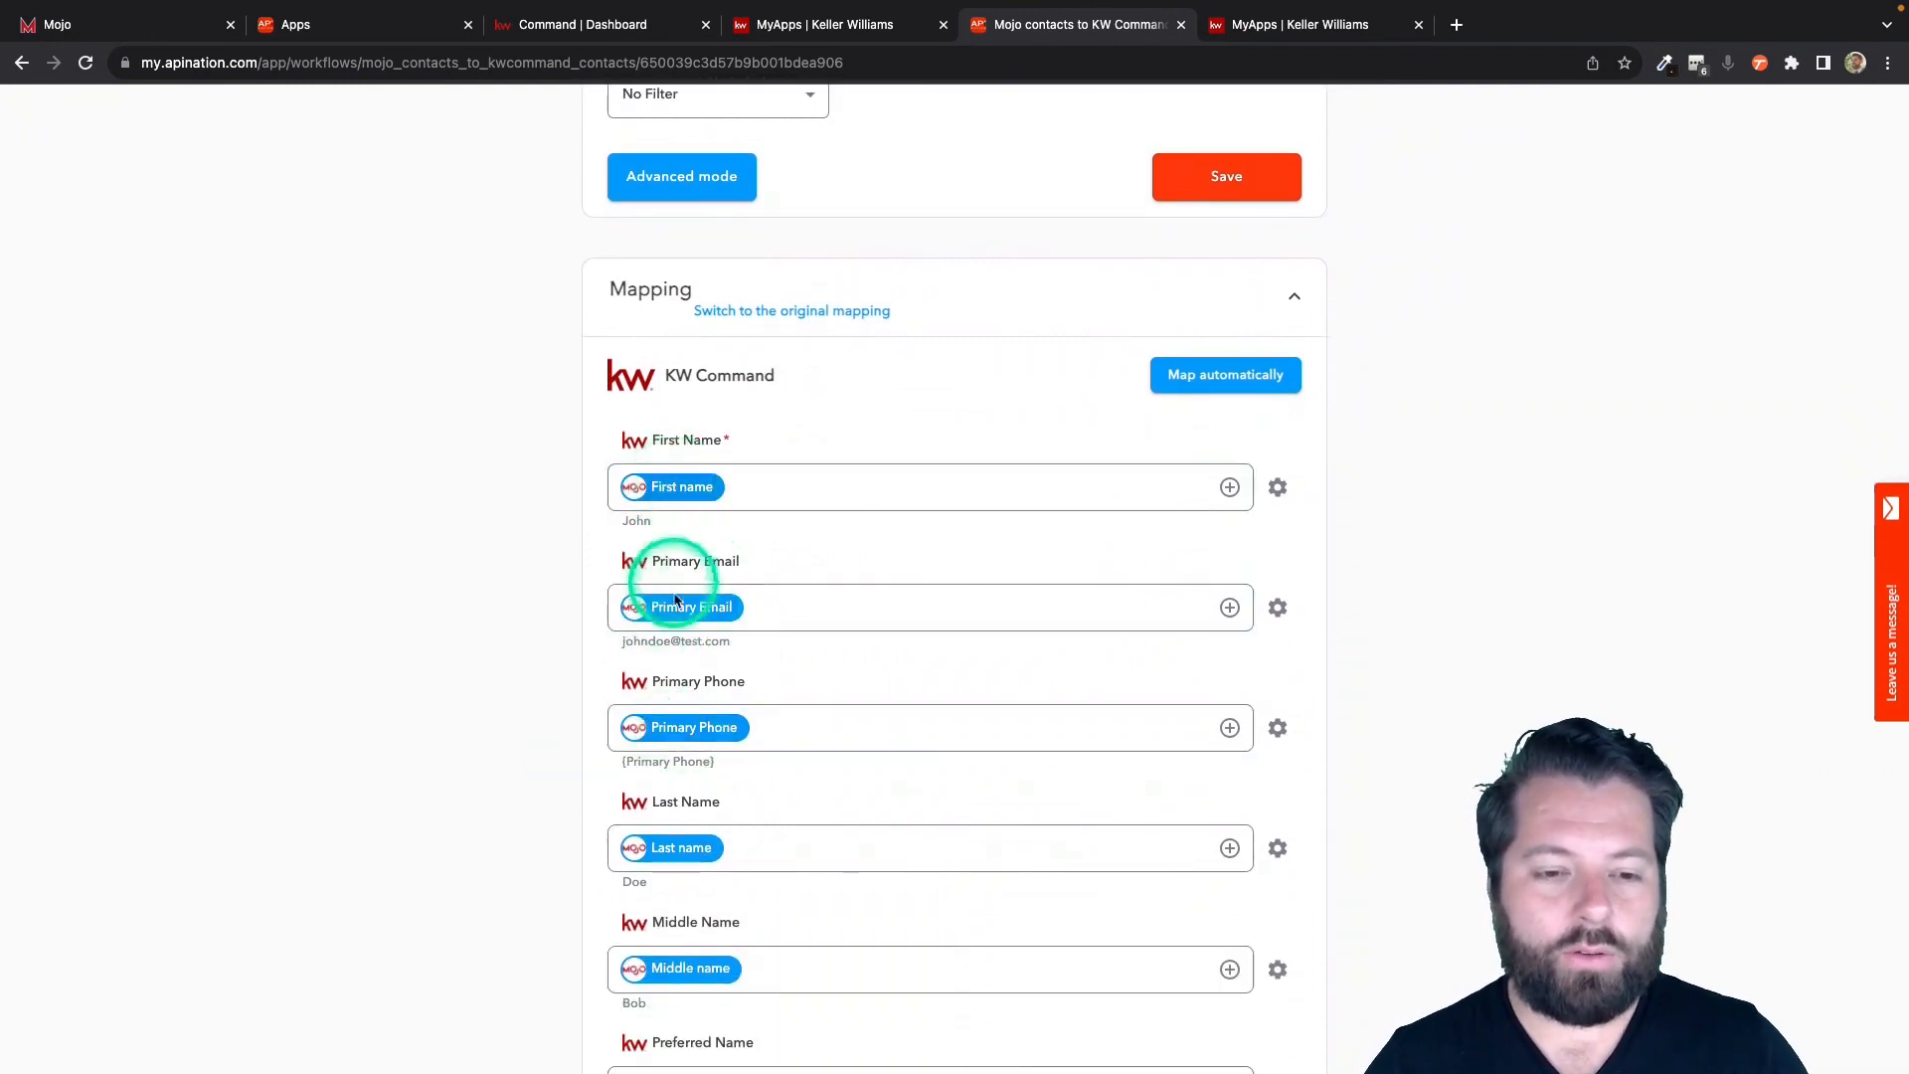
pyautogui.scroll(-3)
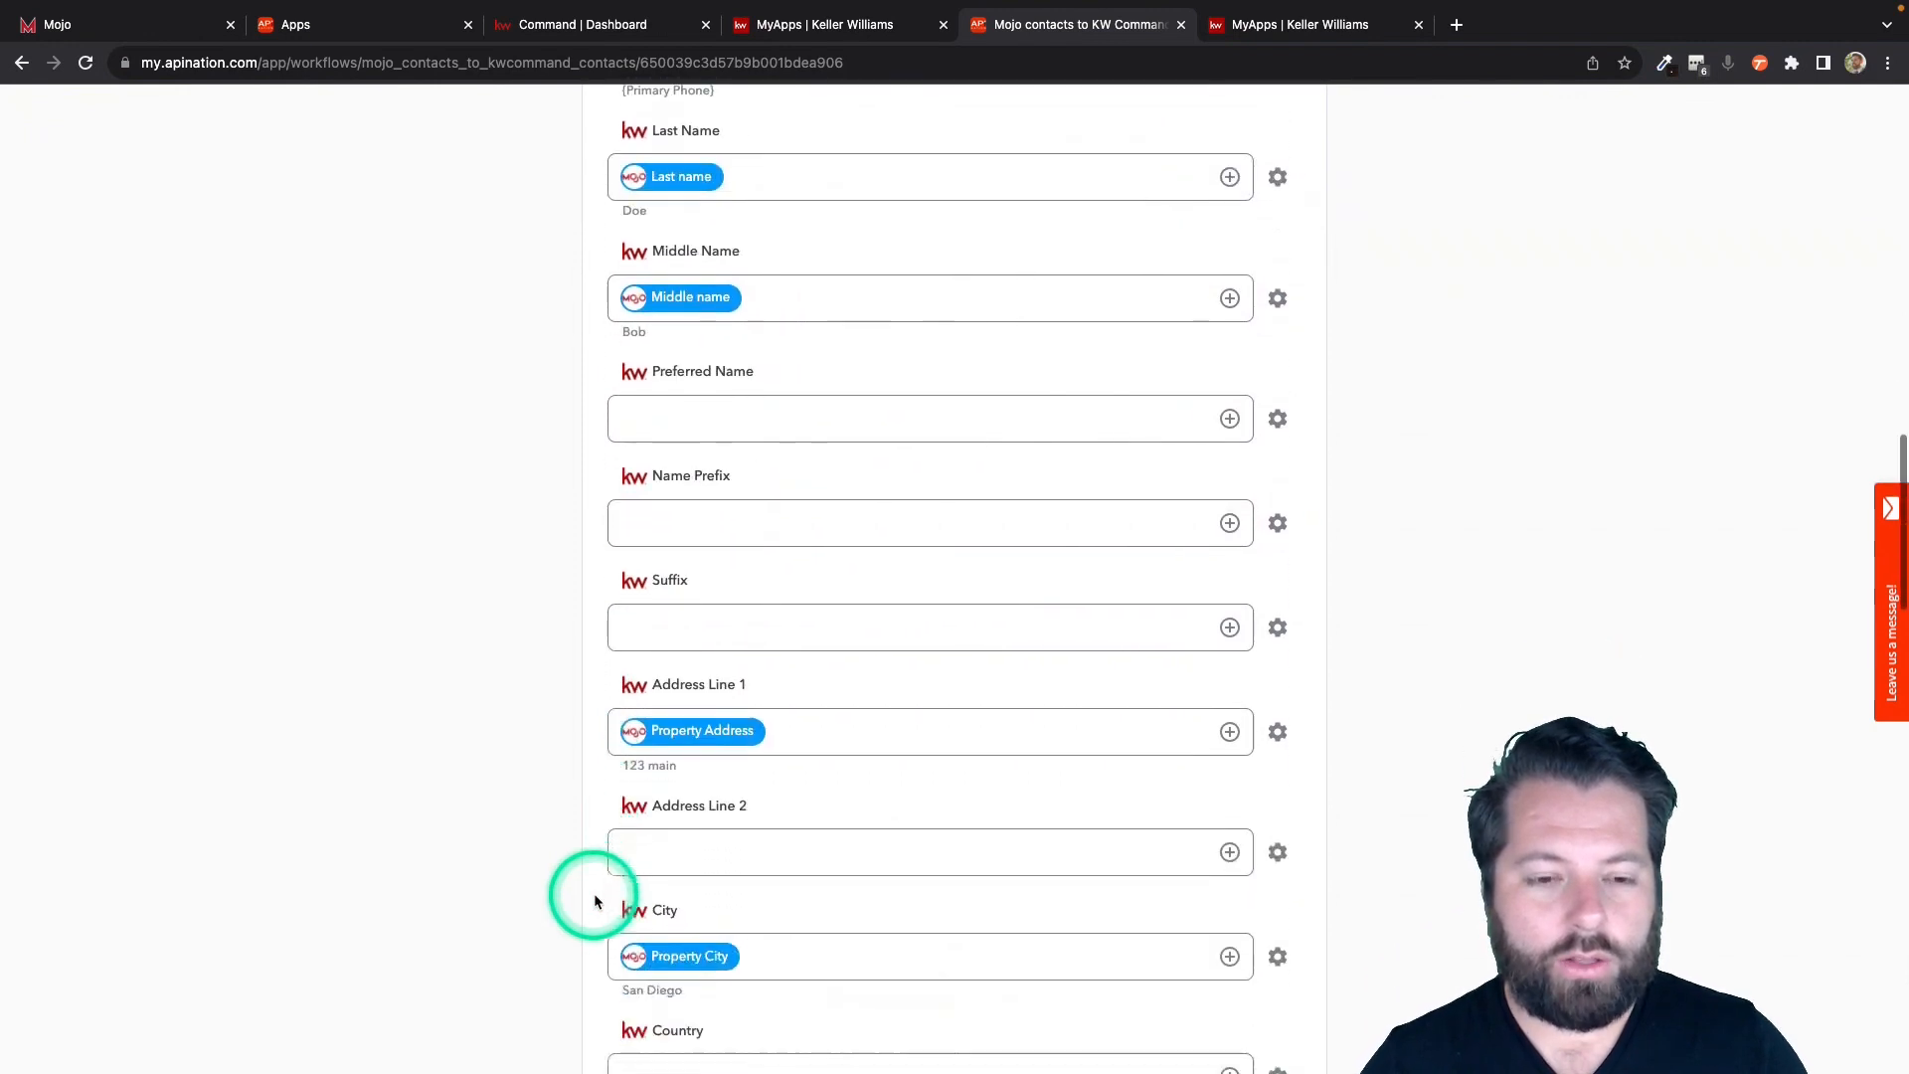
pyautogui.scroll(-3)
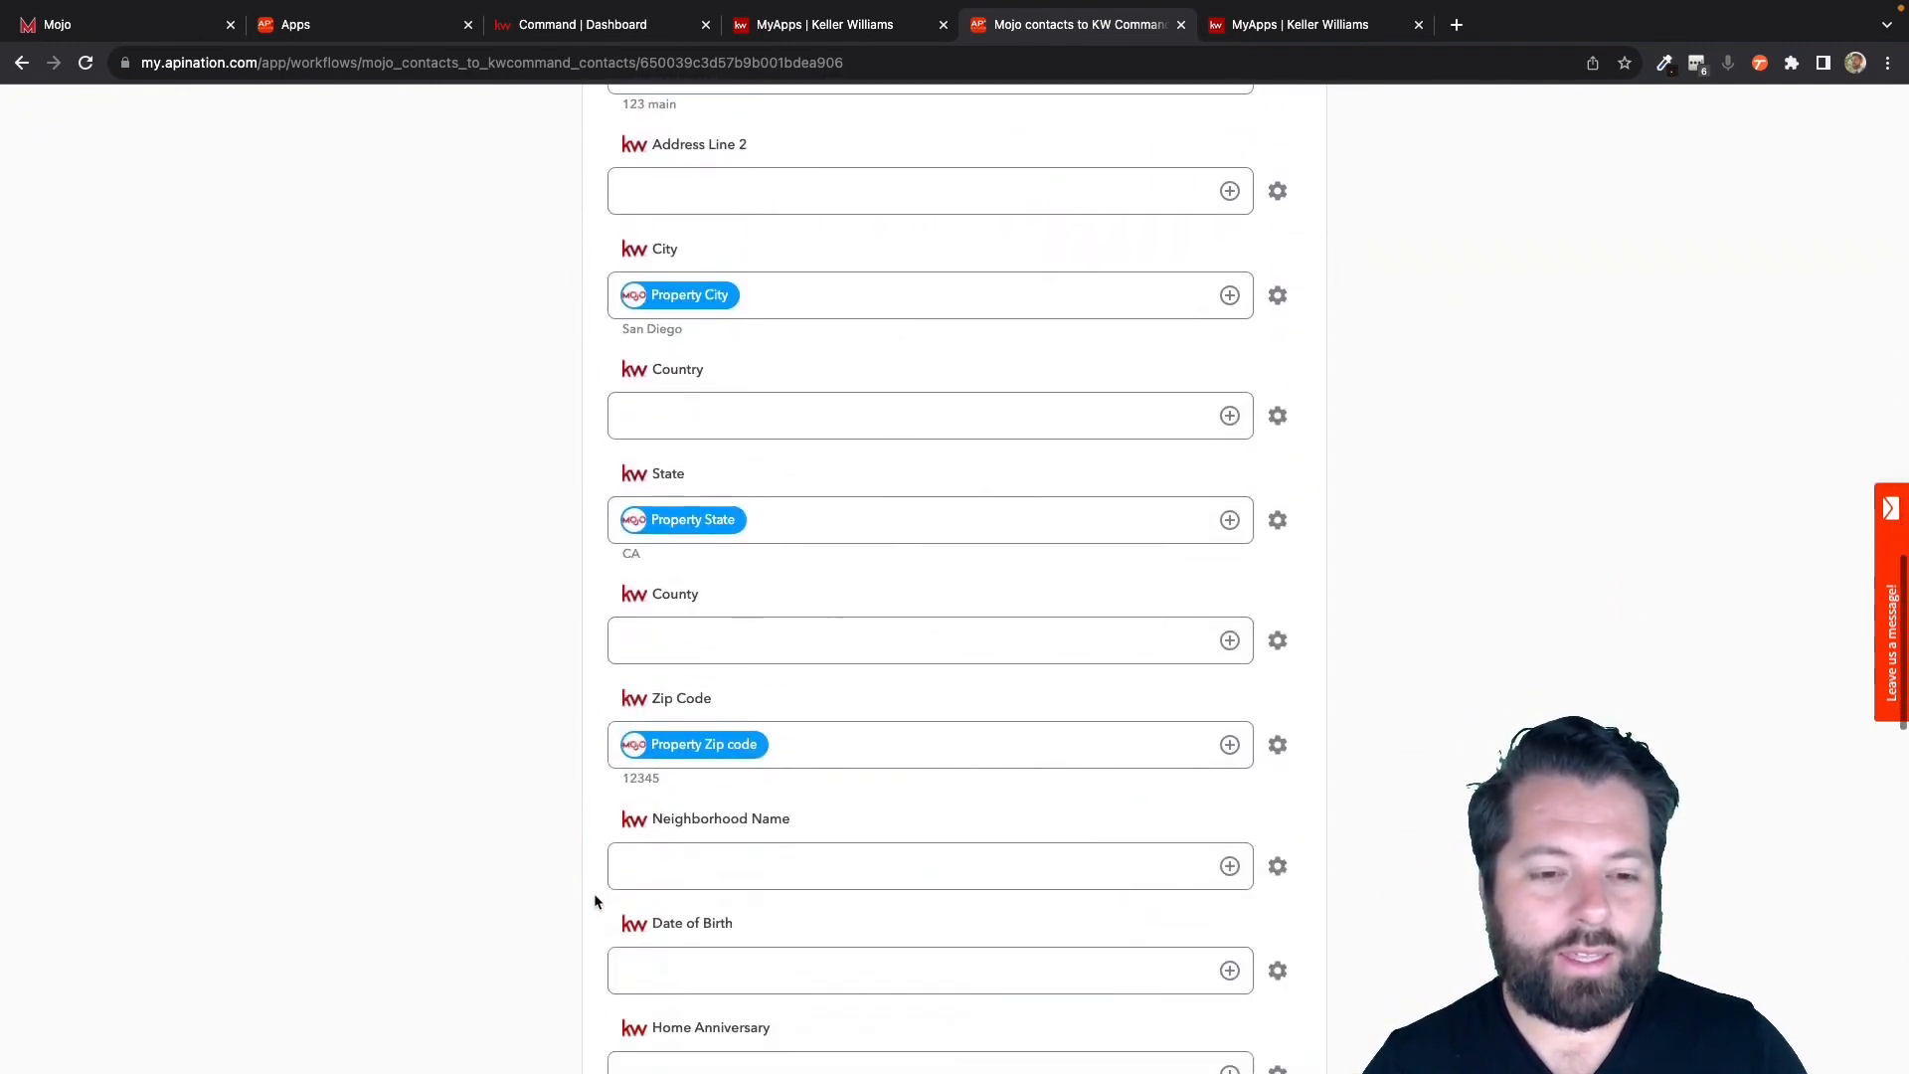
pyautogui.scroll(-3)
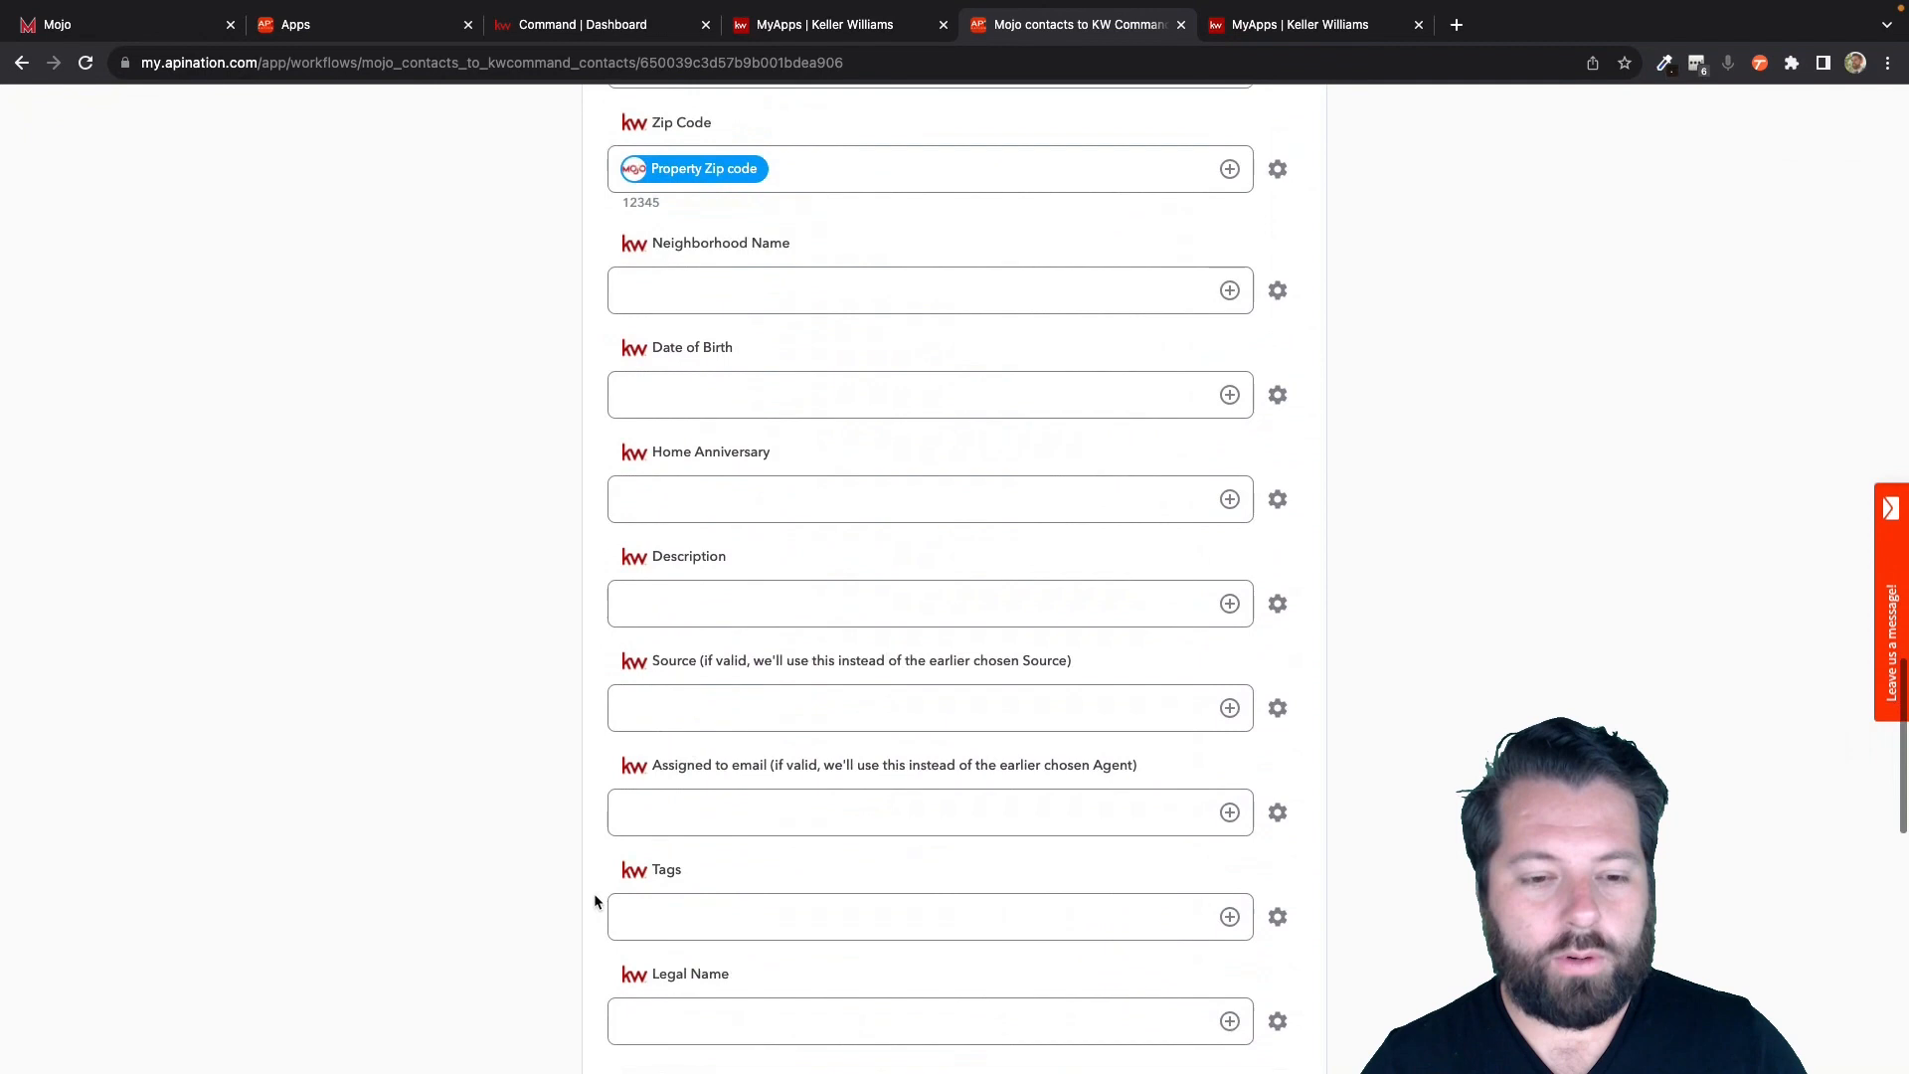
pyautogui.scroll(-3)
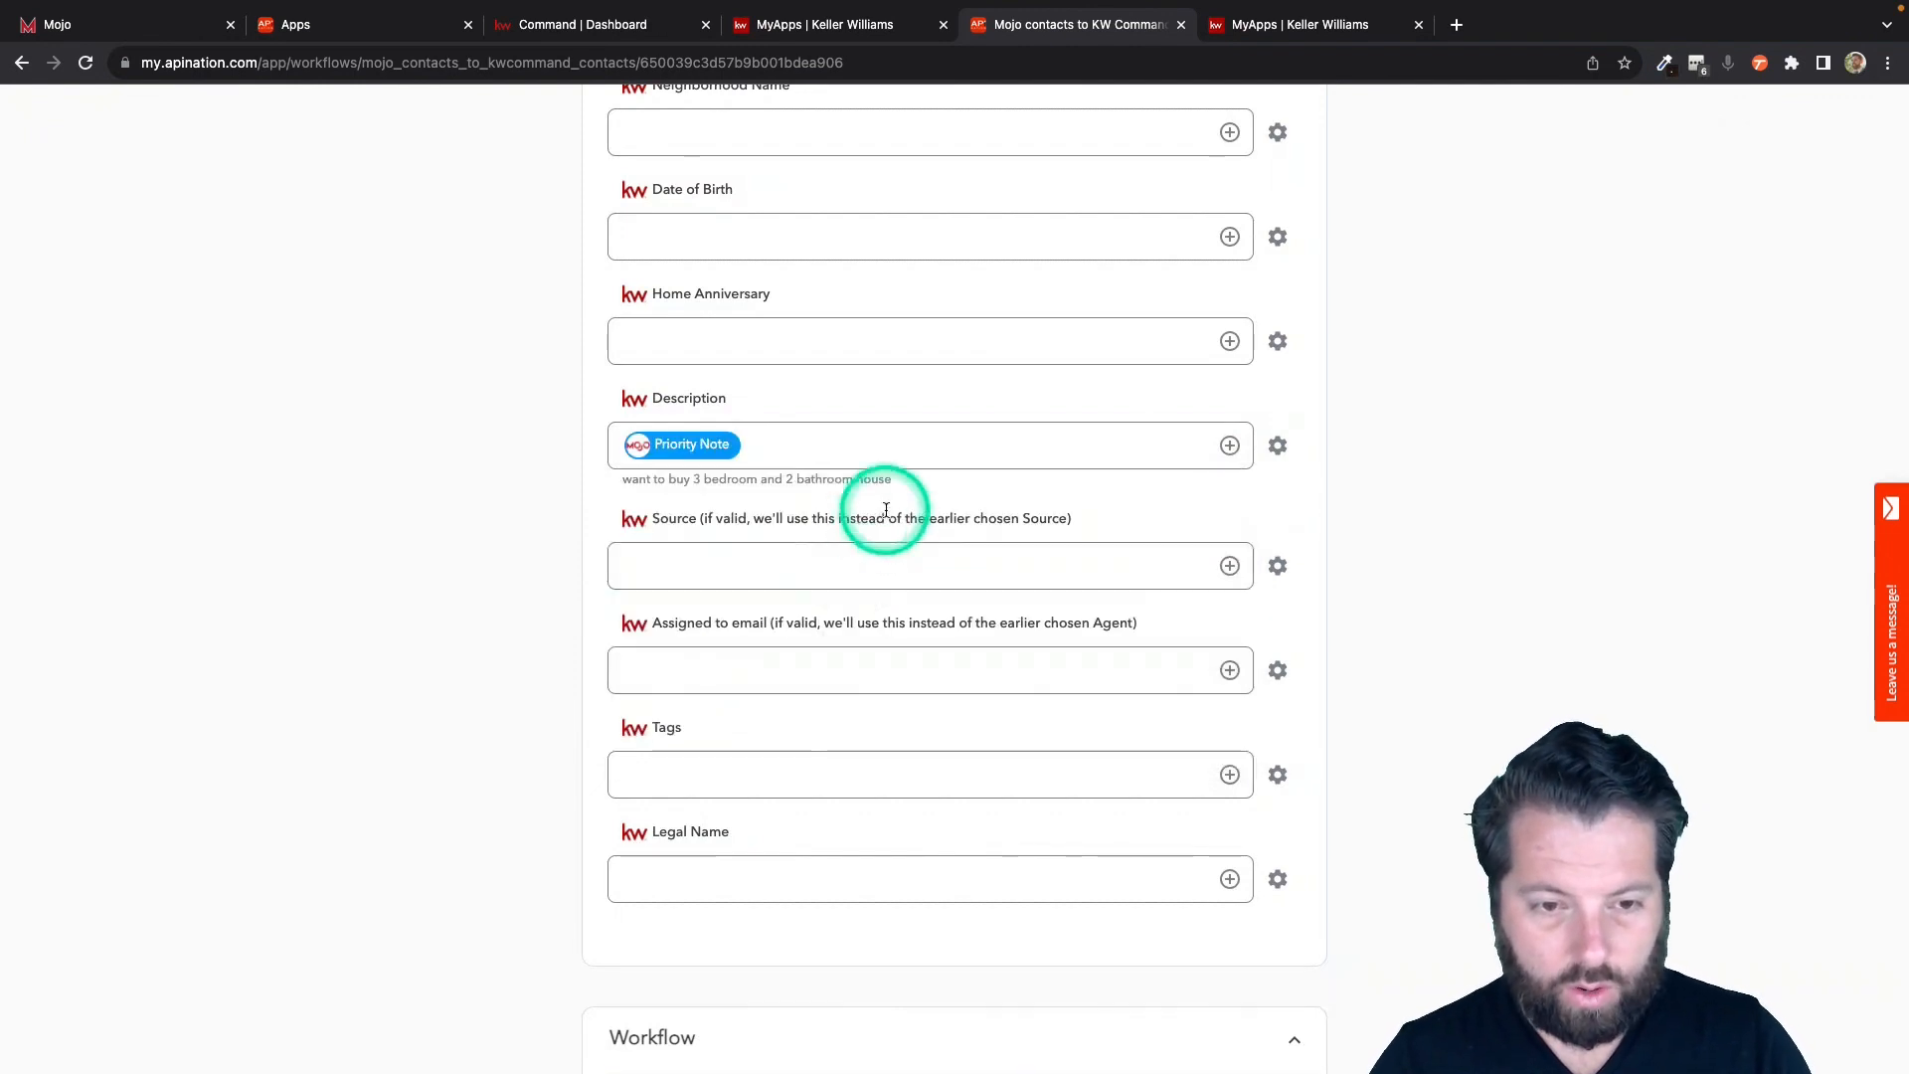
pyautogui.scroll(3)
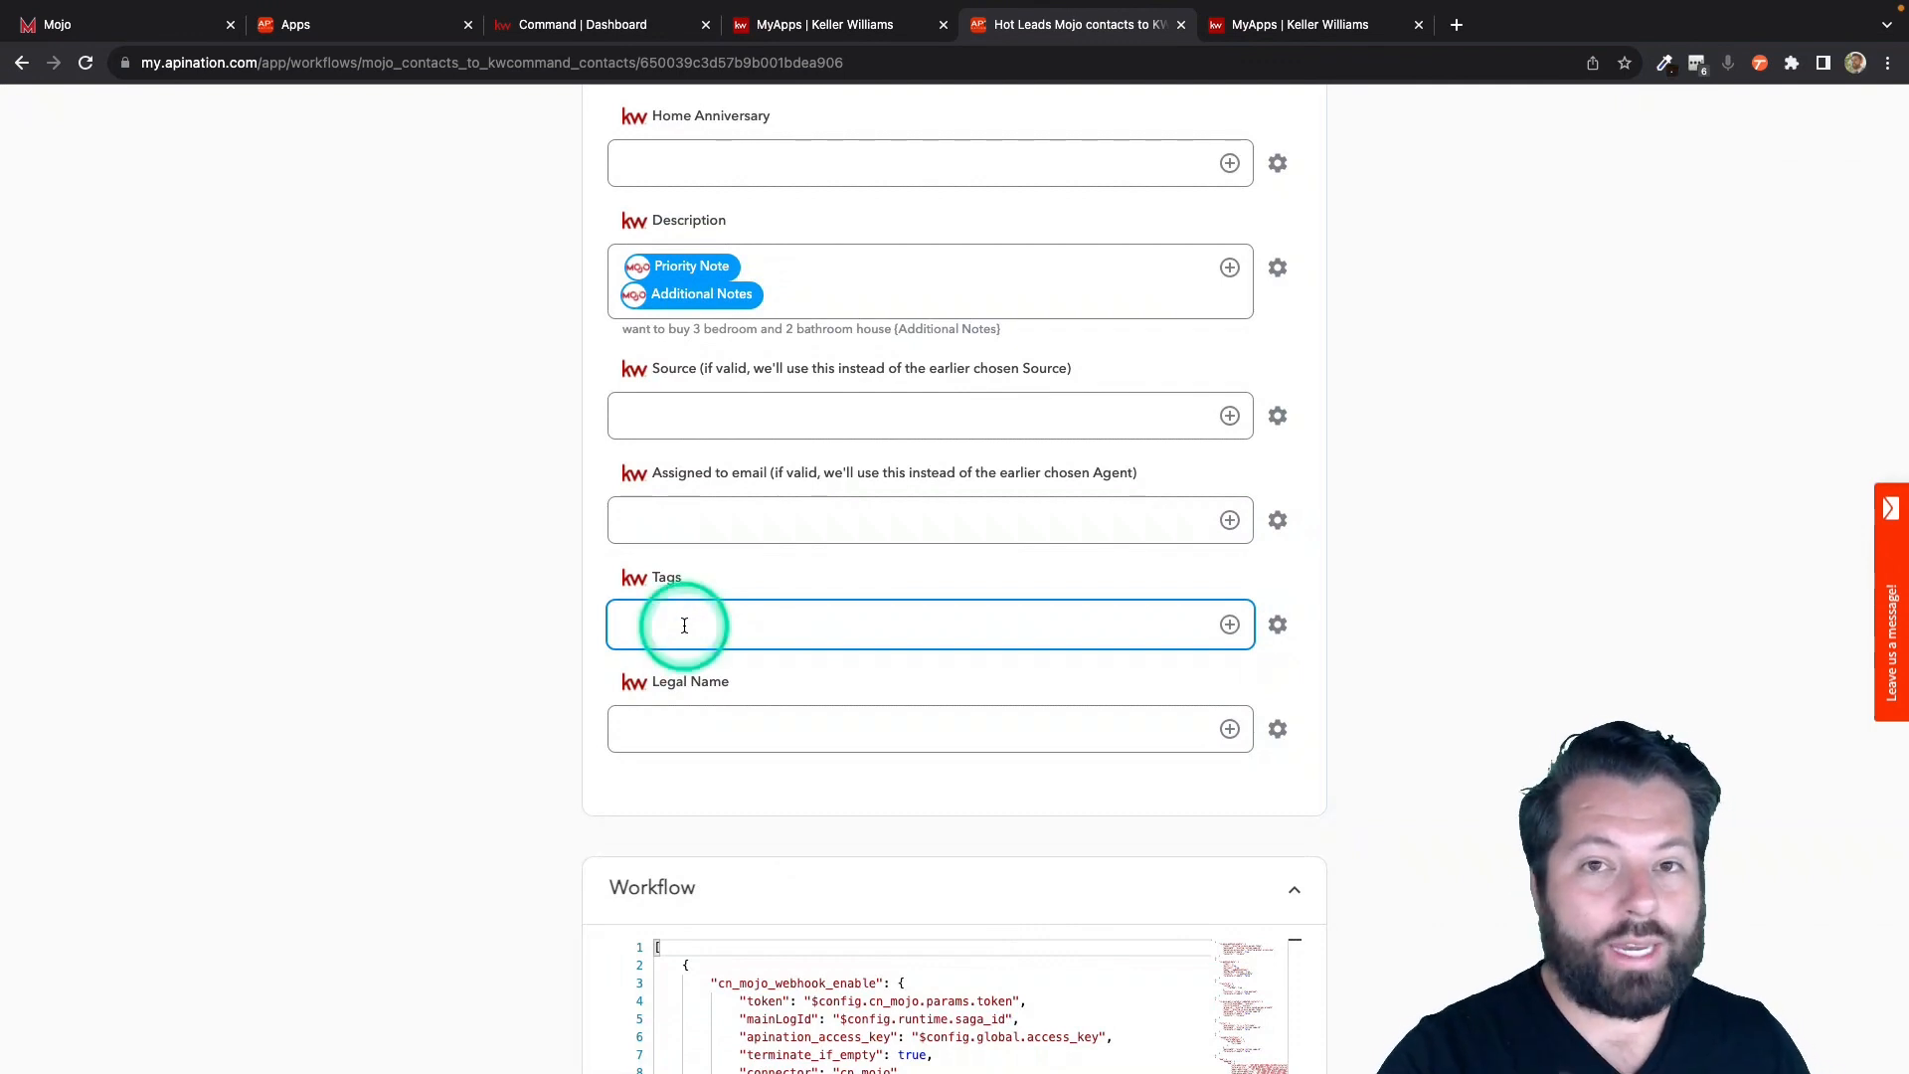
# Tag contacts 'MojoHotLeads' and switch the sync on to see its logs.
pyautogui.write('Mojo')
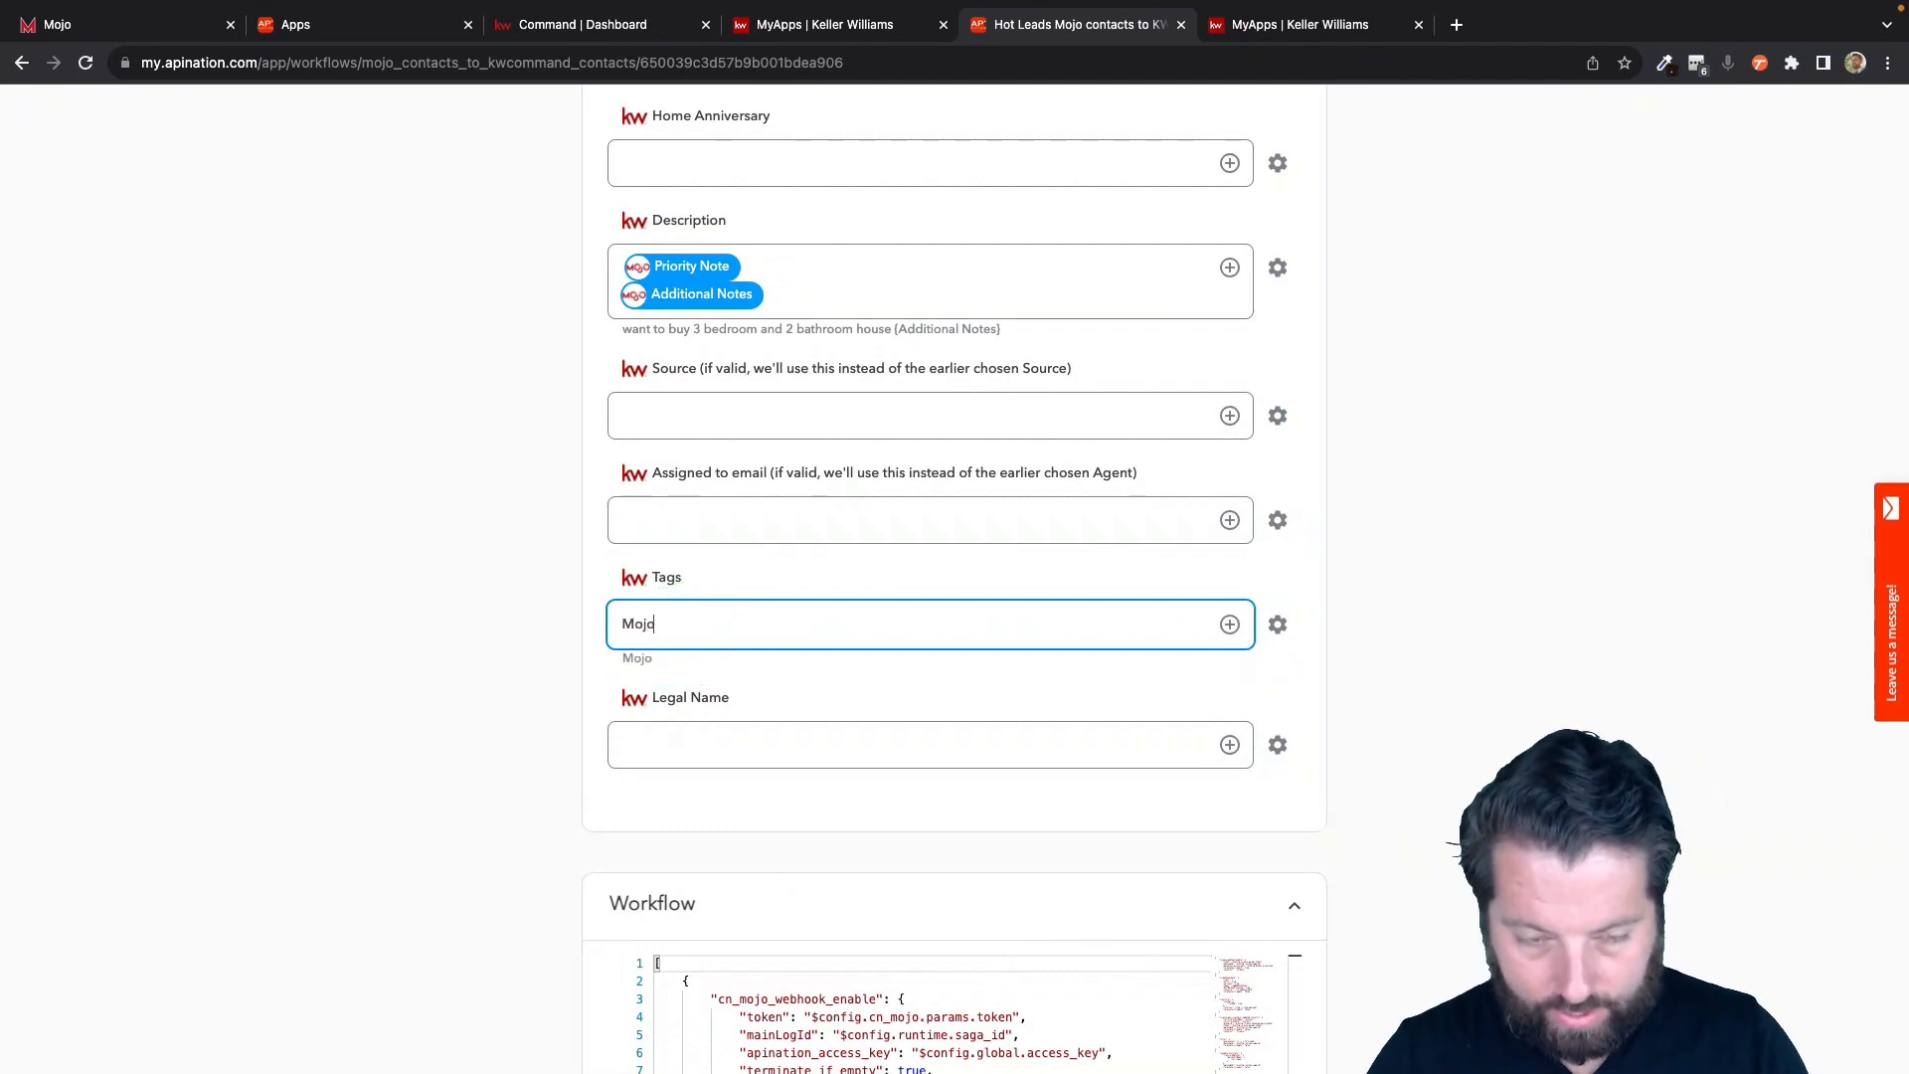
pyautogui.write('Hot')
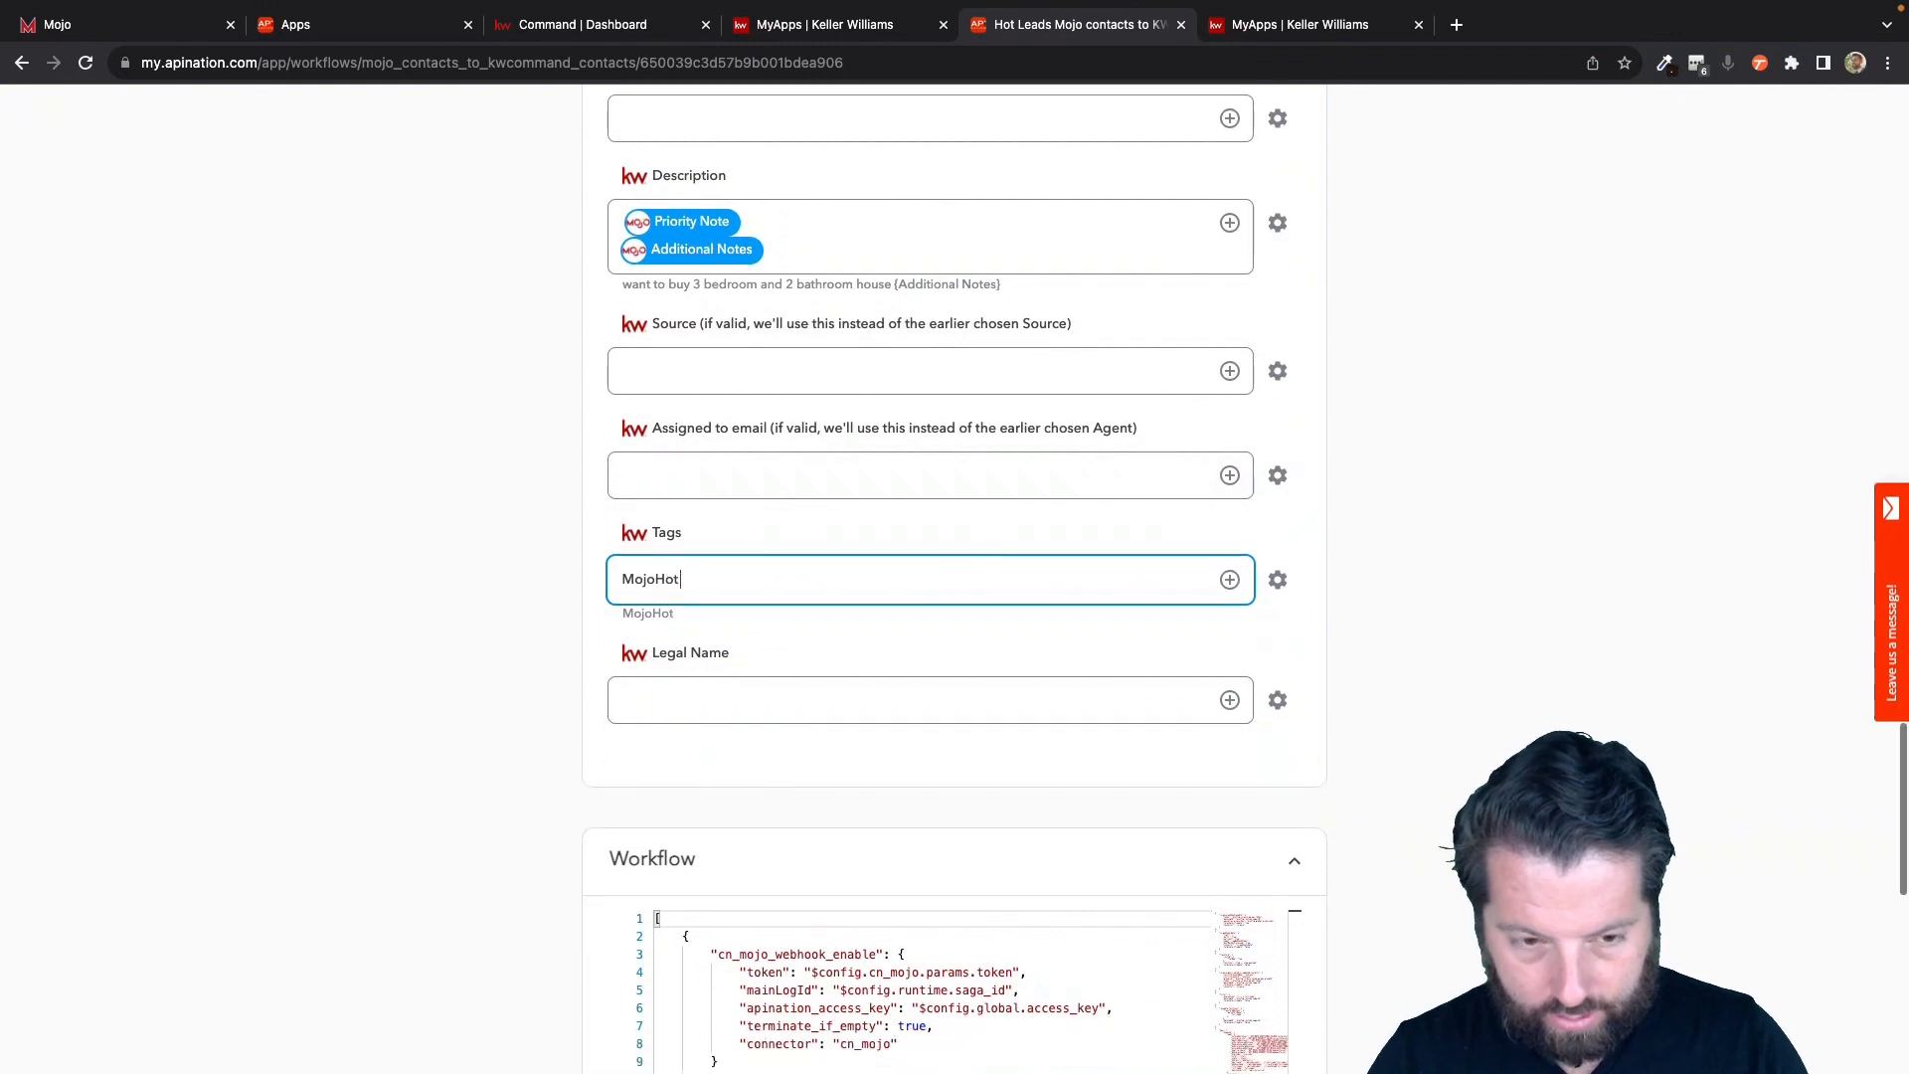
pyautogui.write('Leads')
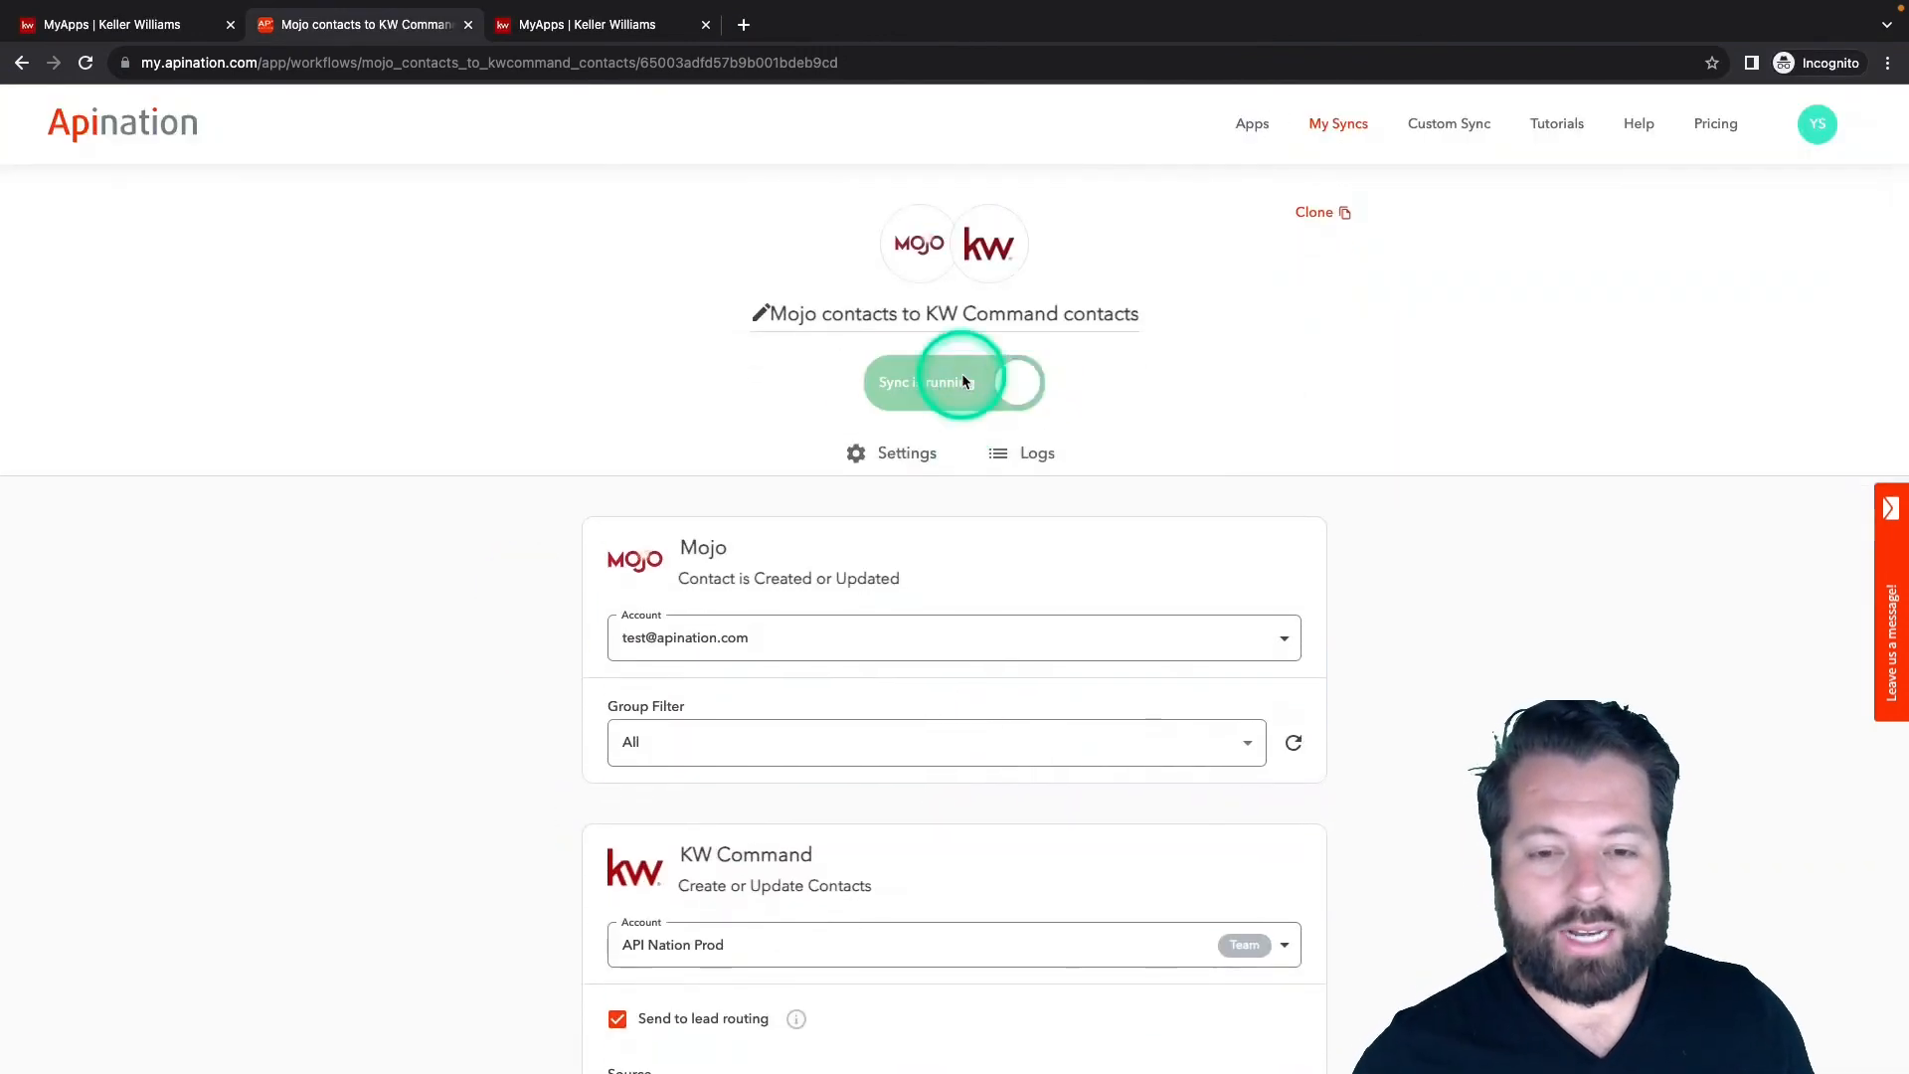
pyautogui.click(1023, 453)
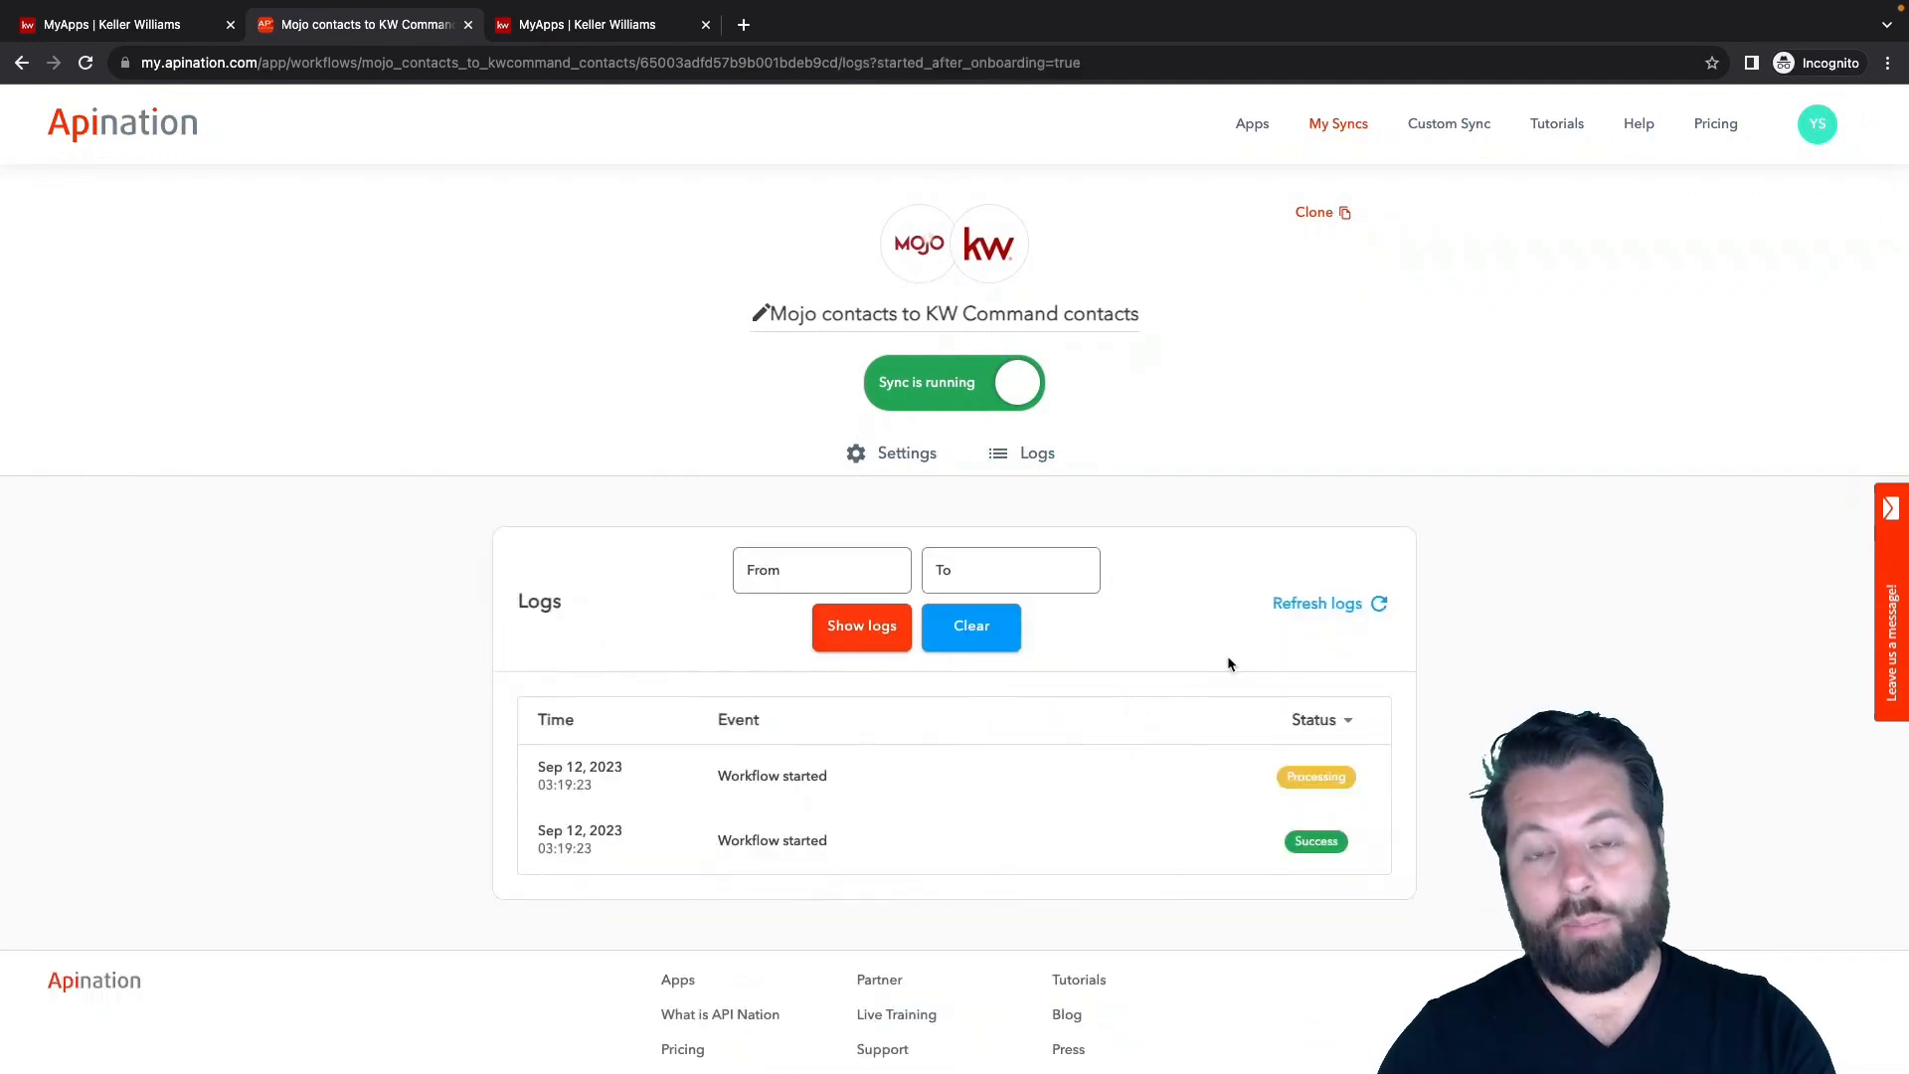